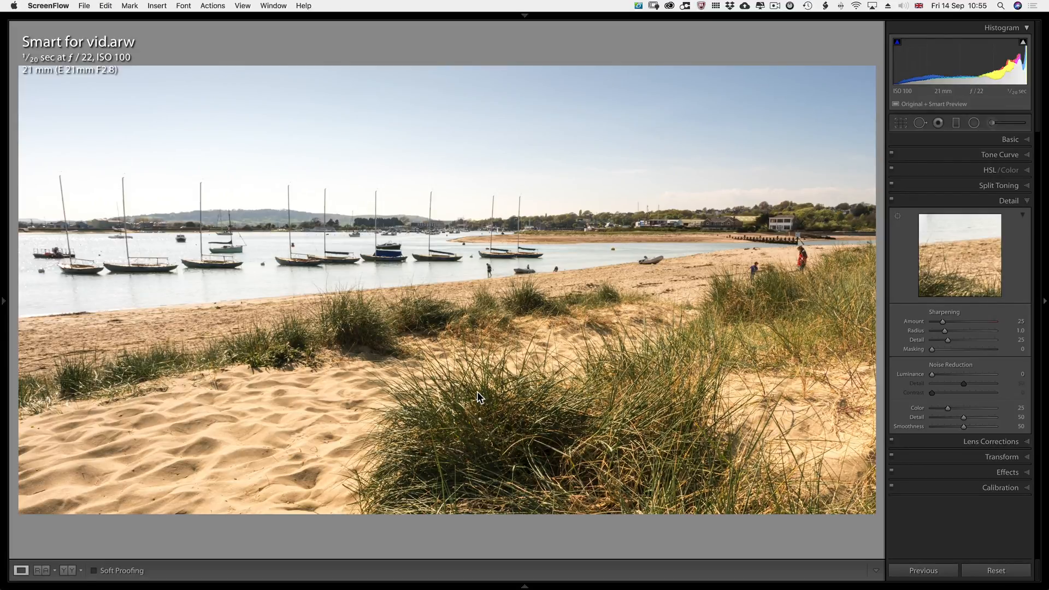
mouse_move(518, 293)
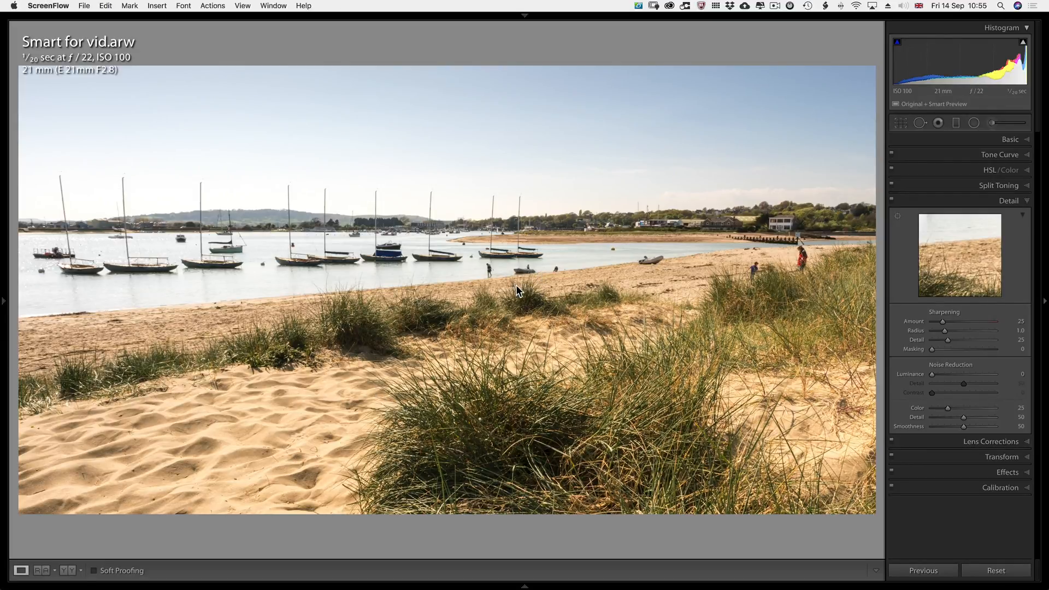
mouse_move(956, 309)
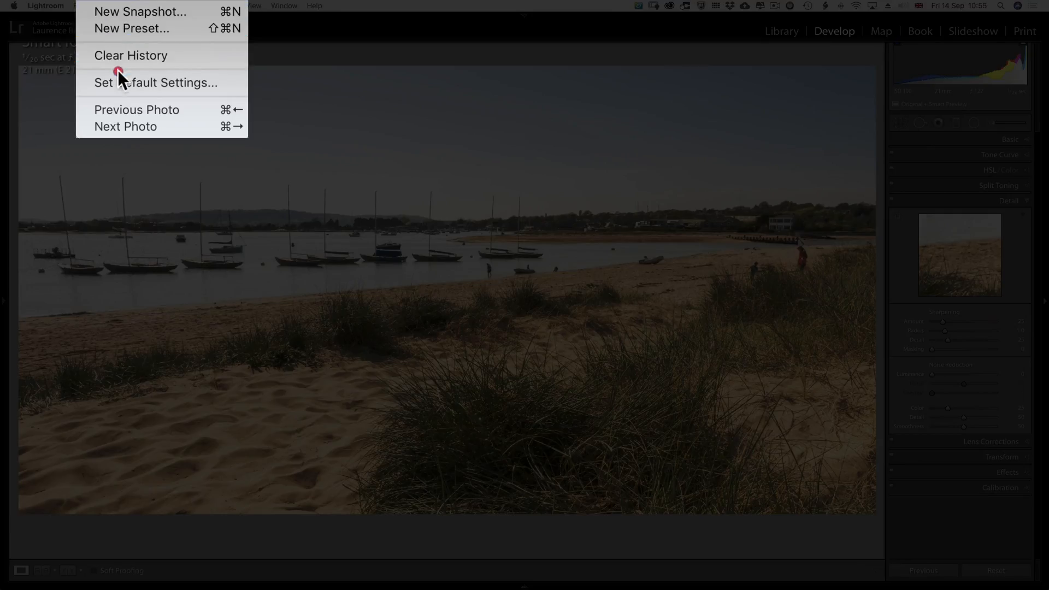
Browse develop defaults and Screen/Standard export sharpening unchanged, then open the photo as a Photoshop smart object.
click(154, 82)
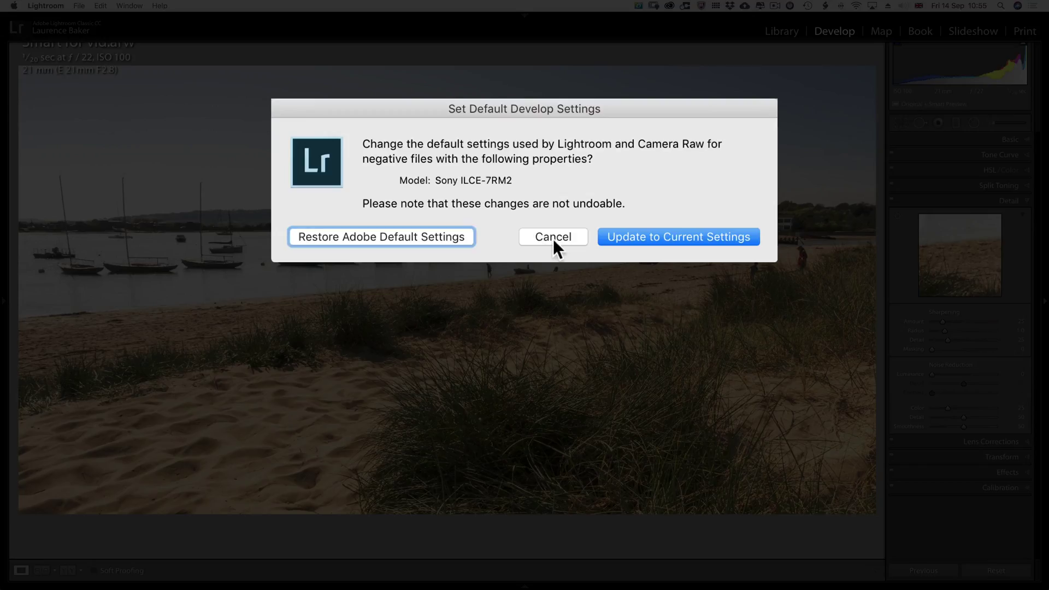
click(553, 236)
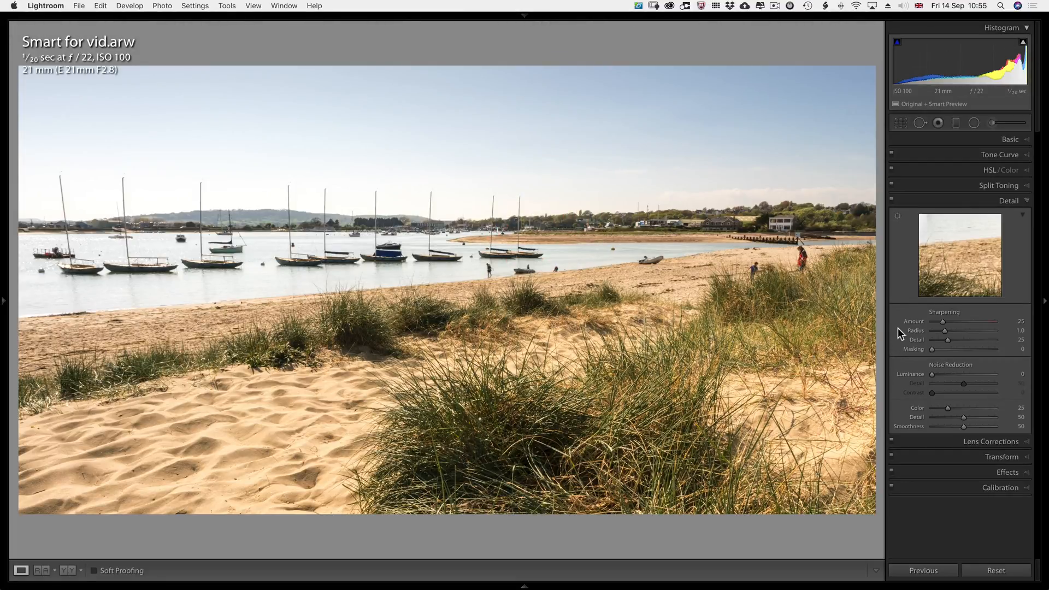
mouse_move(904, 329)
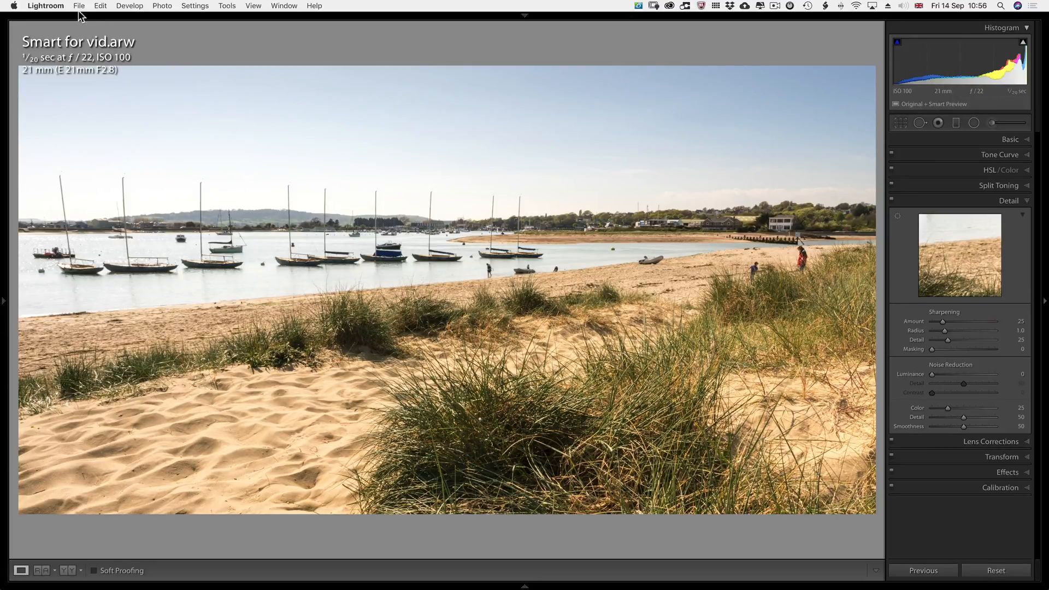
click(78, 6)
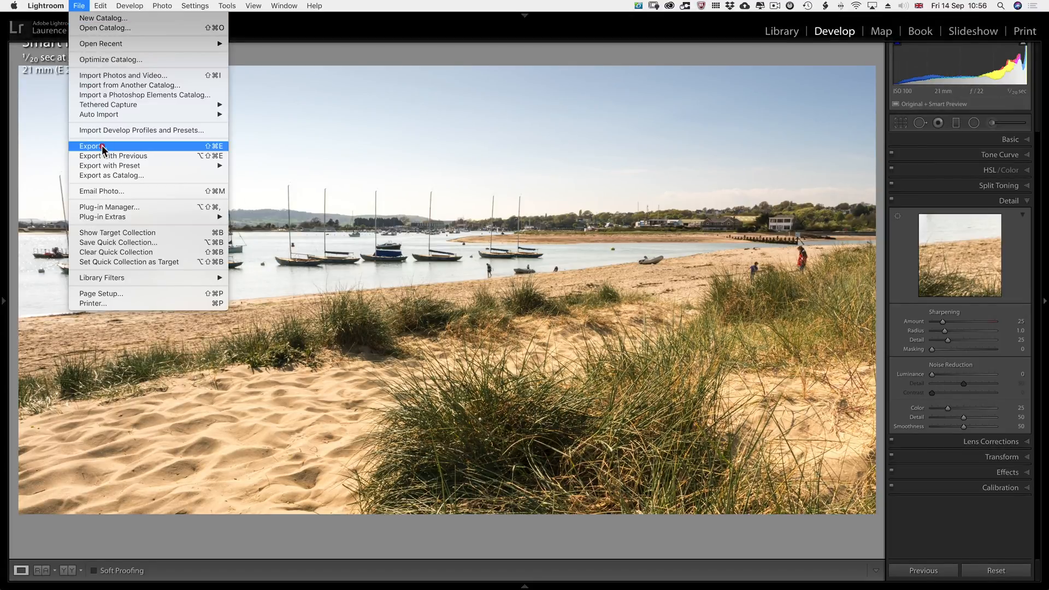
click(101, 146)
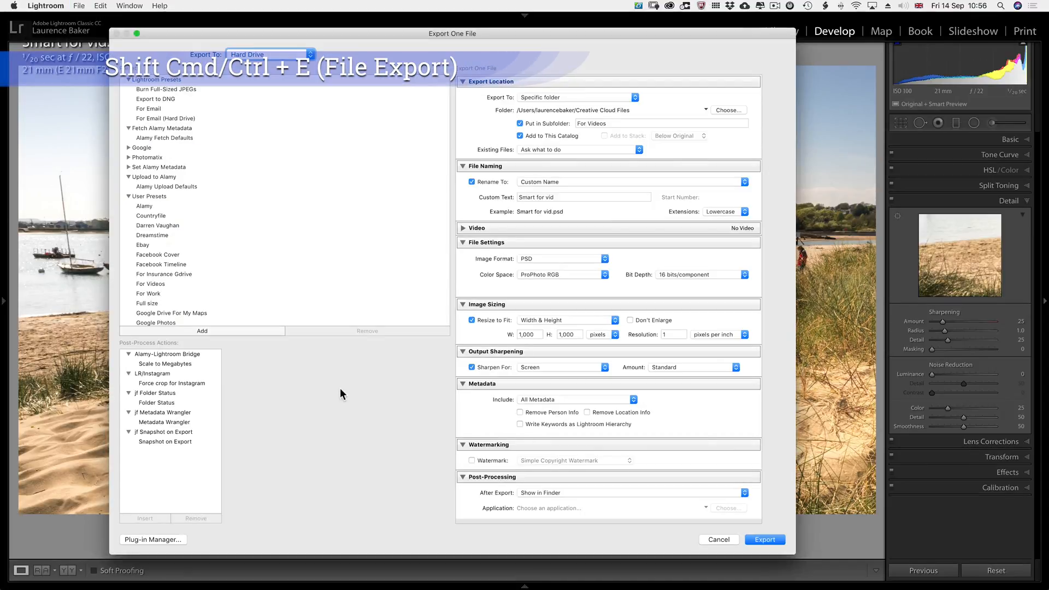
mouse_move(418, 428)
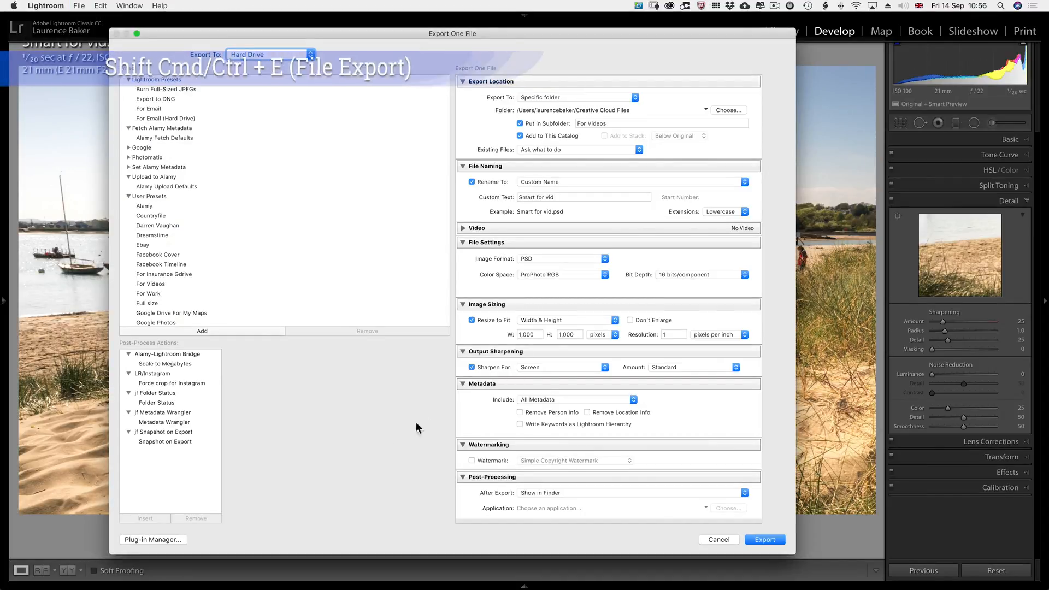
click(560, 367)
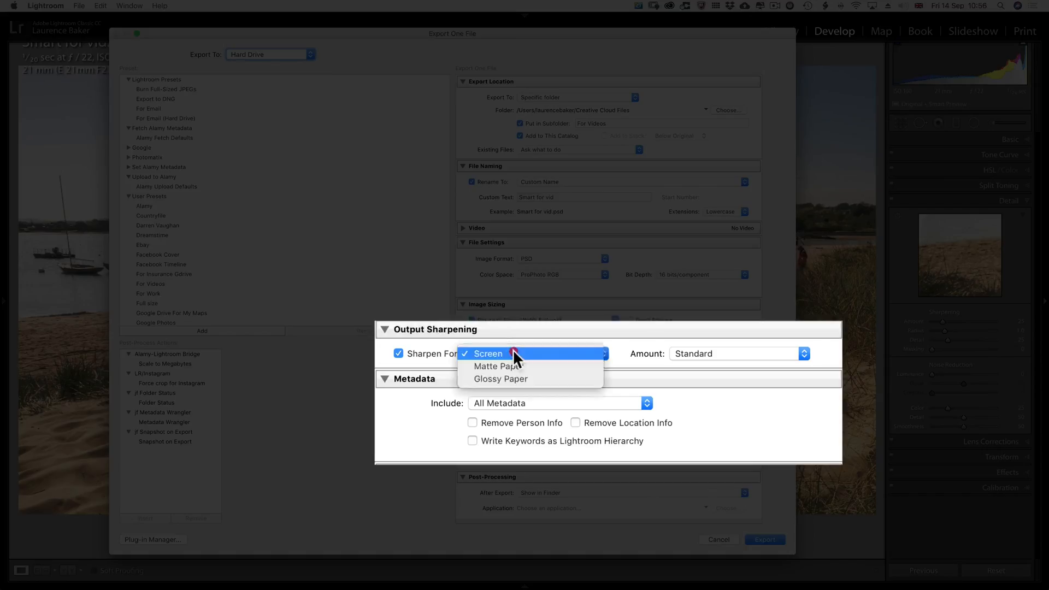
click(513, 353)
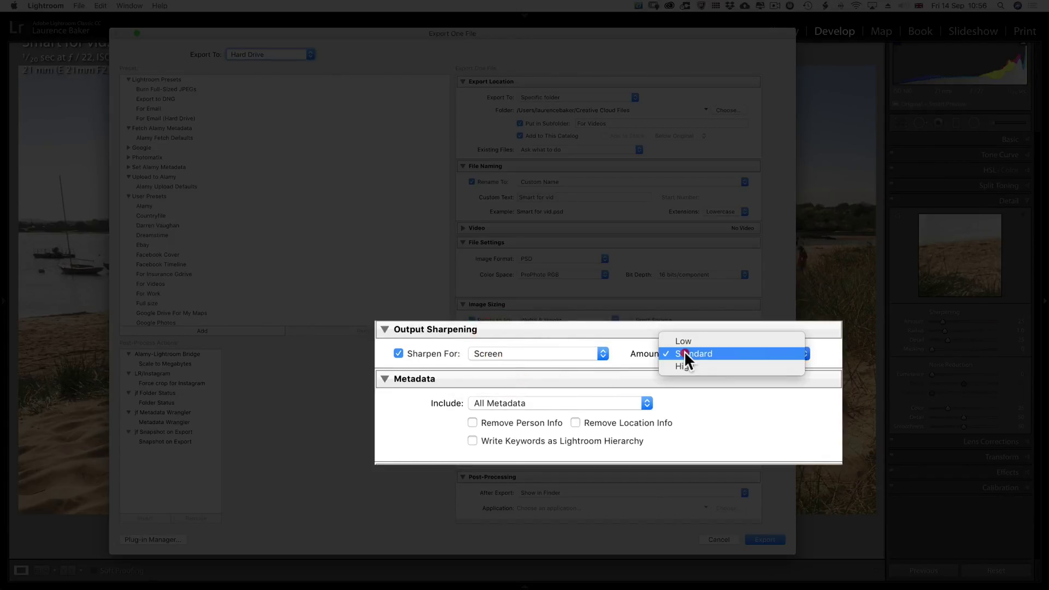
click(694, 354)
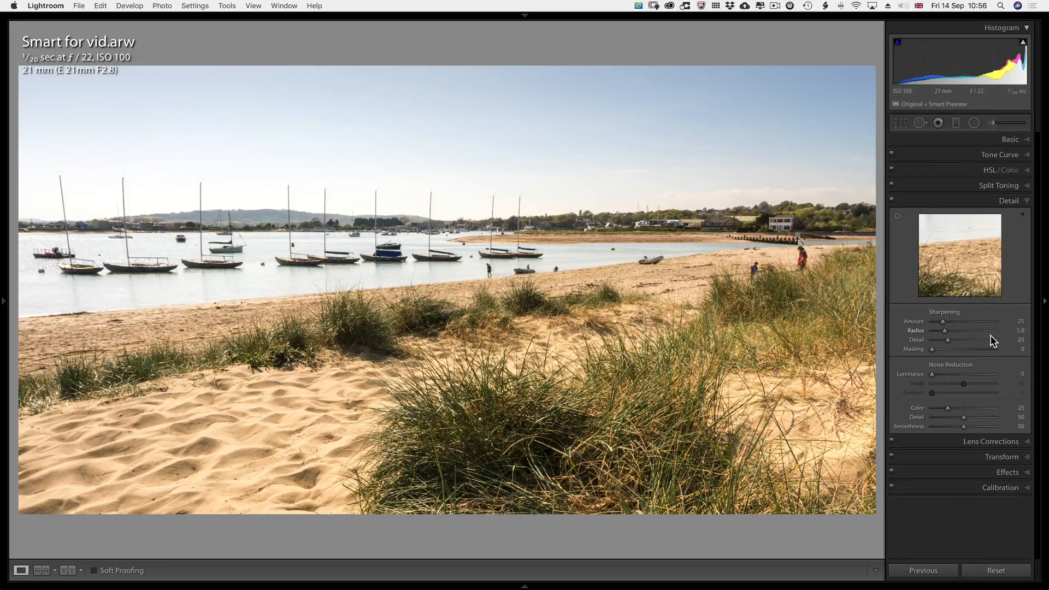
mouse_move(909, 374)
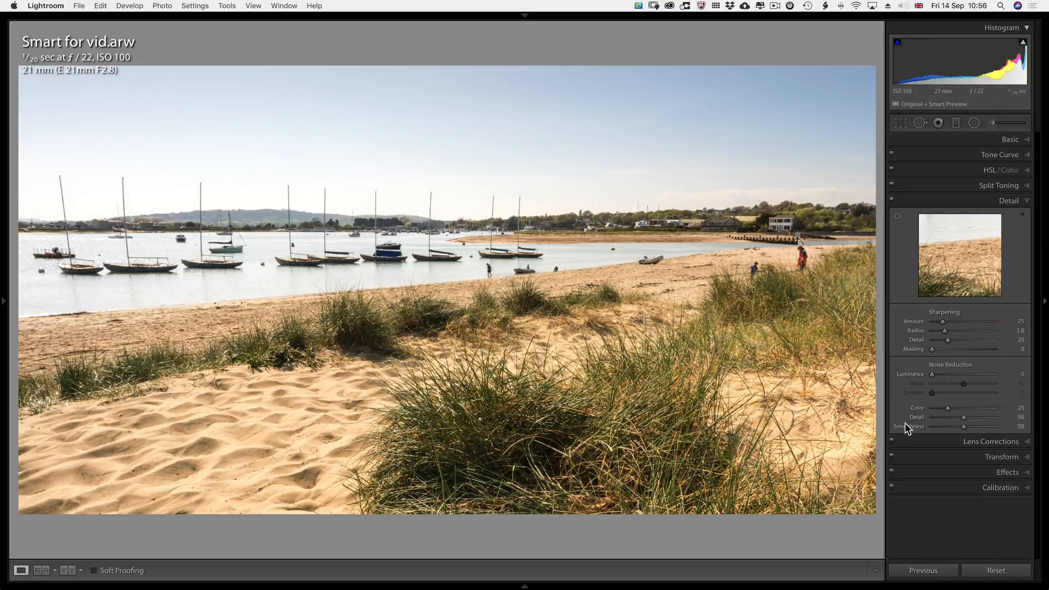
mouse_move(913, 413)
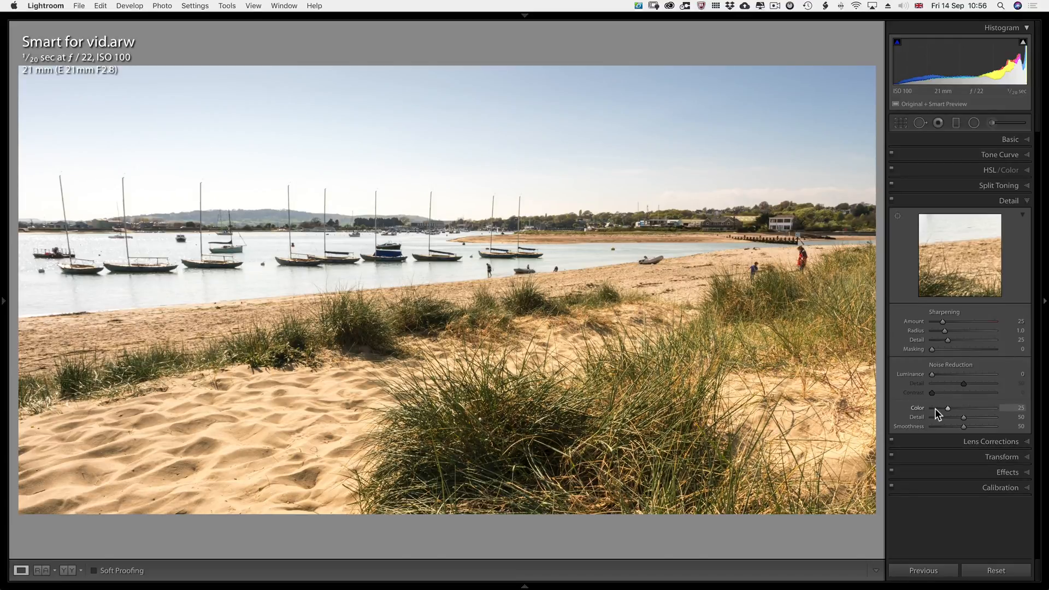
mouse_move(916, 407)
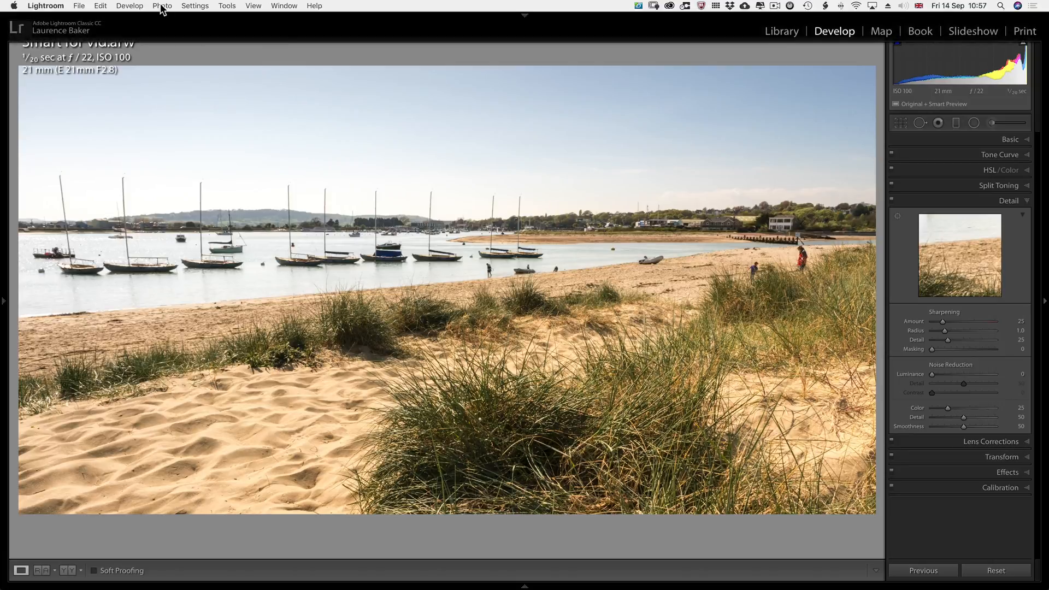
click(162, 5)
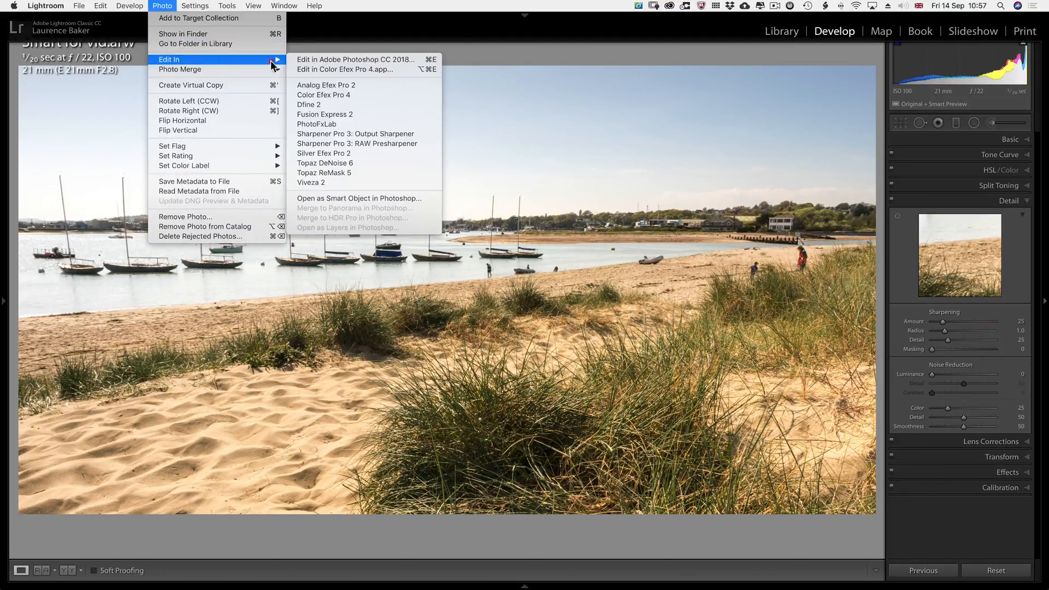
mouse_move(340, 61)
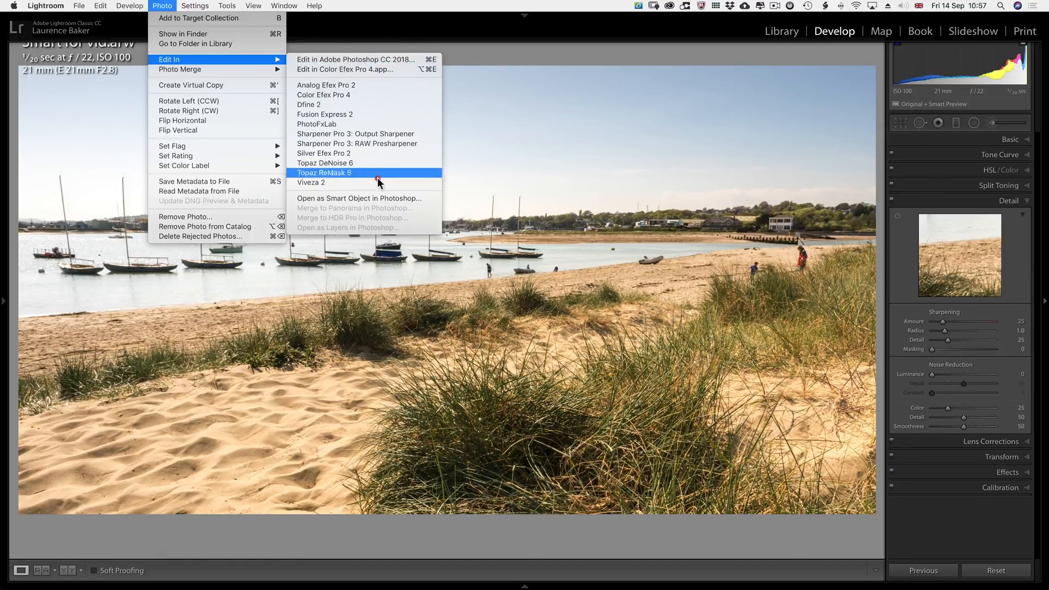
mouse_move(380, 198)
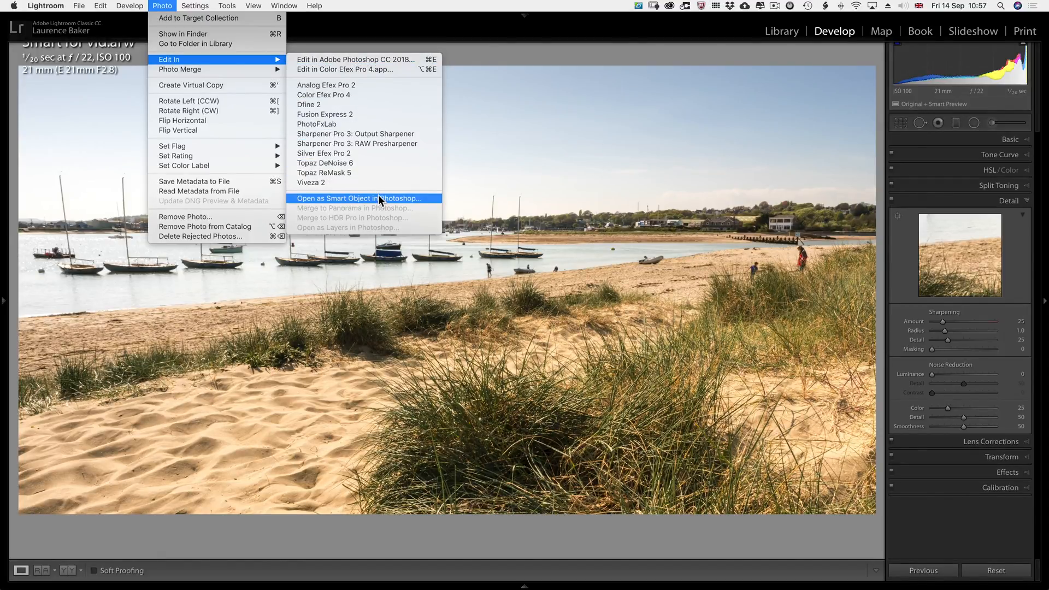
click(364, 198)
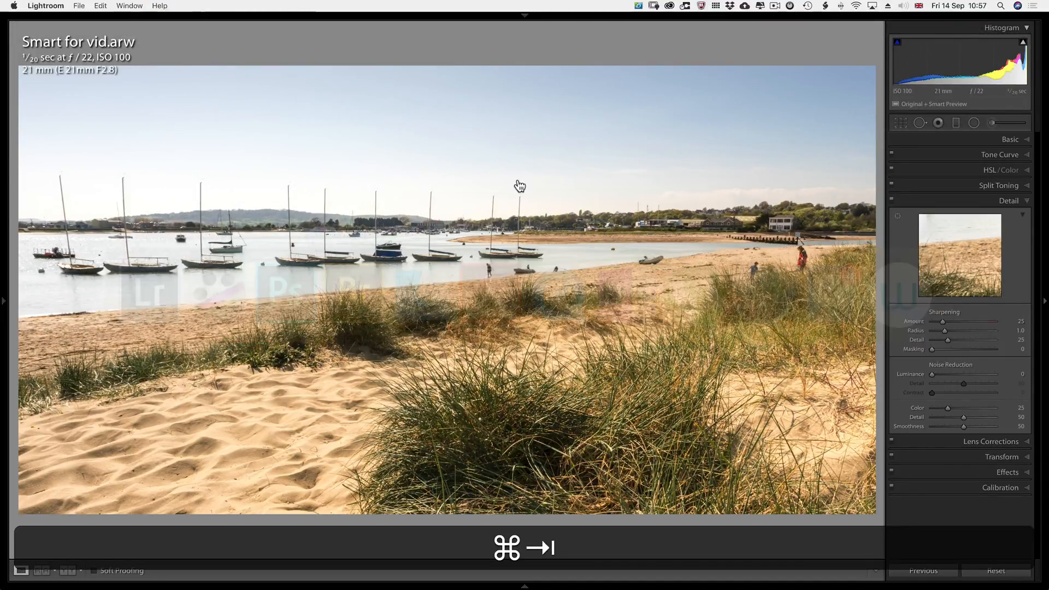
In Photoshop, view Camera Raw's Detail settings and close it unchanged, showing the _DSC7531 document.
key(cmd+tab)
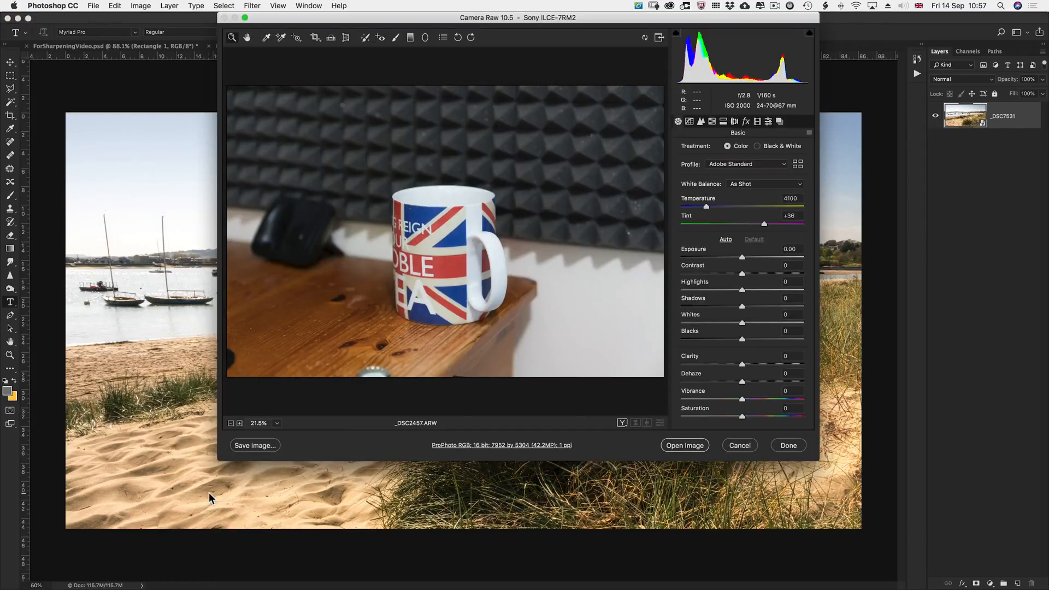
mouse_move(701, 121)
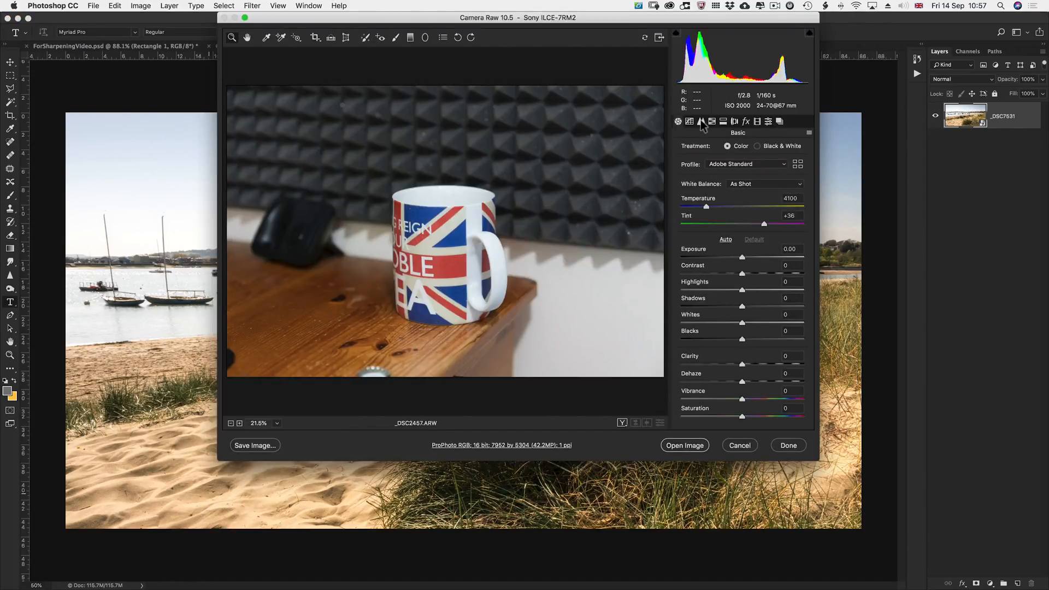
click(701, 122)
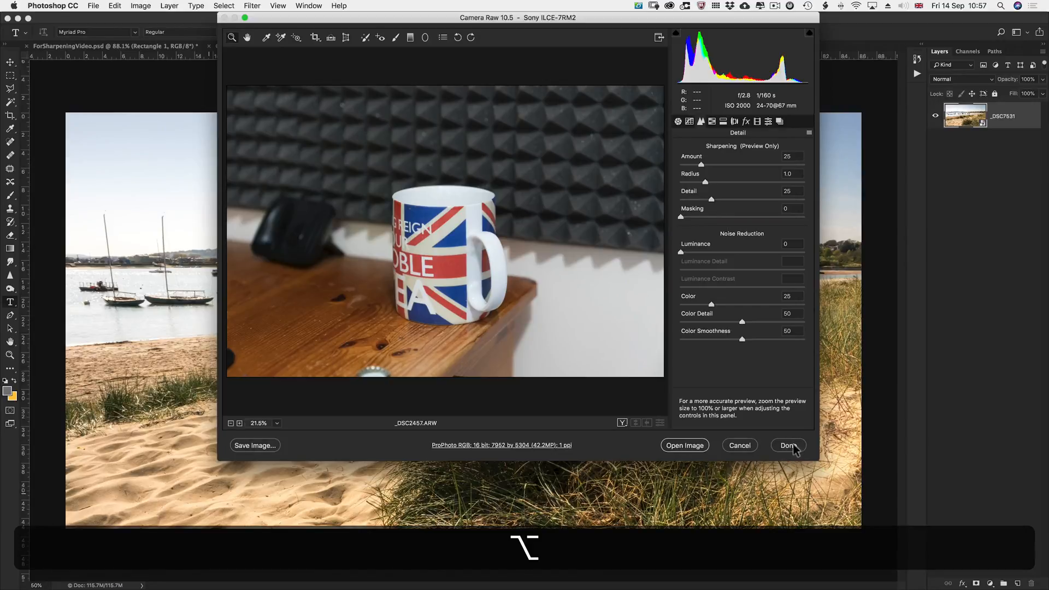
click(788, 445)
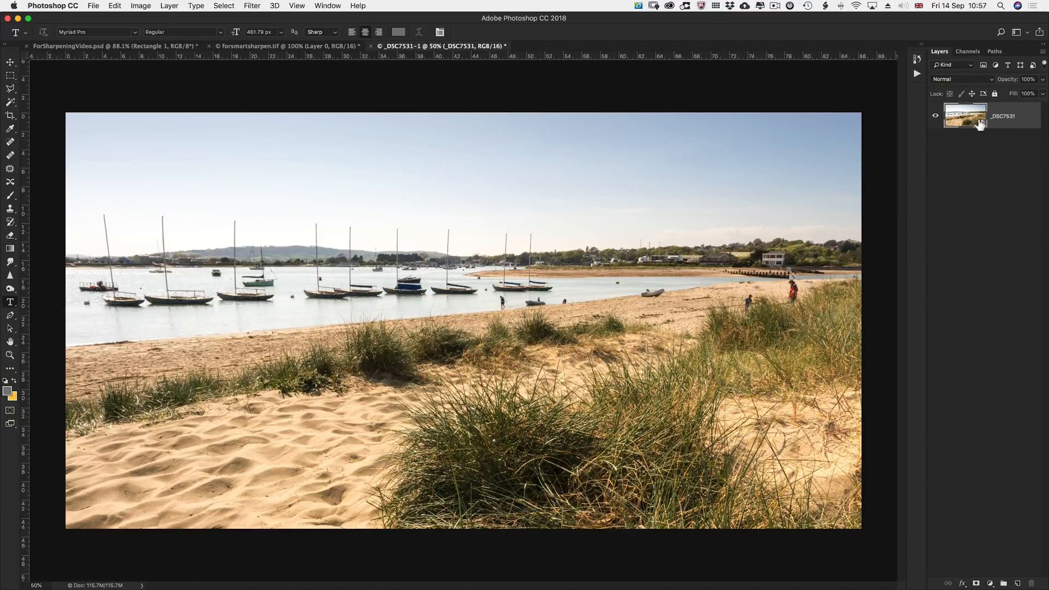
mouse_move(980, 123)
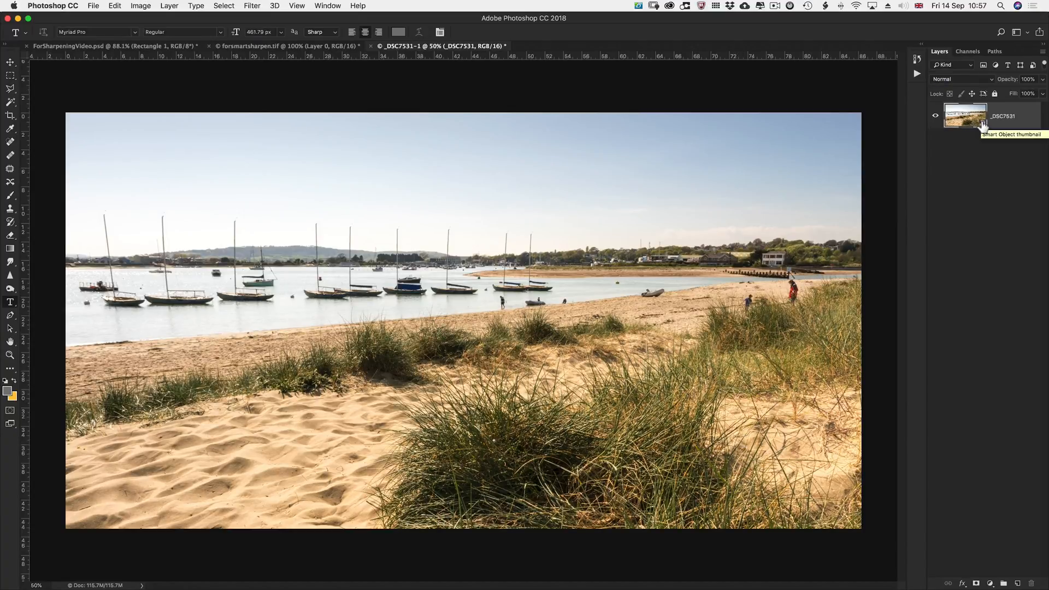
double_click(965, 115)
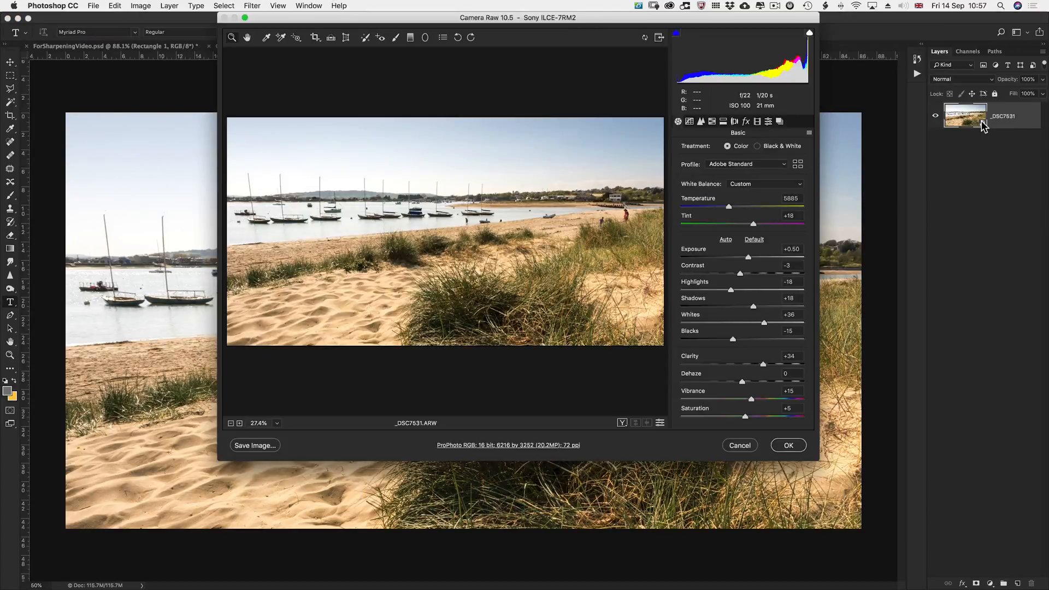
mouse_move(661, 310)
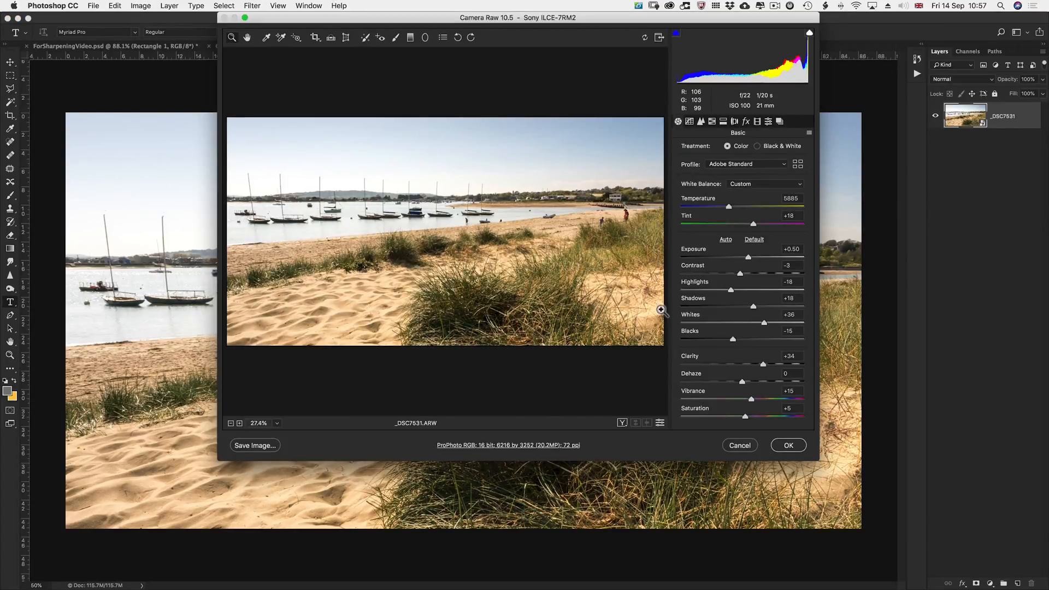
click(789, 445)
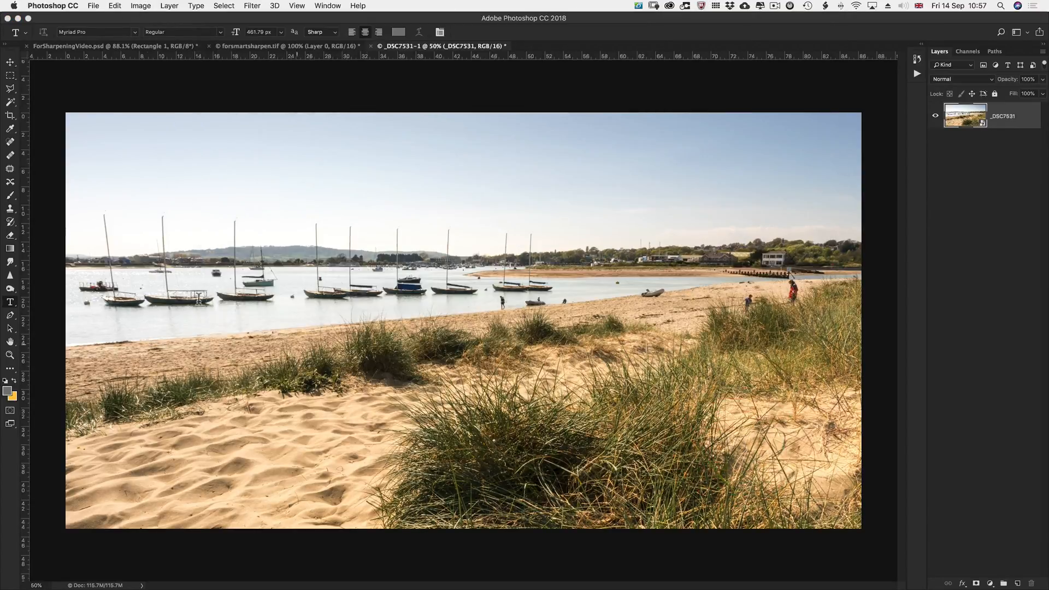
click(94, 48)
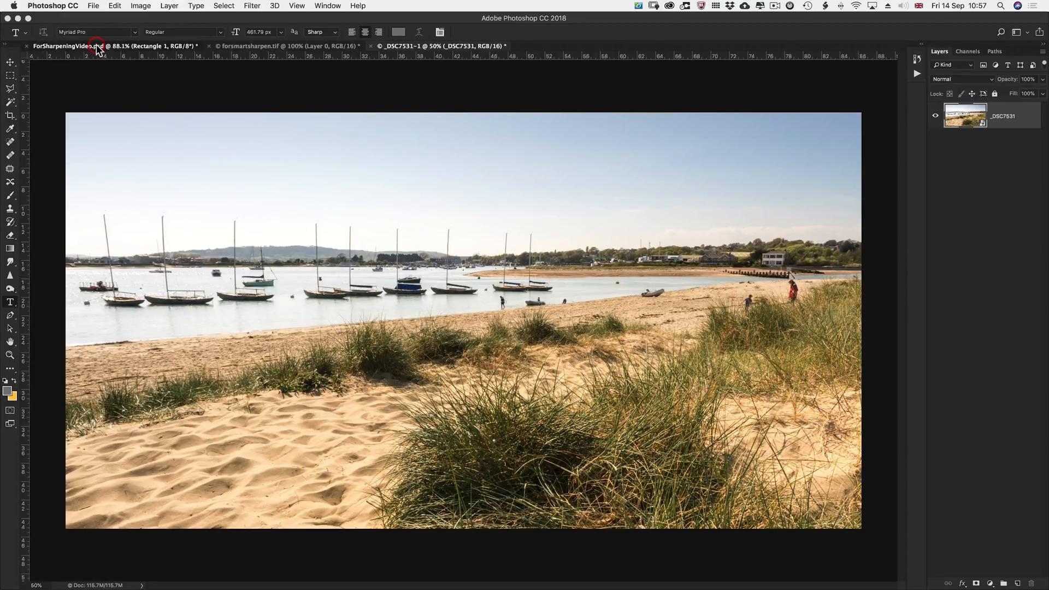
Switch to the ForSharpeningVideo.psd gradient document and open Smart Sharpen on Rectangle 1.
click(97, 47)
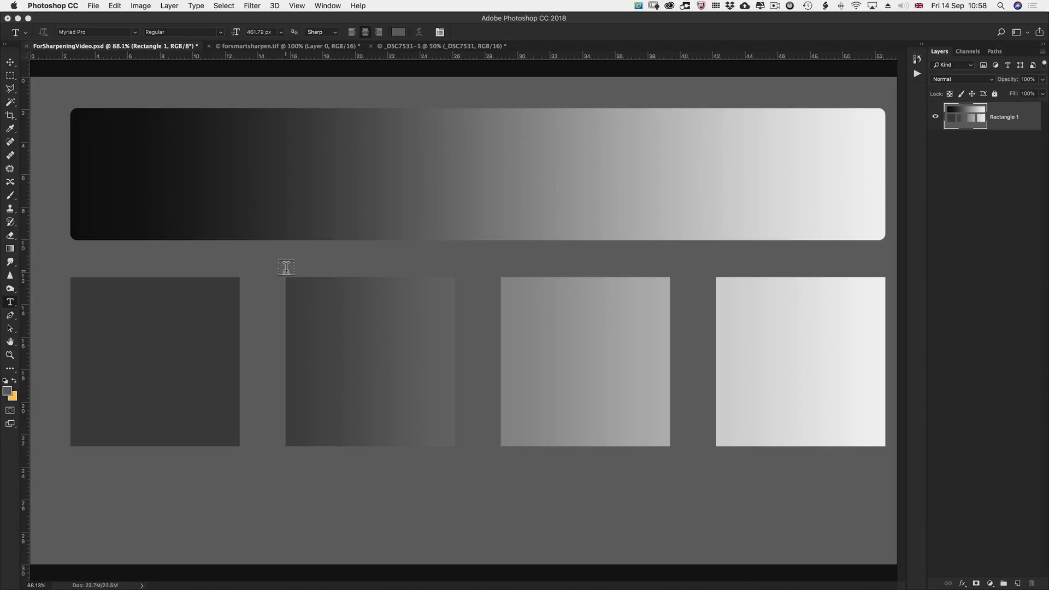
click(252, 5)
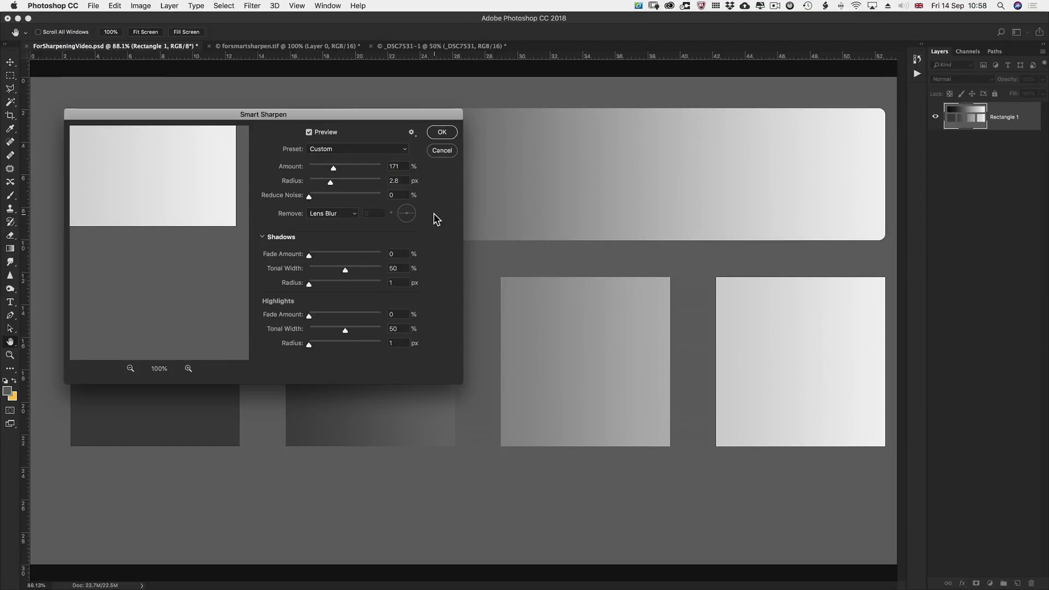
Preview Smart Sharpen at 500% amount and 64 px radius, briefly lowering the amount to compare halos.
click(262, 237)
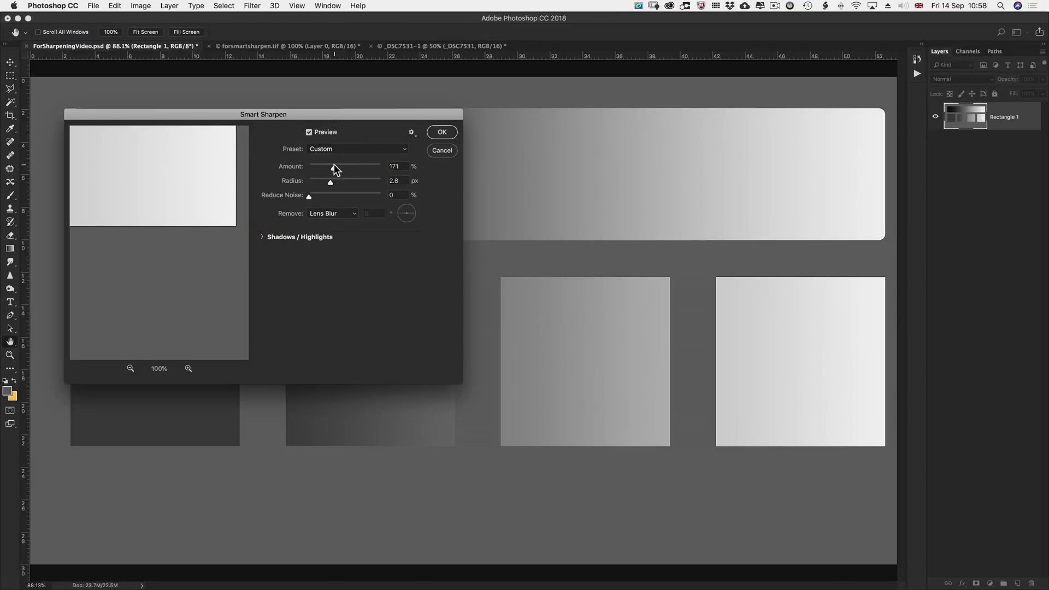
drag(334, 166, 382, 166)
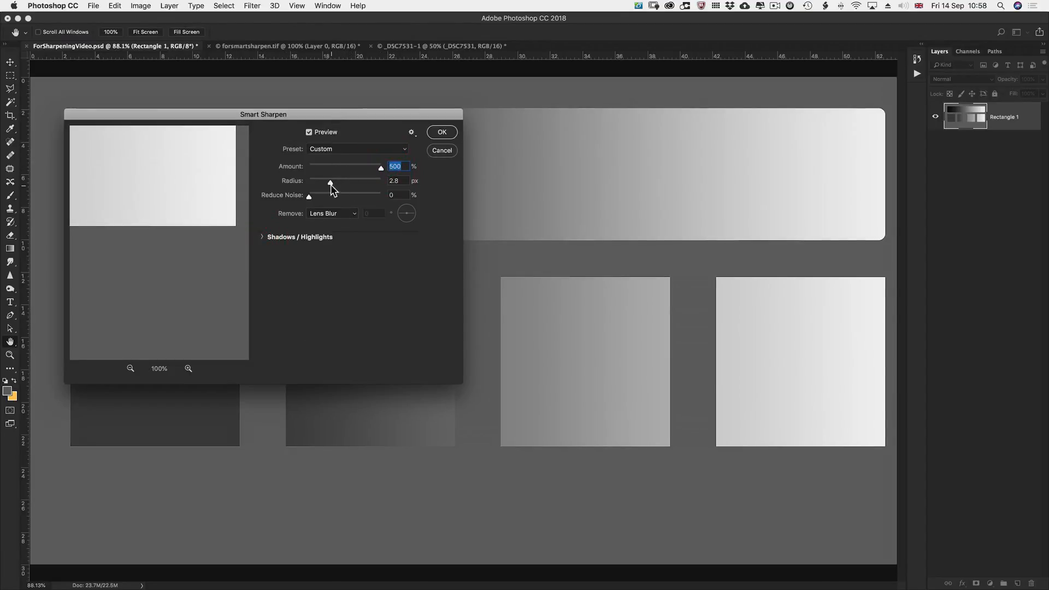
drag(329, 181, 382, 180)
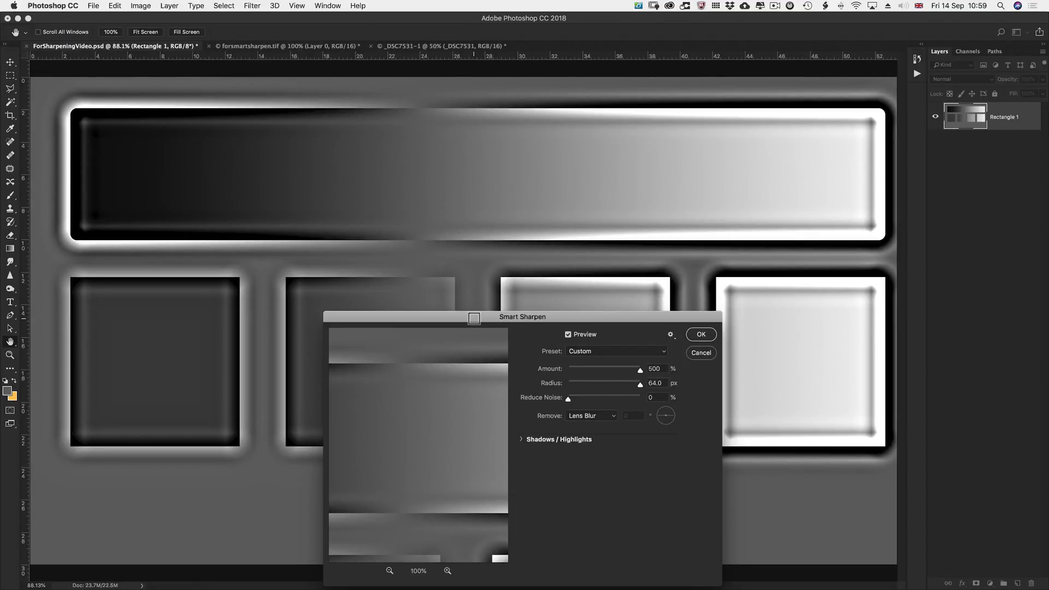
drag(522, 316, 484, 184)
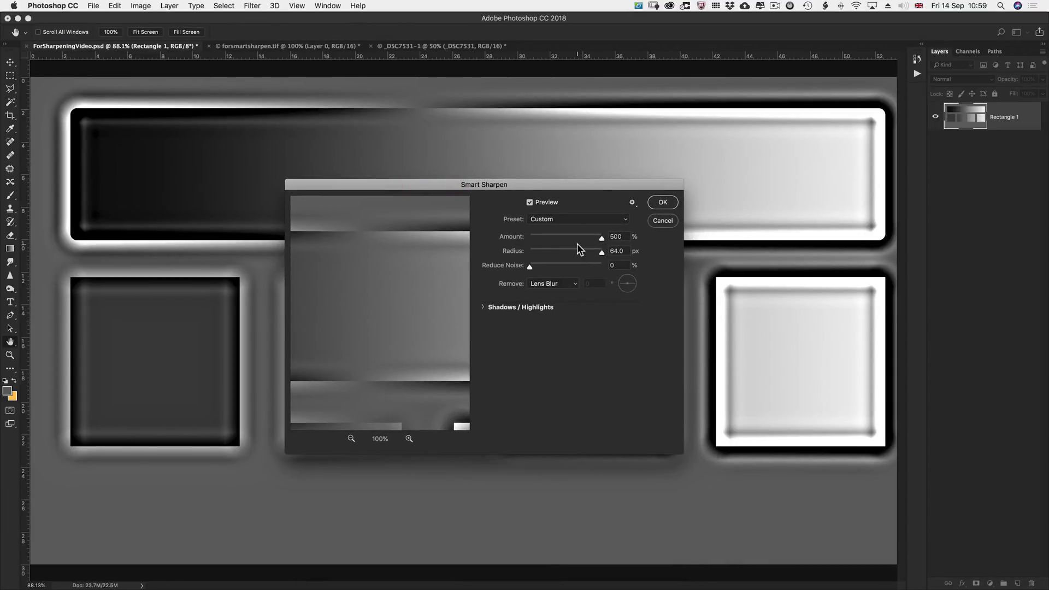
drag(599, 238, 562, 239)
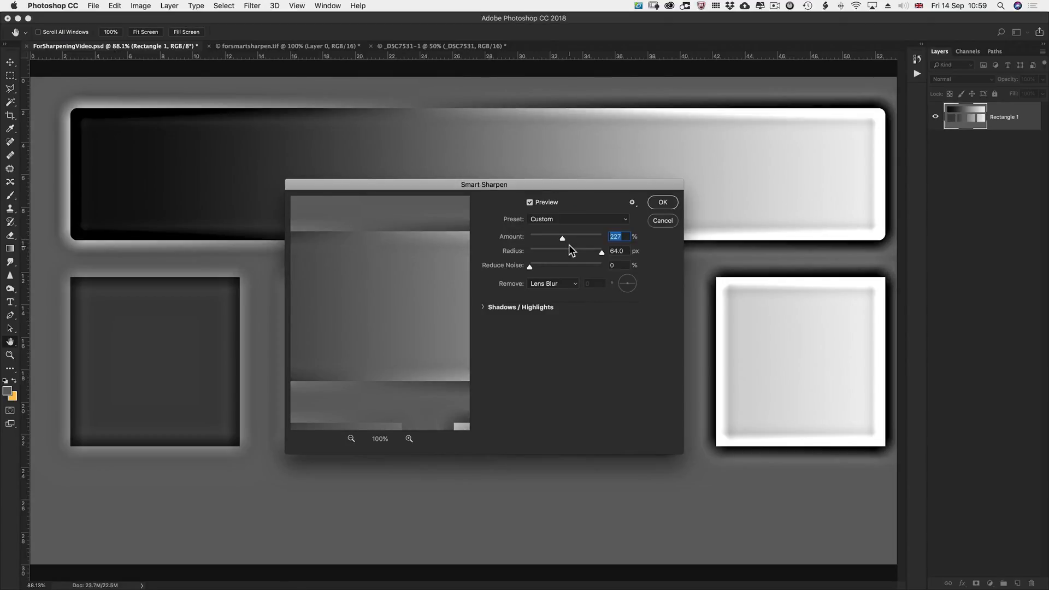
mouse_move(570, 249)
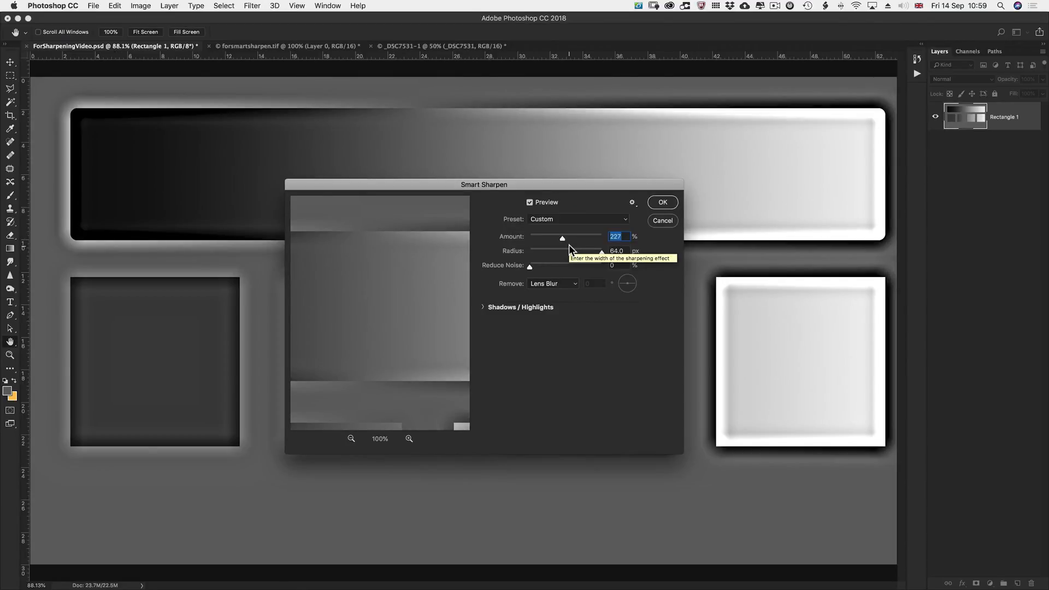
drag(562, 238, 601, 238)
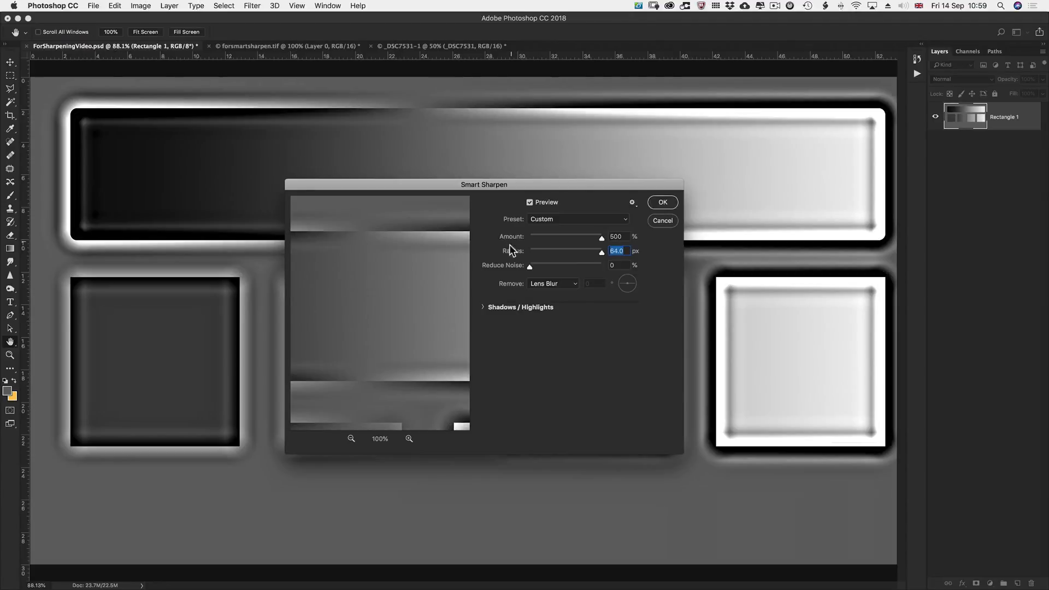
mouse_move(502, 280)
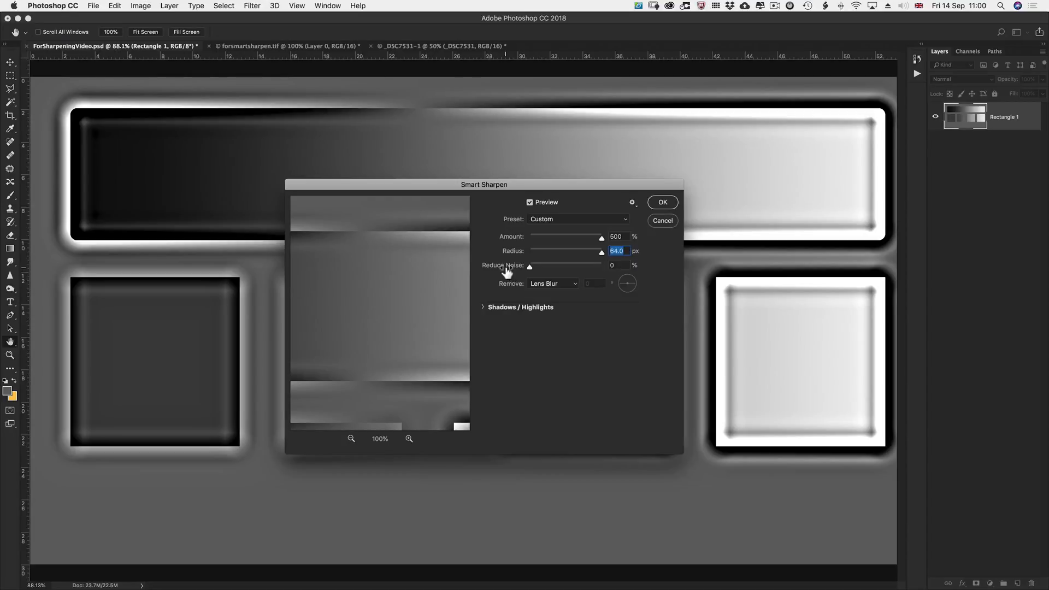
mouse_move(526, 278)
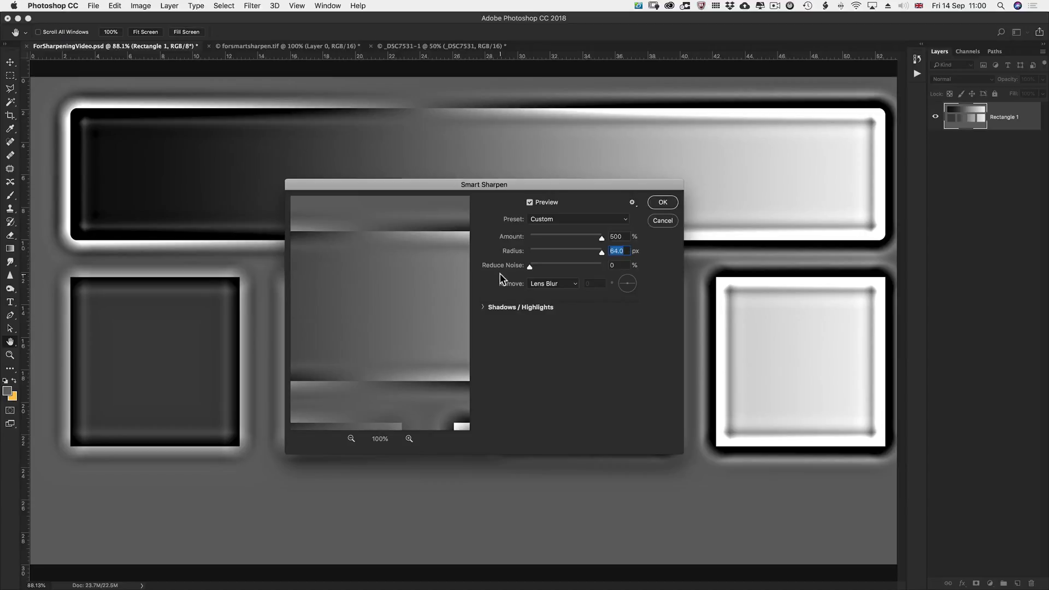
mouse_move(509, 277)
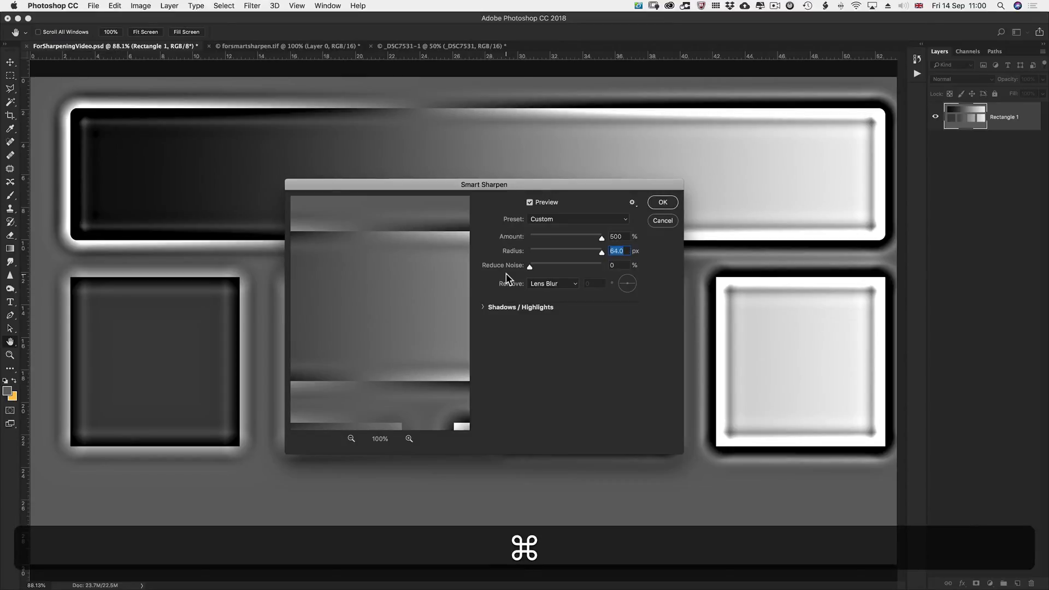
key(cmd+tab)
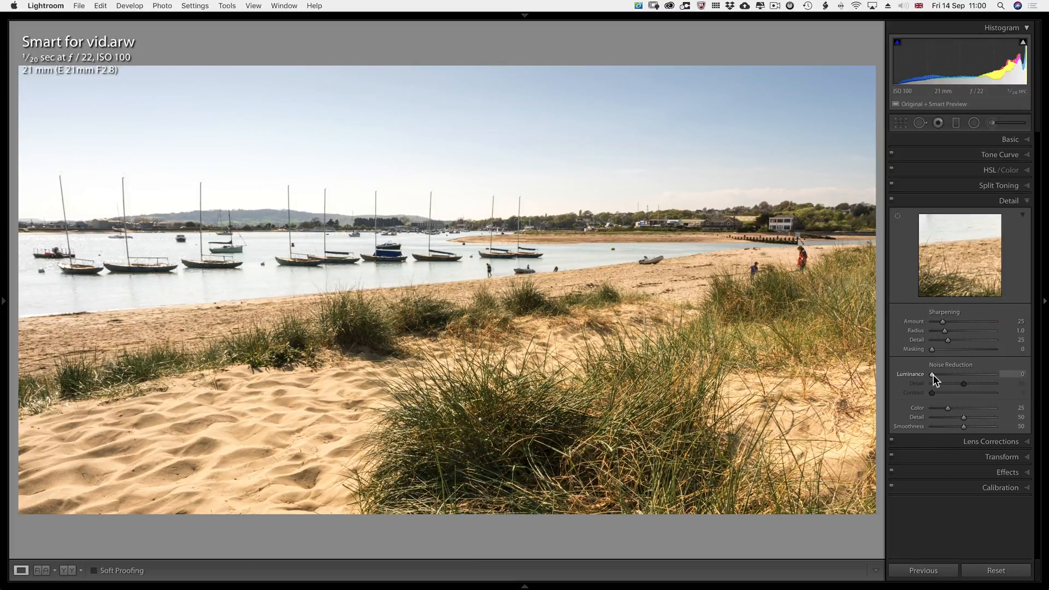
Give the beach photo luminance noise reduction 23 with noise reduction detail 0.
drag(932, 382, 944, 383)
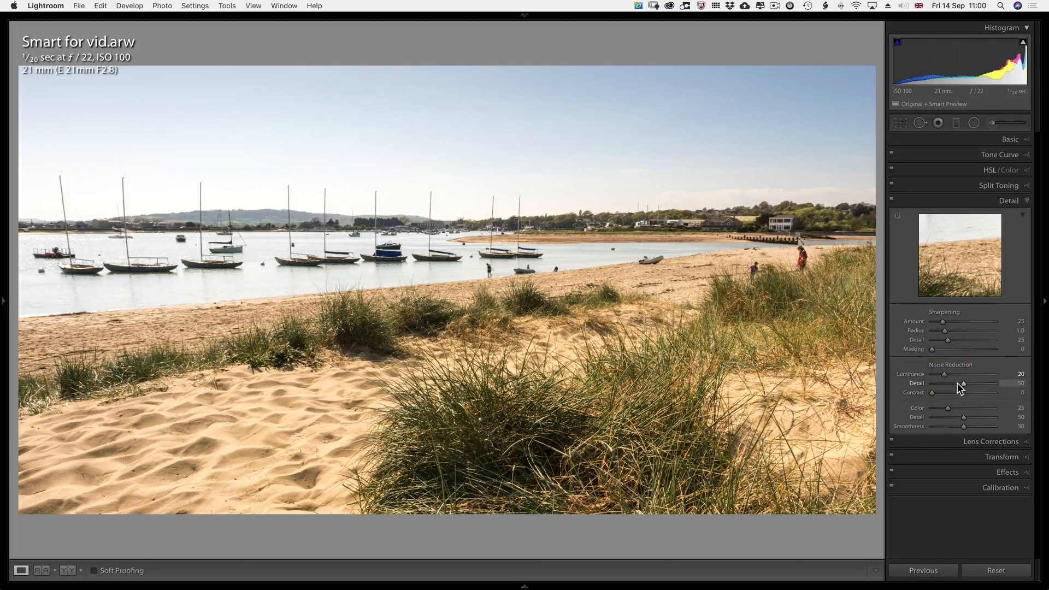
drag(962, 392, 937, 392)
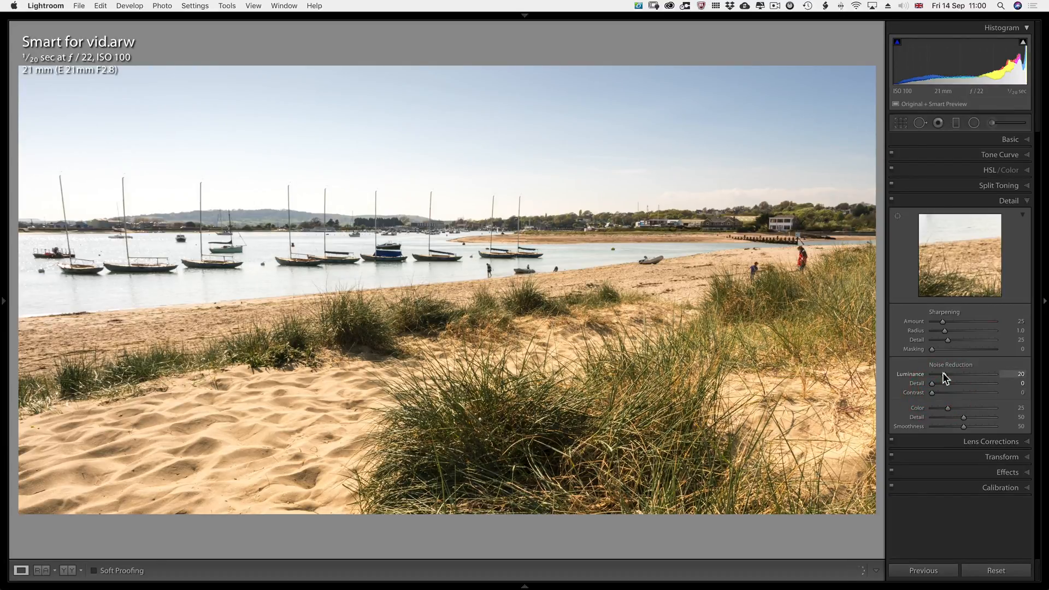
drag(944, 374, 948, 374)
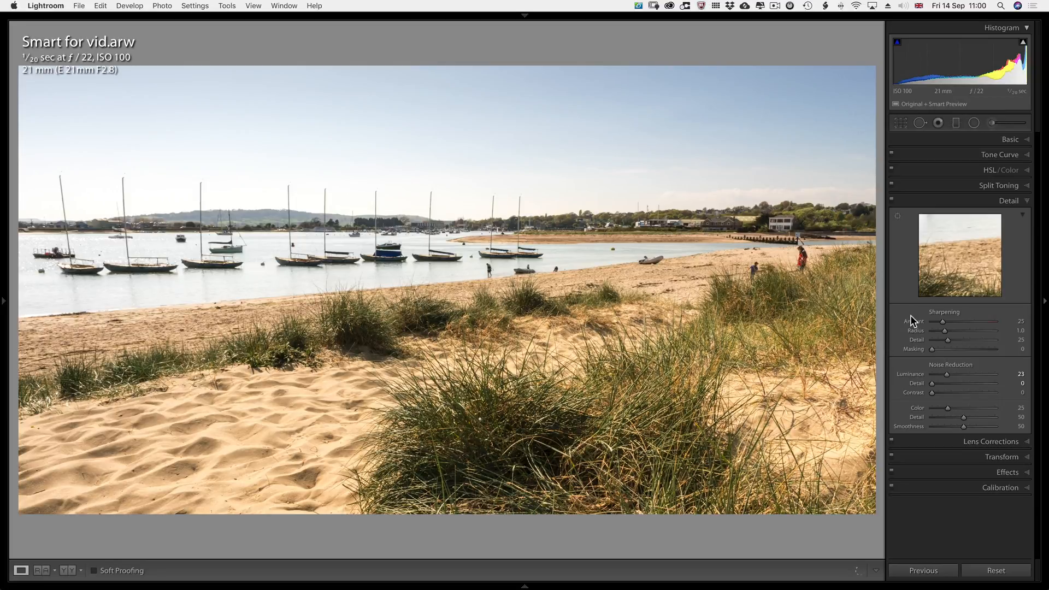
mouse_move(670, 390)
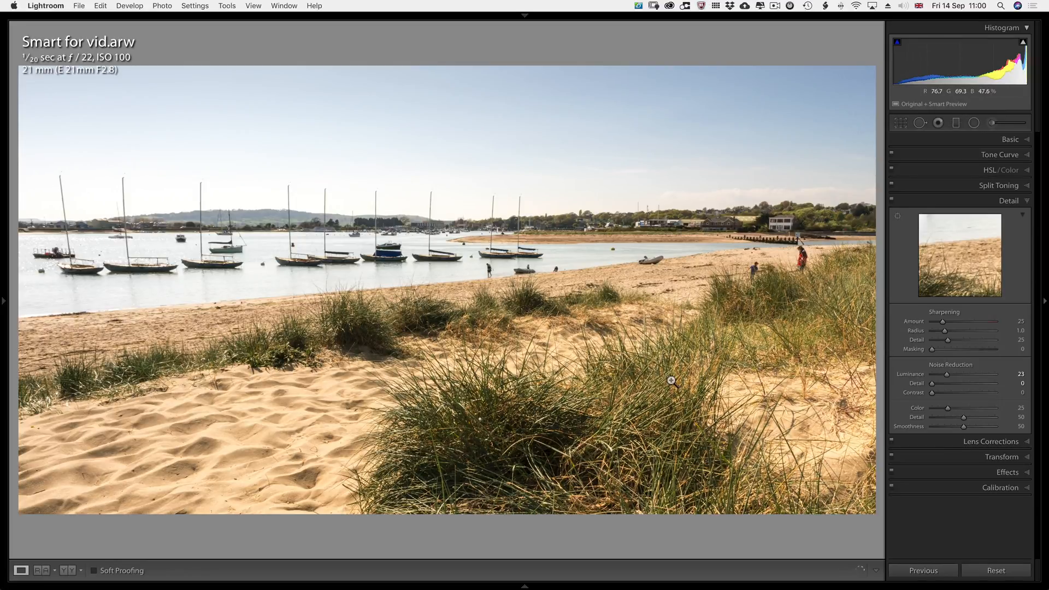
key(Cmd+Tab)
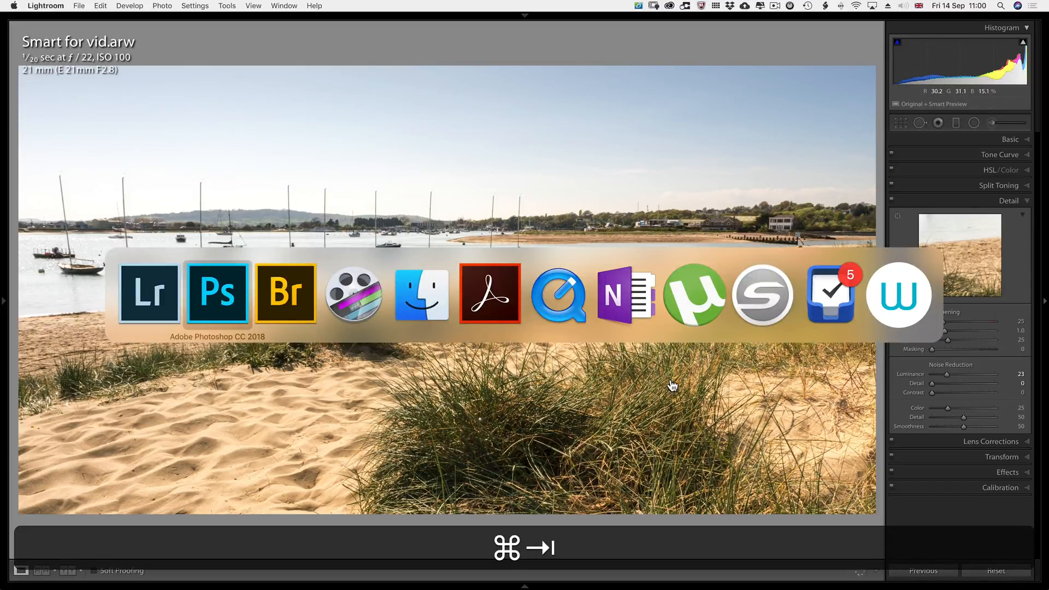
In Smart Sharpen, try removing Gaussian Blur, then Lens Blur, and settle on Motion Blur.
click(217, 293)
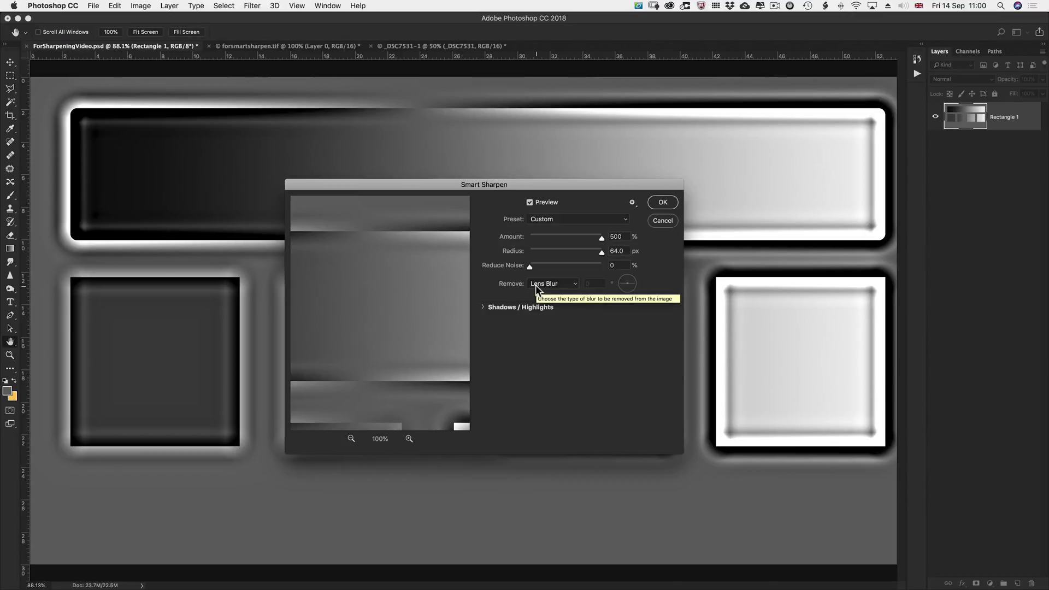
mouse_move(538, 289)
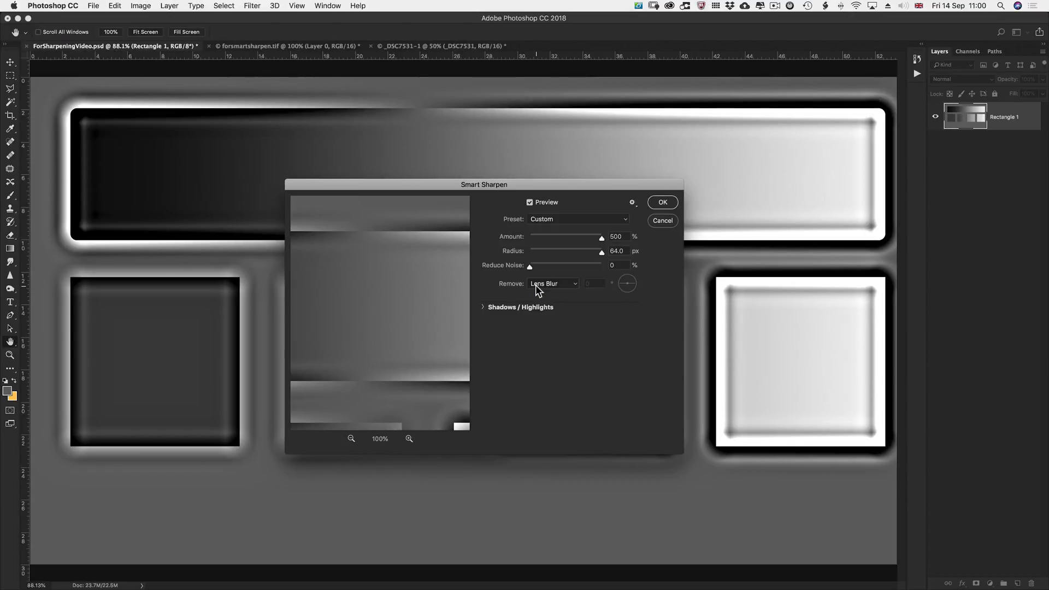
click(552, 283)
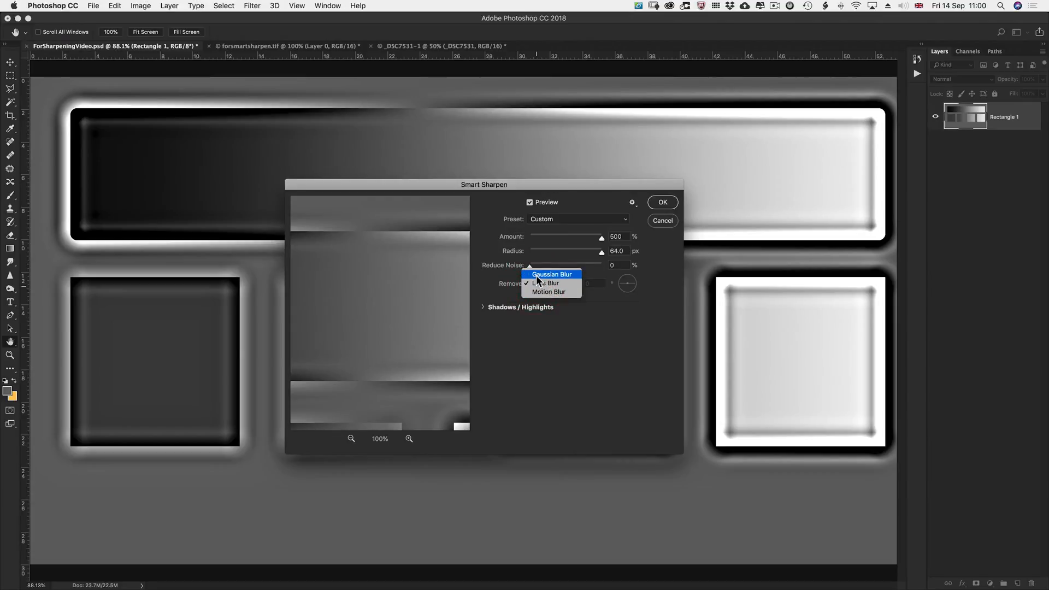
click(551, 274)
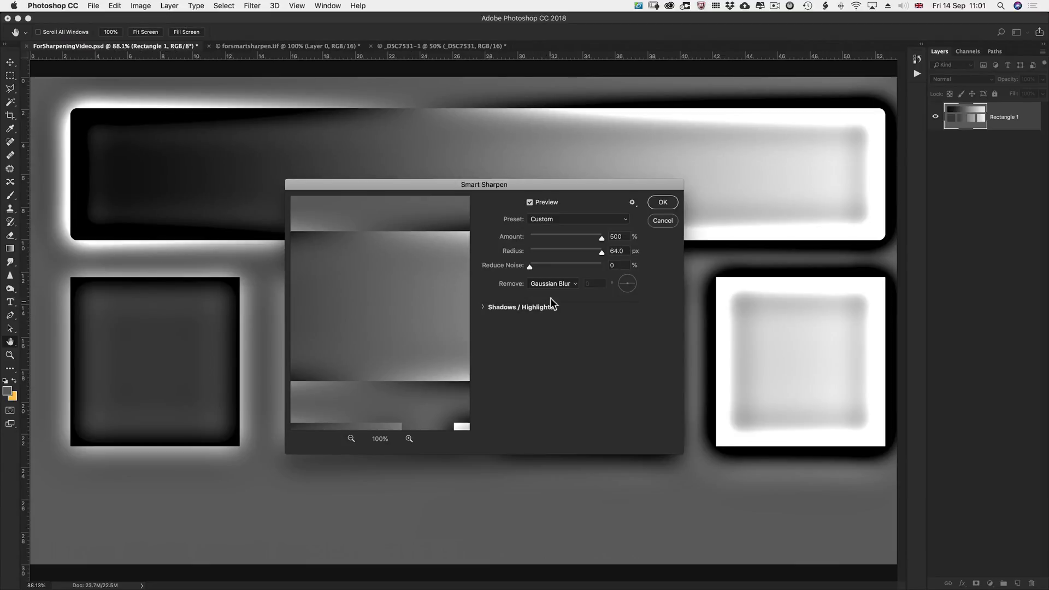
click(552, 283)
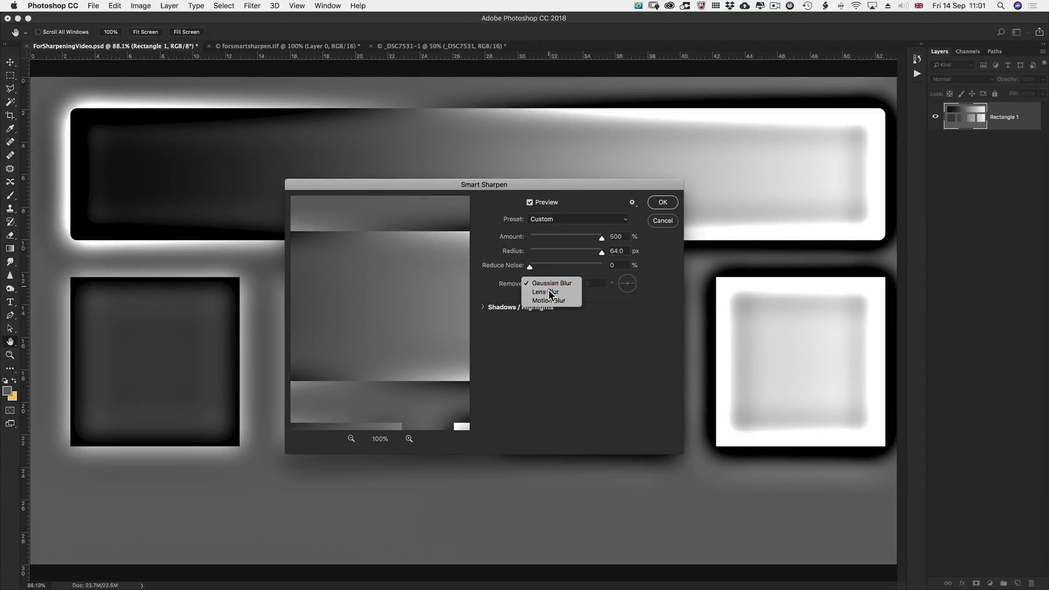
click(545, 291)
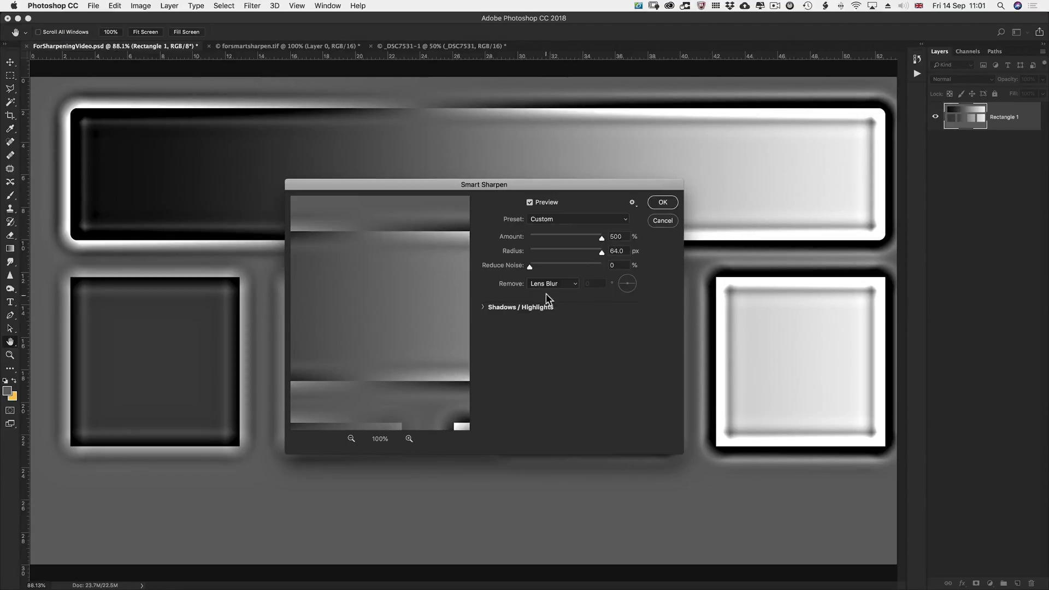
click(552, 283)
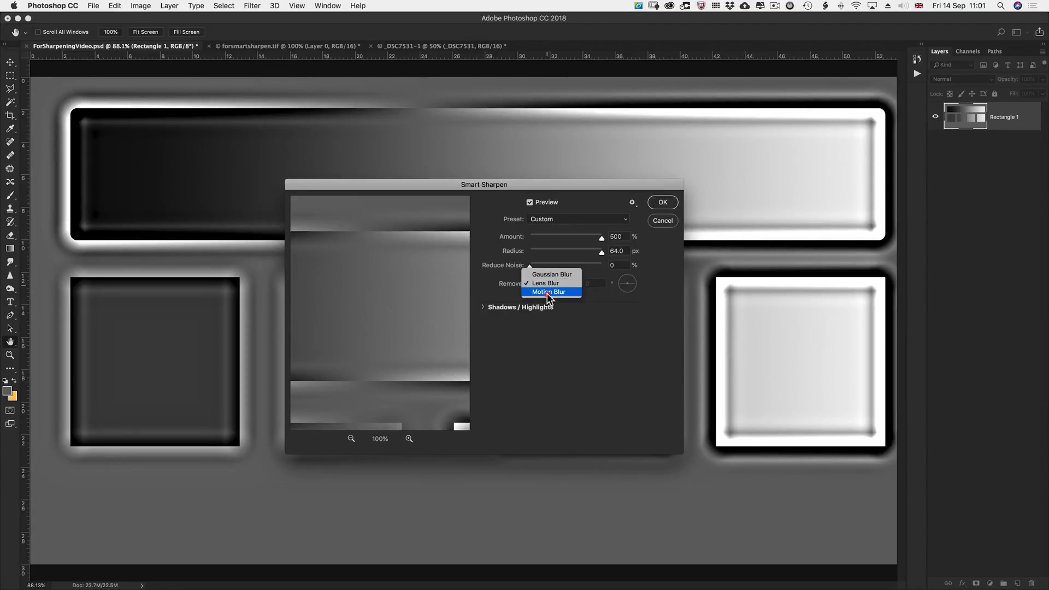
click(551, 292)
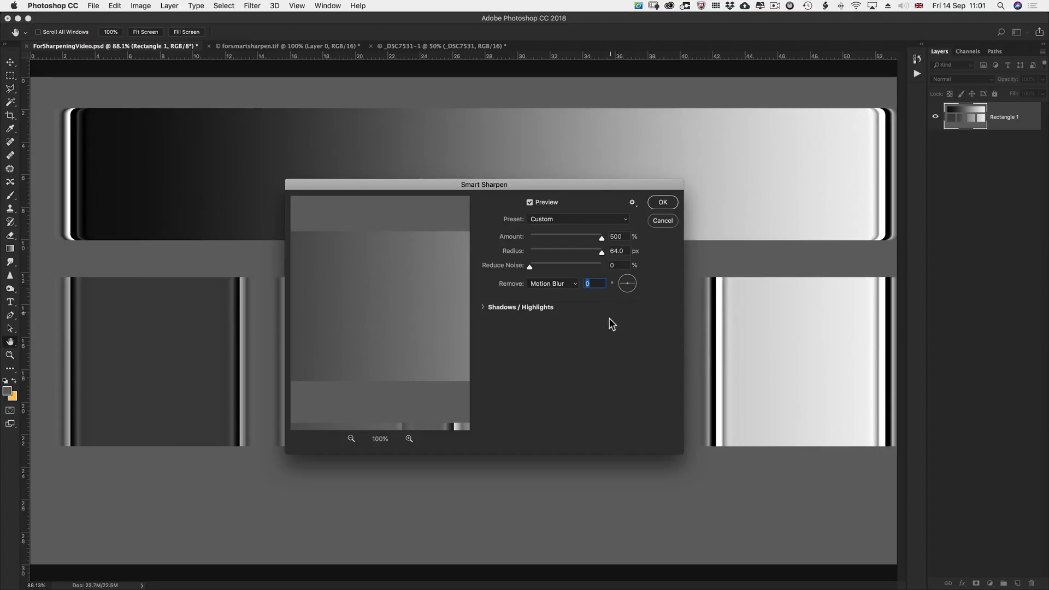
text(90)
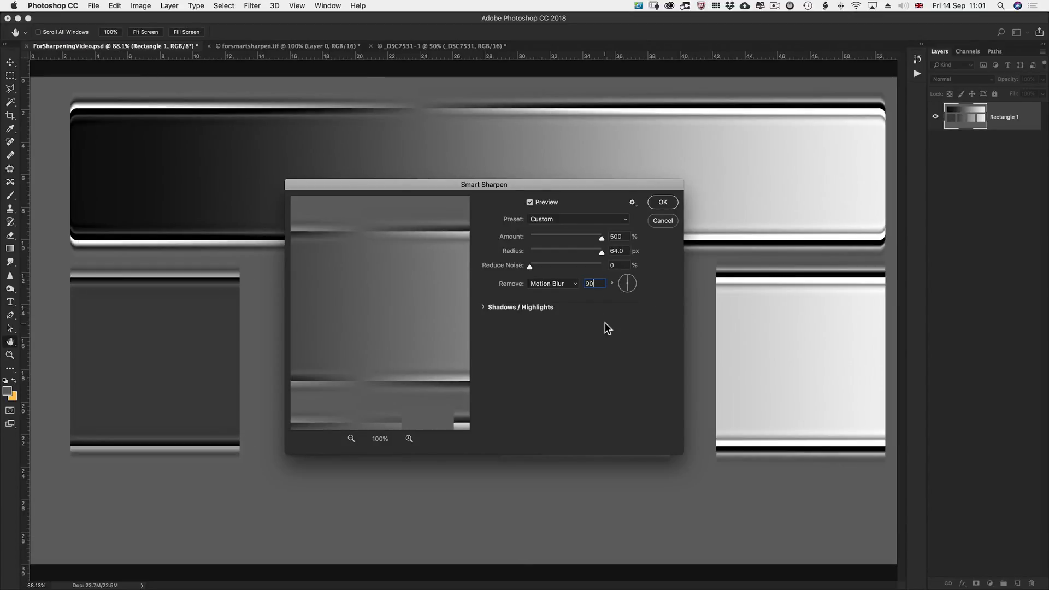
text(0)
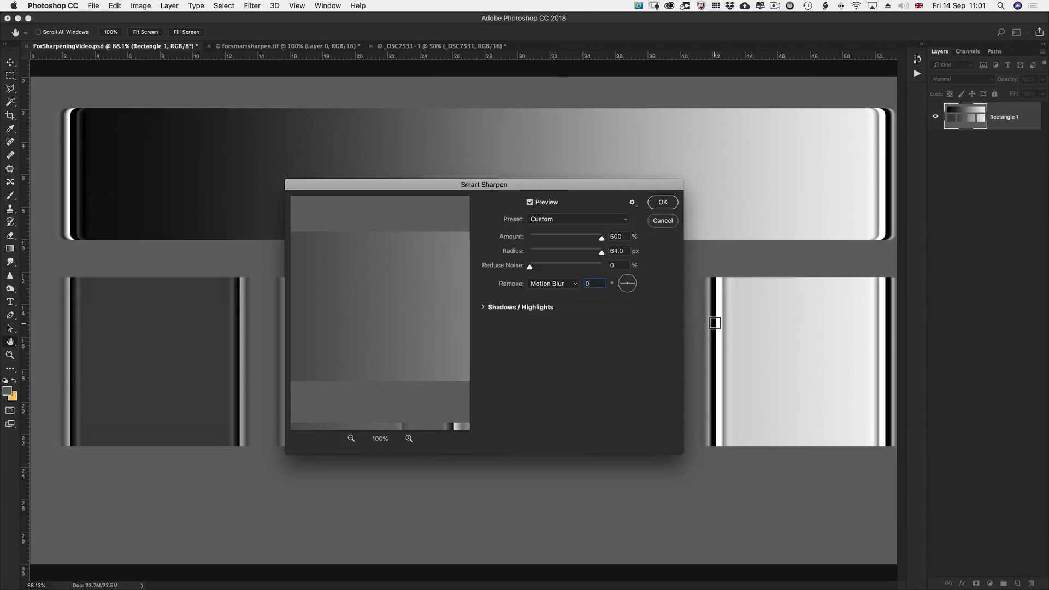
click(483, 307)
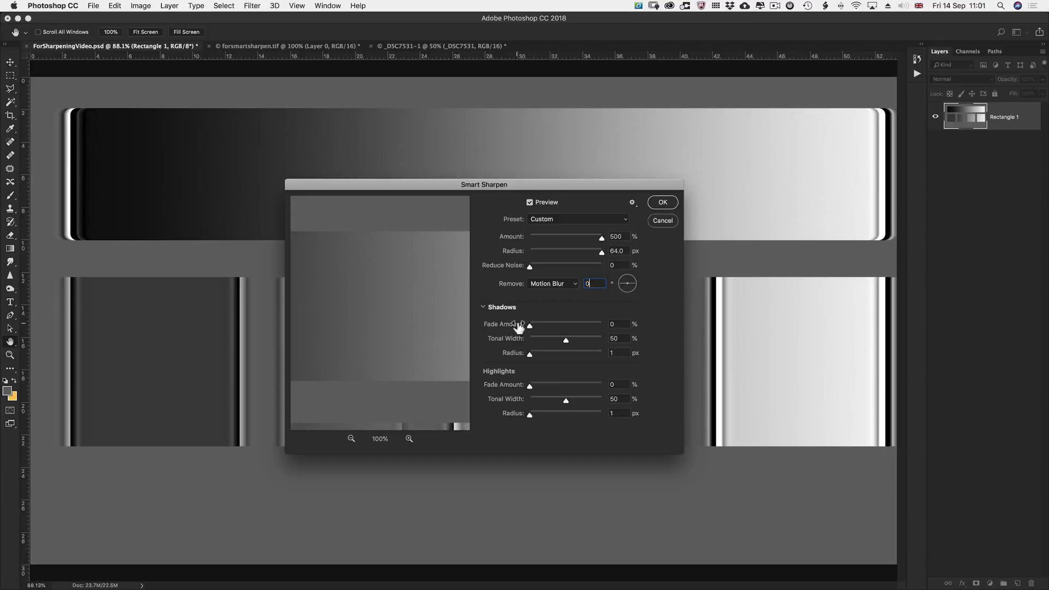
Switch blur removal back to Lens Blur and view the preview at 200%.
click(552, 284)
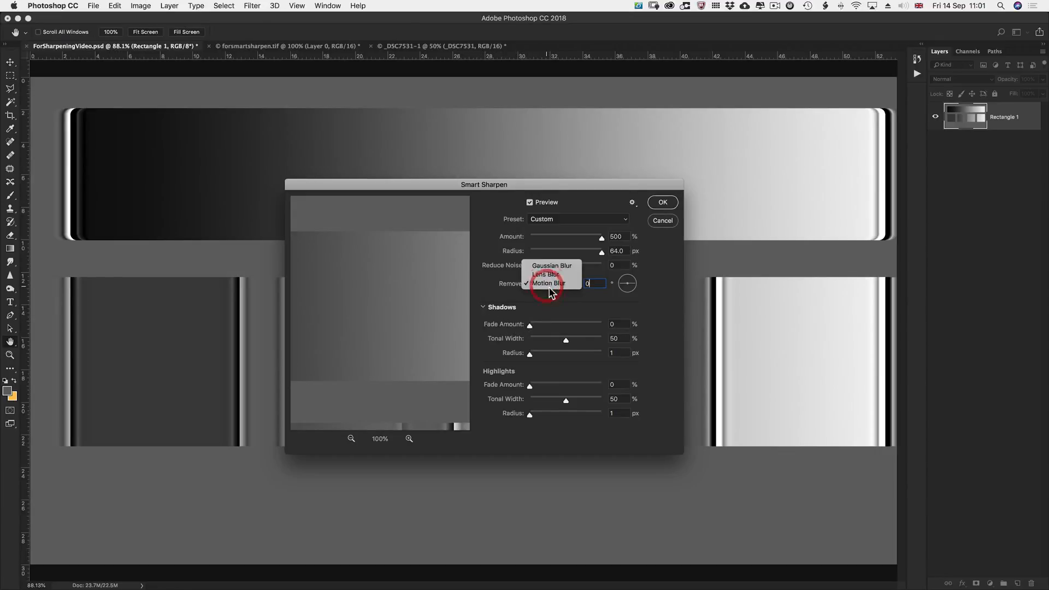
click(545, 275)
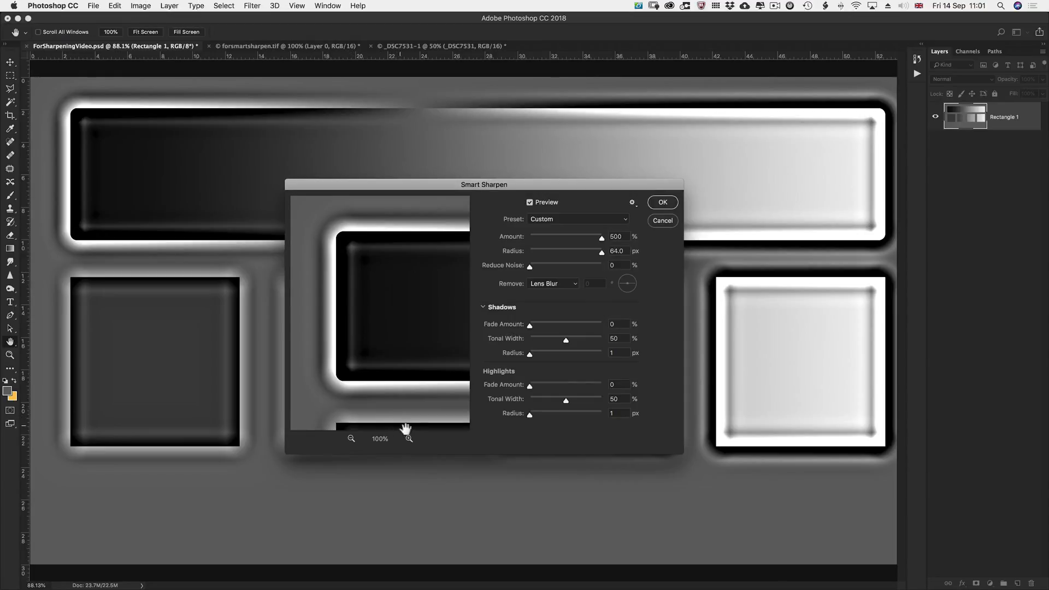
click(408, 439)
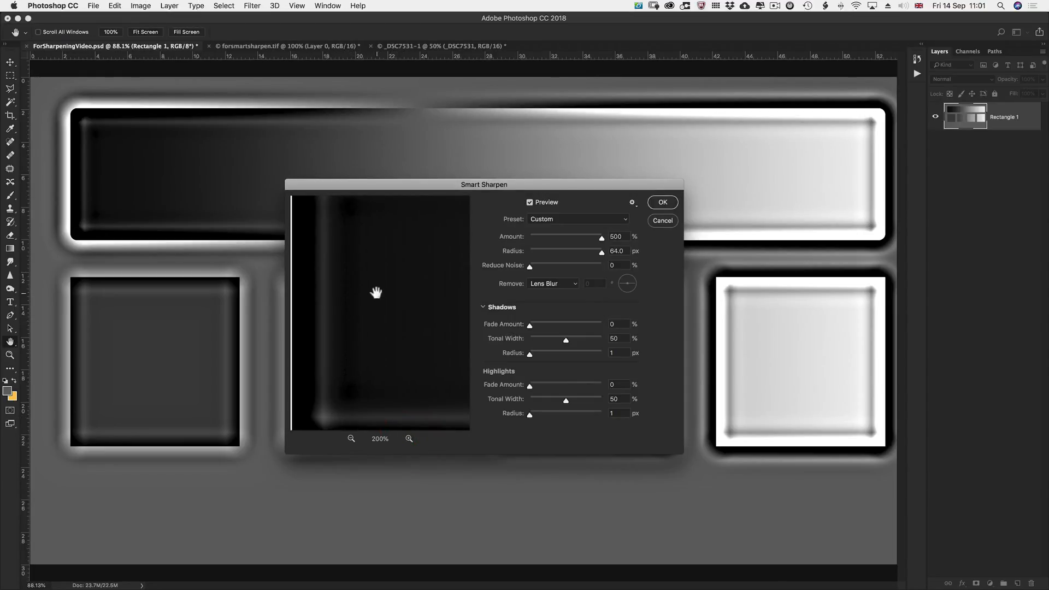
drag(376, 292, 337, 253)
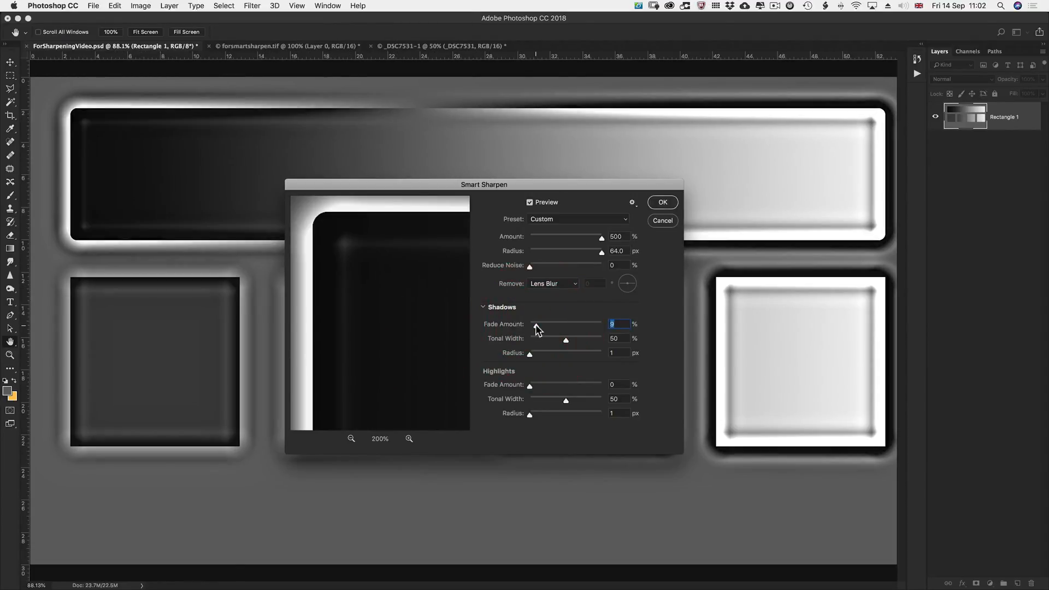
Raise the Shadows Fade Amount to about 28 while watching halos, then return it to 0.
drag(529, 326, 542, 325)
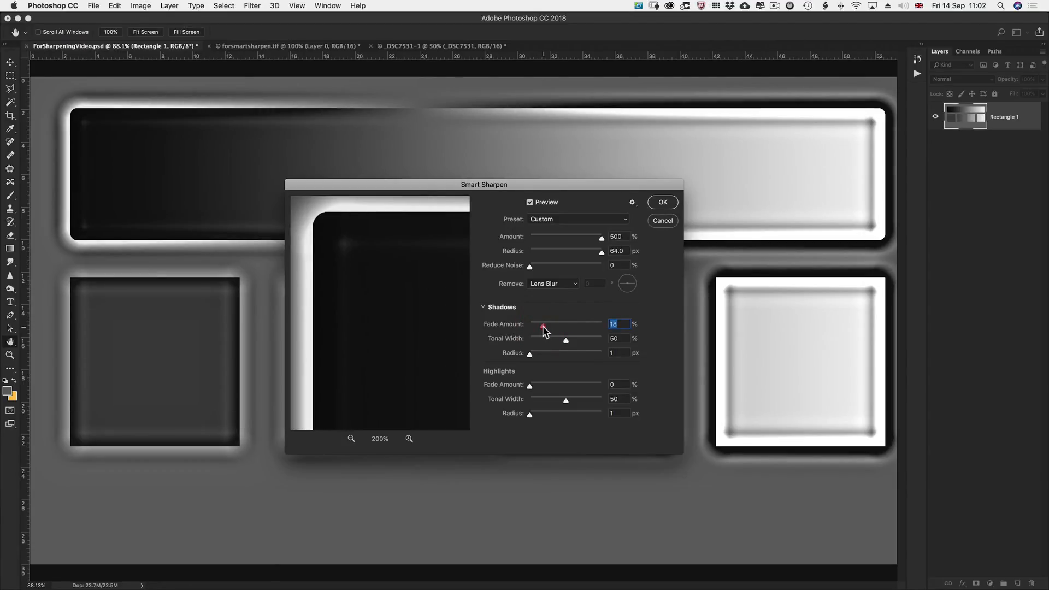
drag(542, 328, 546, 328)
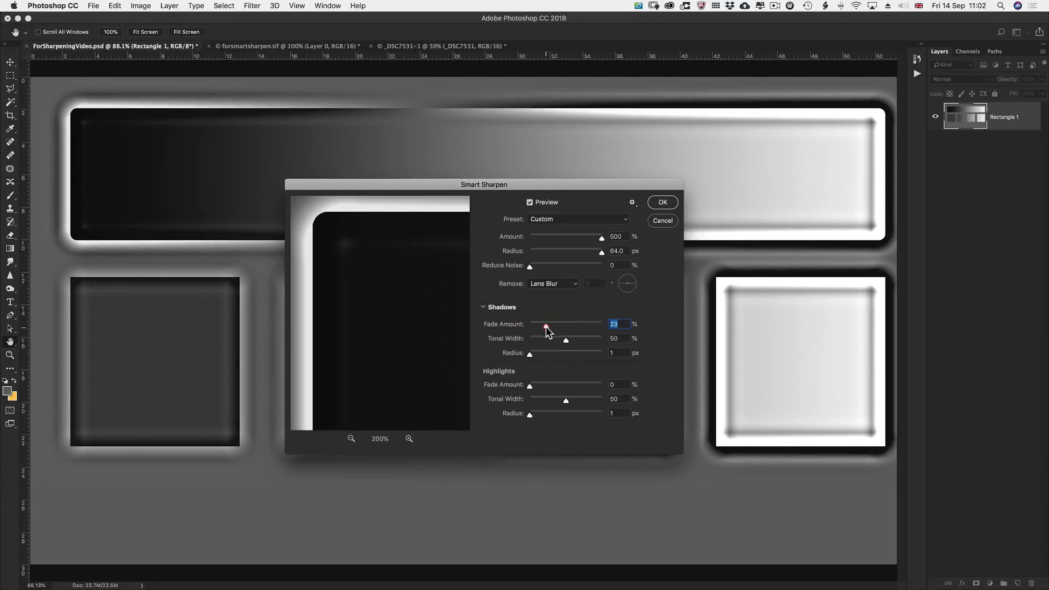
drag(545, 327, 549, 326)
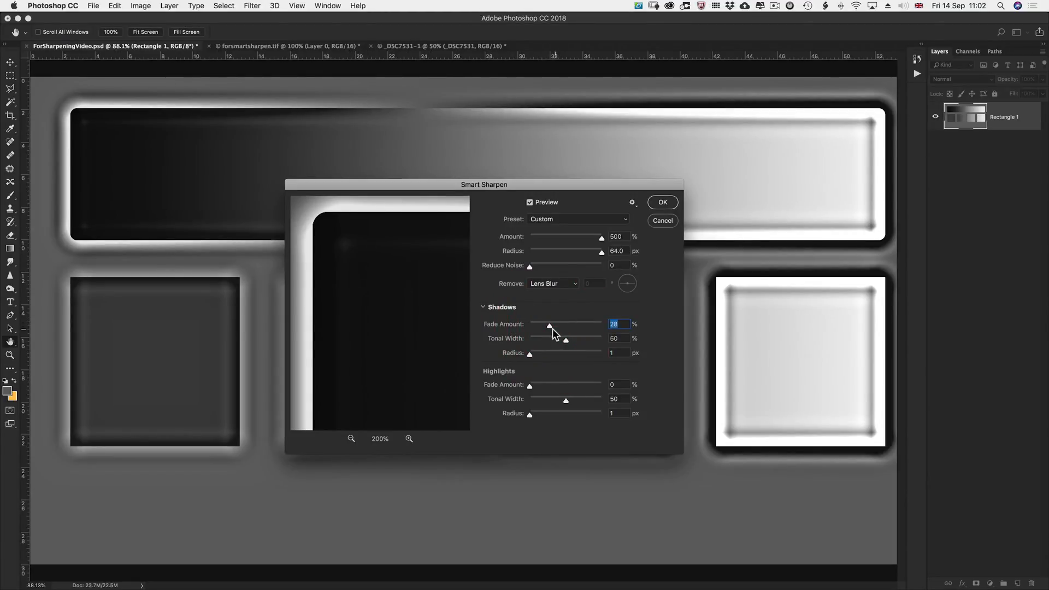
drag(549, 327, 528, 328)
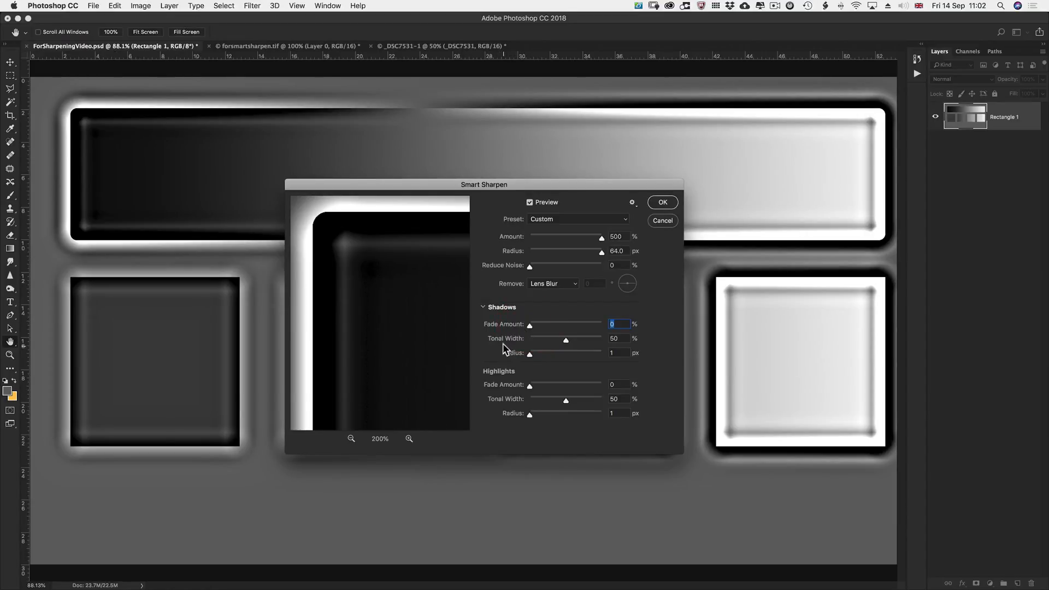
Reset shadow fade to 0 and collapse the Shadows/Highlights options, keeping 500% and 64 px.
key(cmd+tab)
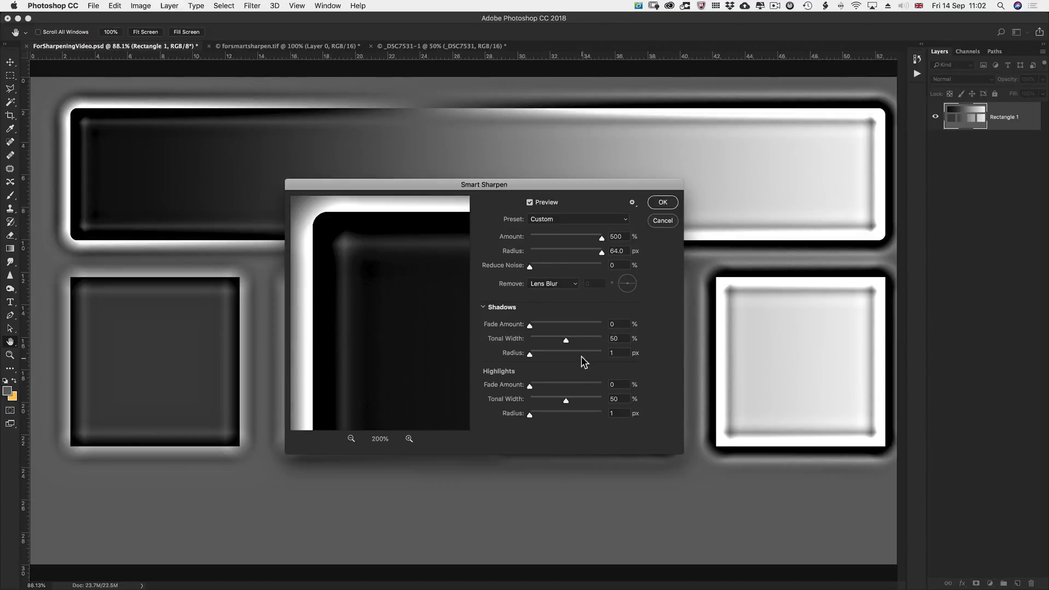
mouse_move(510, 323)
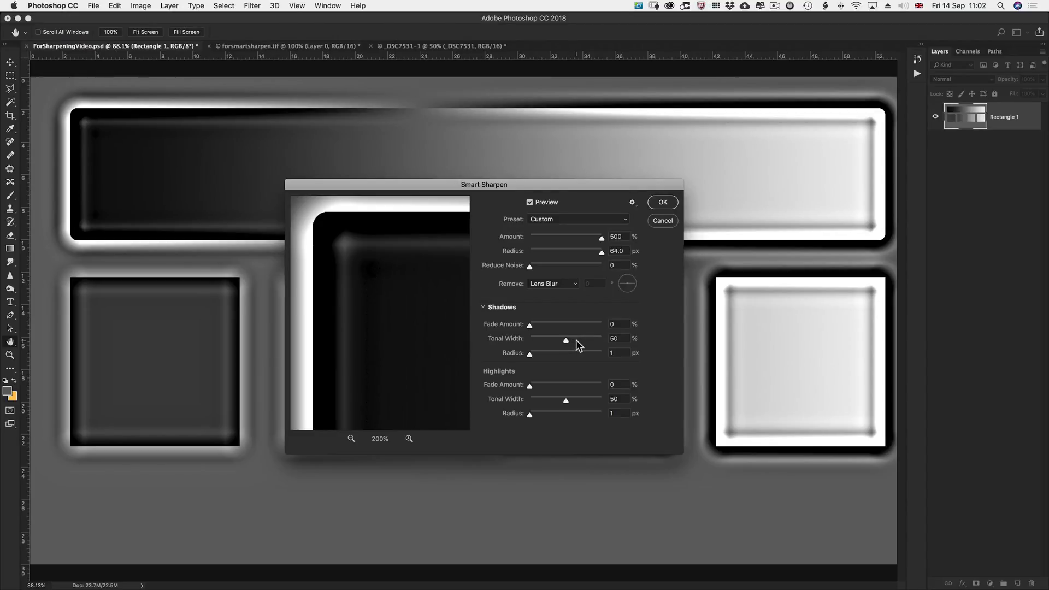
mouse_move(557, 347)
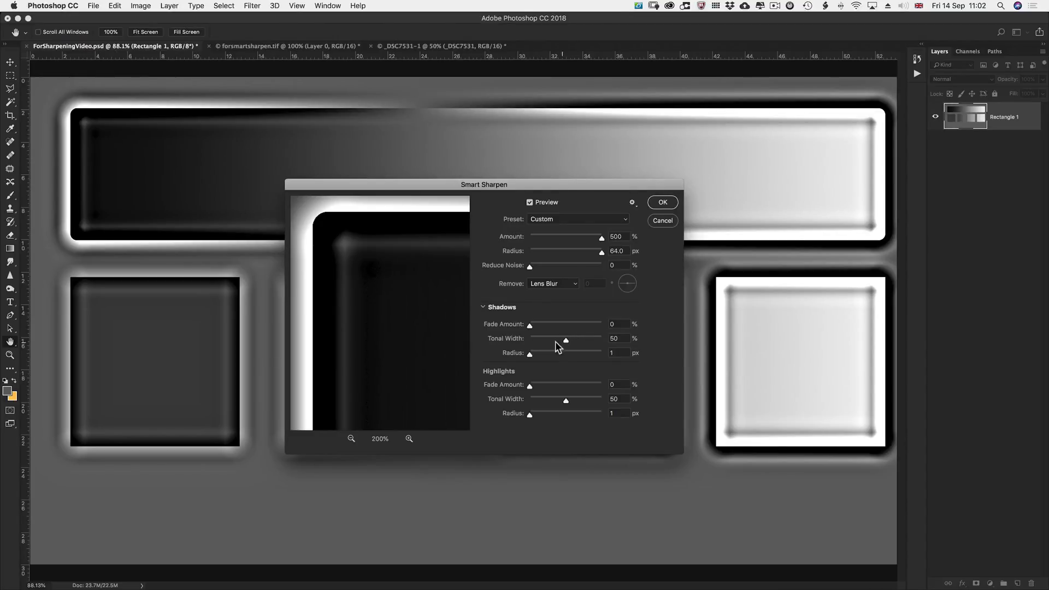
mouse_move(549, 341)
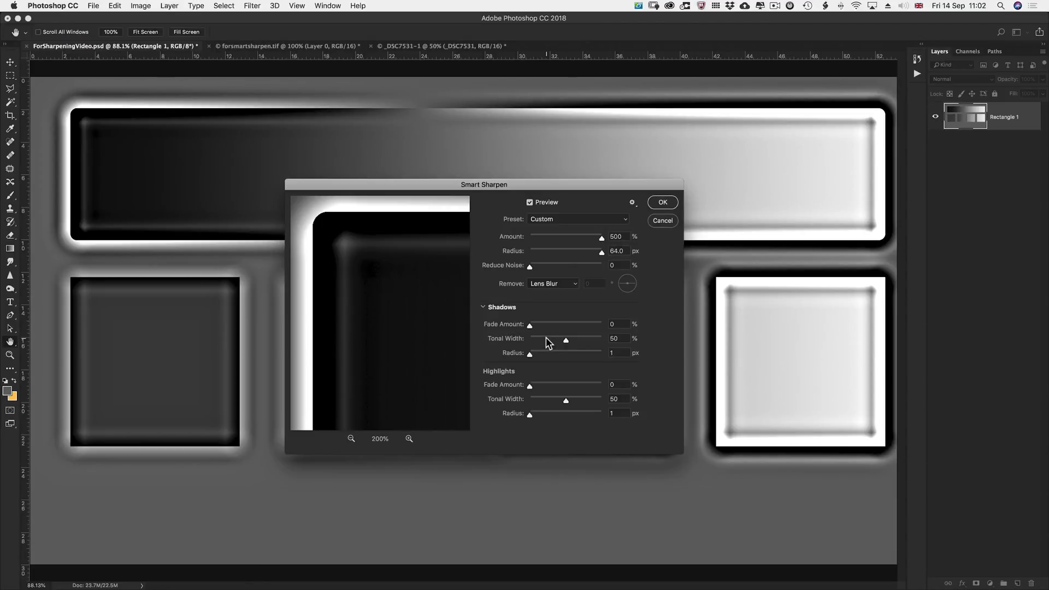
mouse_move(528, 358)
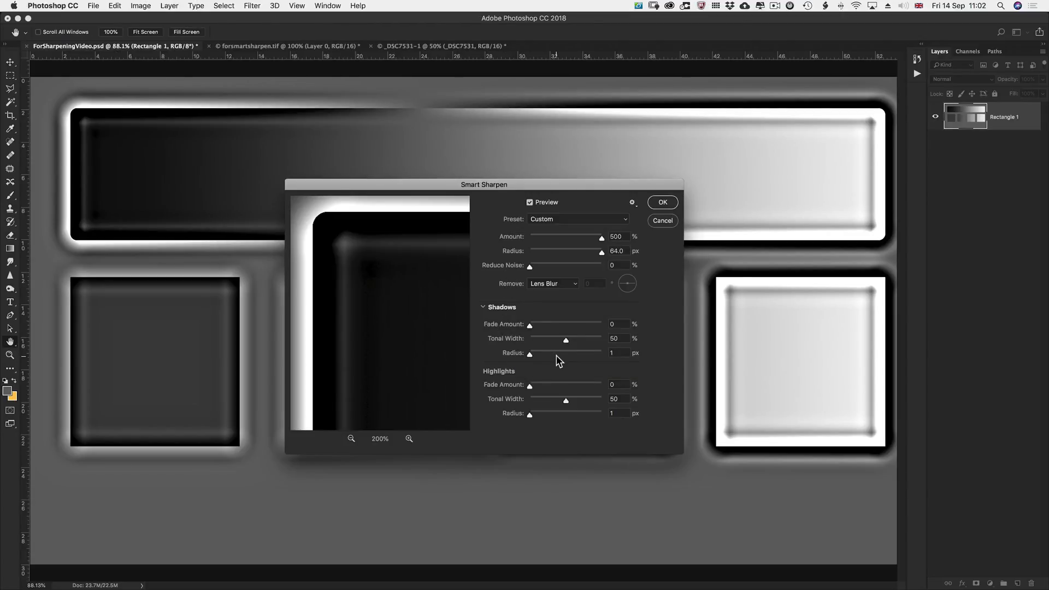
mouse_move(602, 252)
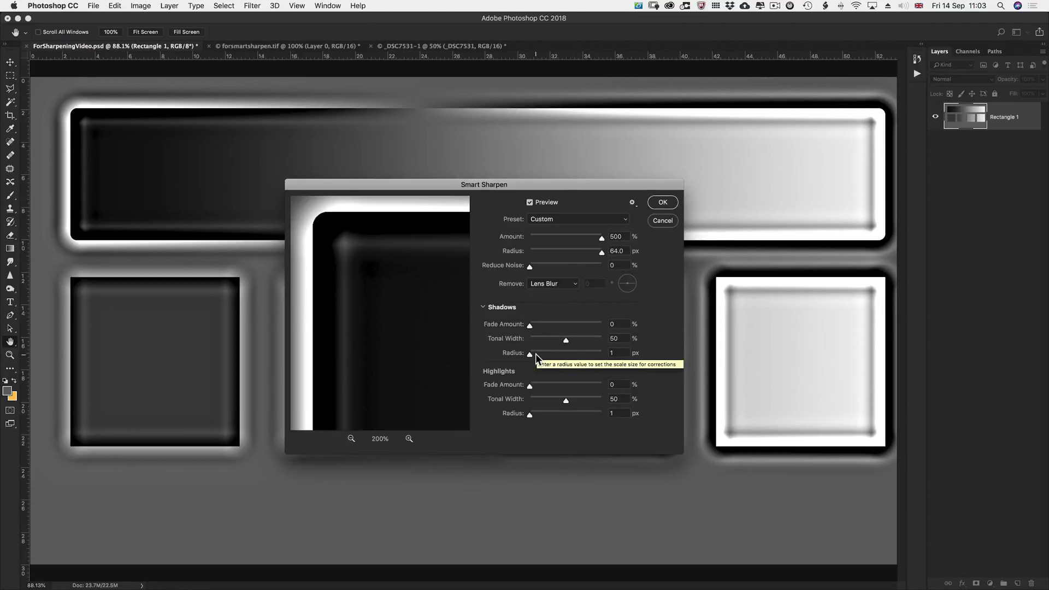
mouse_move(554, 357)
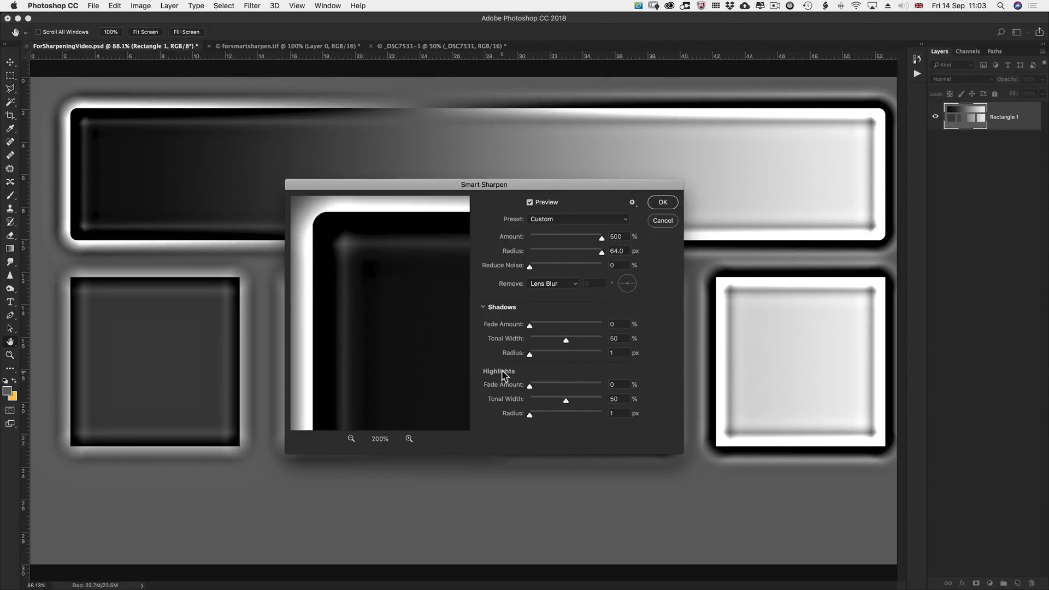
mouse_move(514, 403)
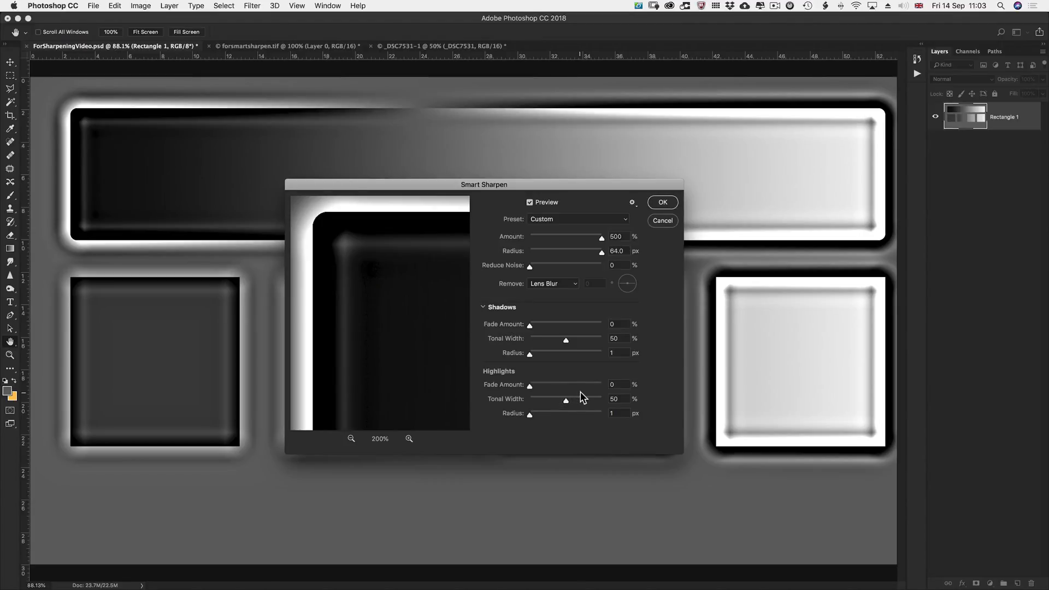
mouse_move(548, 403)
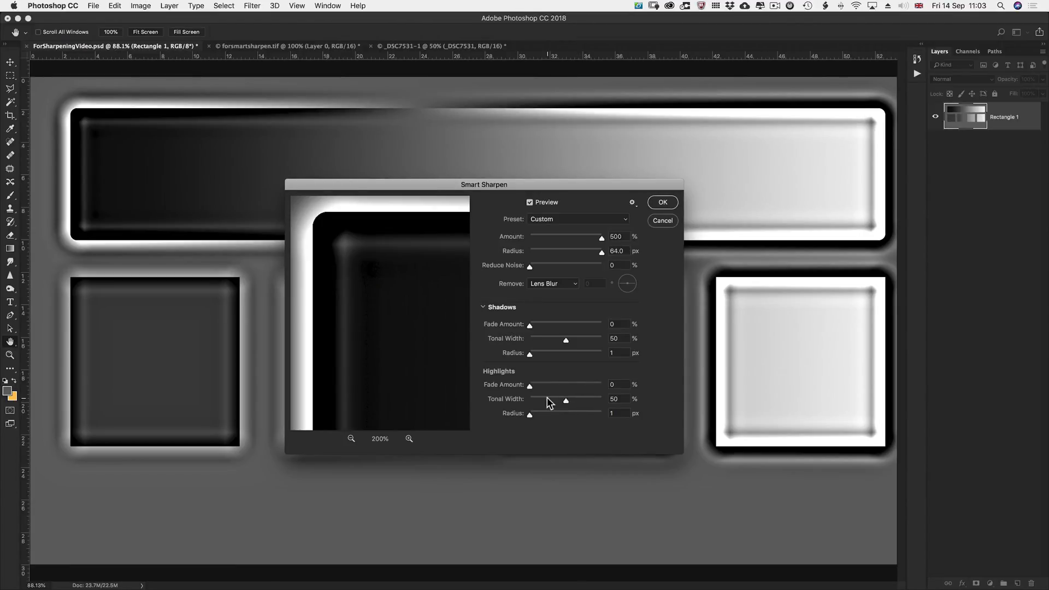
mouse_move(549, 403)
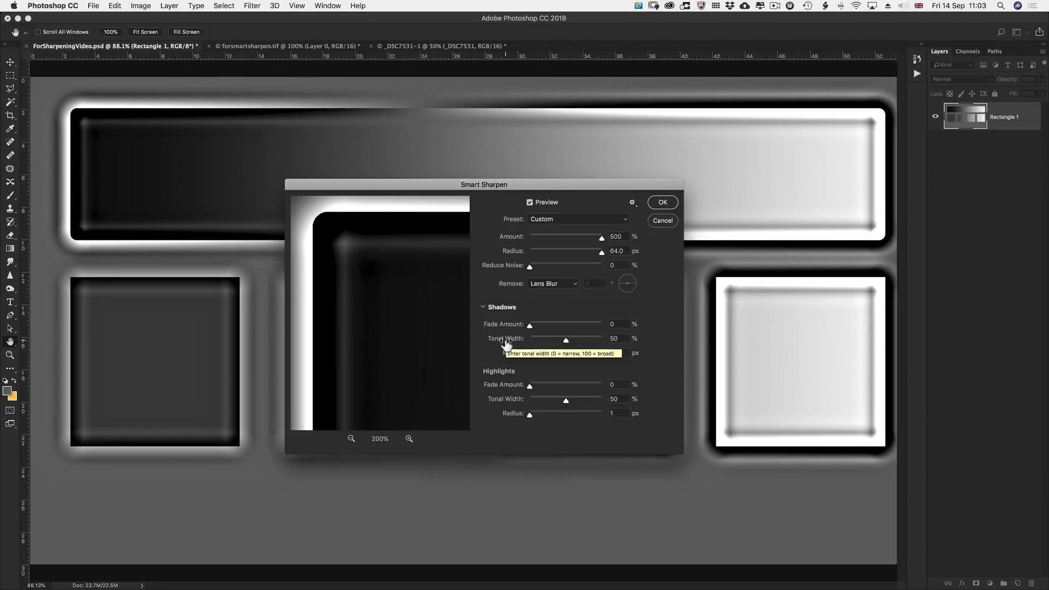
mouse_move(537, 341)
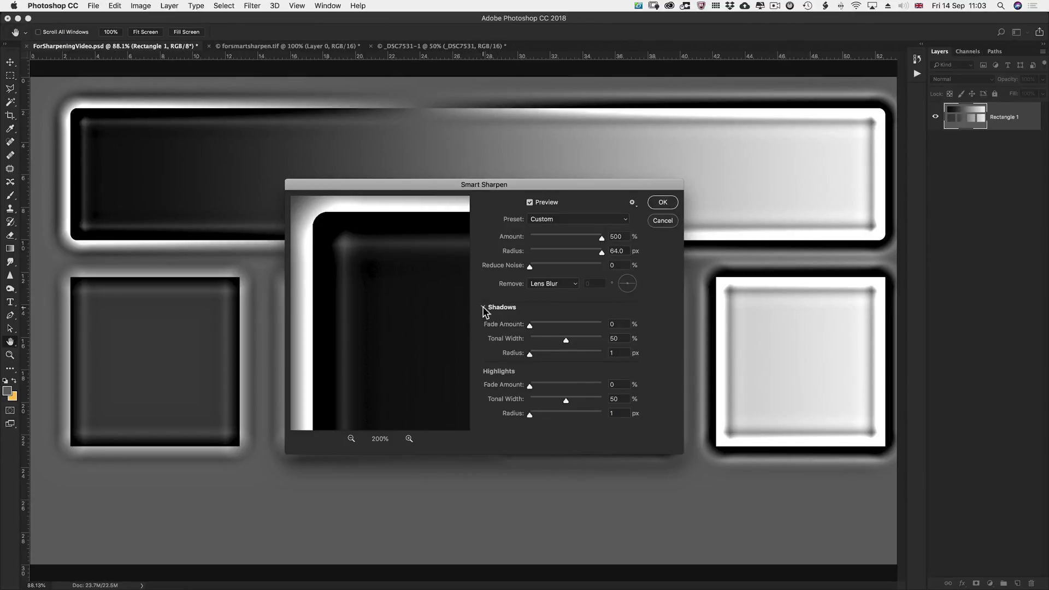
click(484, 307)
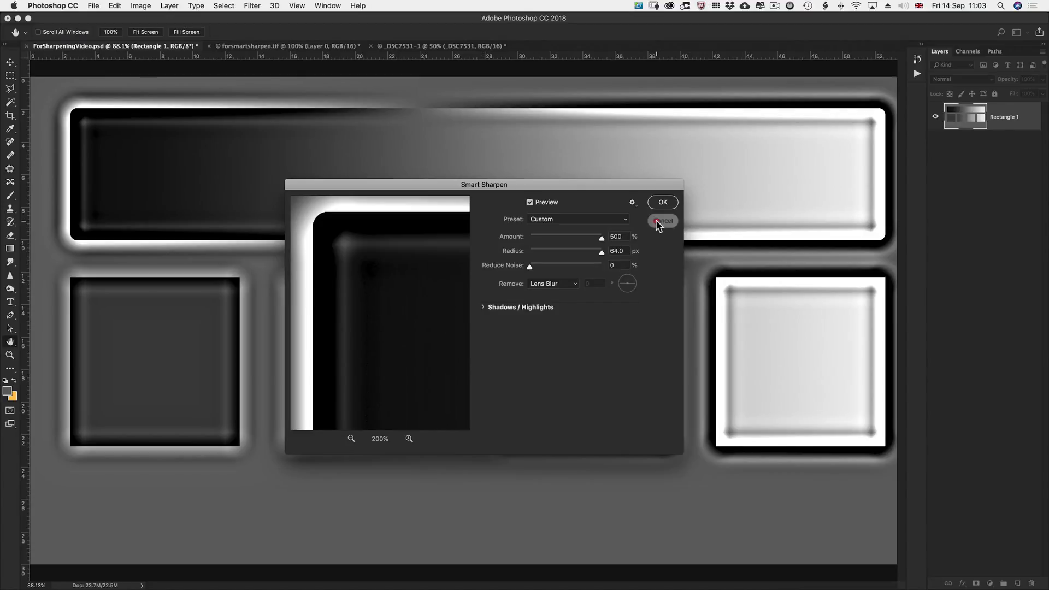
Cancel Smart Sharpen on the test shapes and display the forsmartsharpen.tif cat photo at 100%.
click(662, 221)
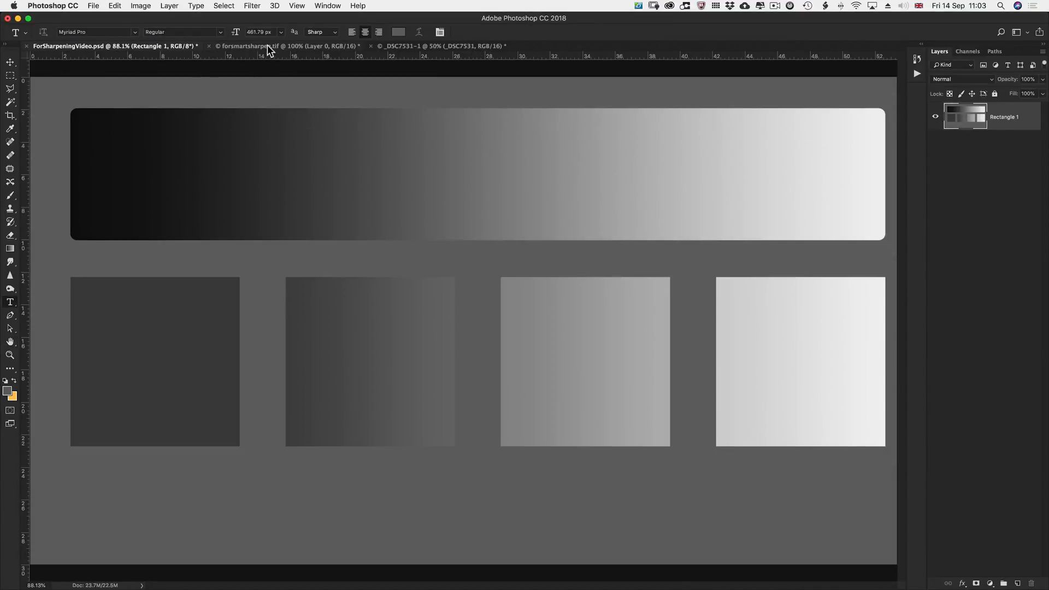
click(282, 45)
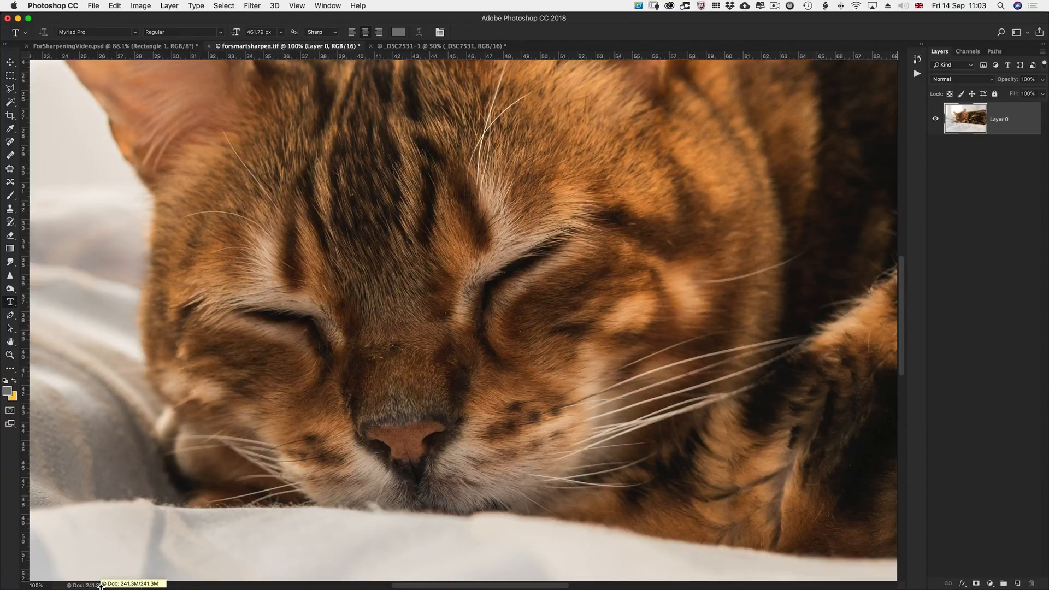
click(98, 585)
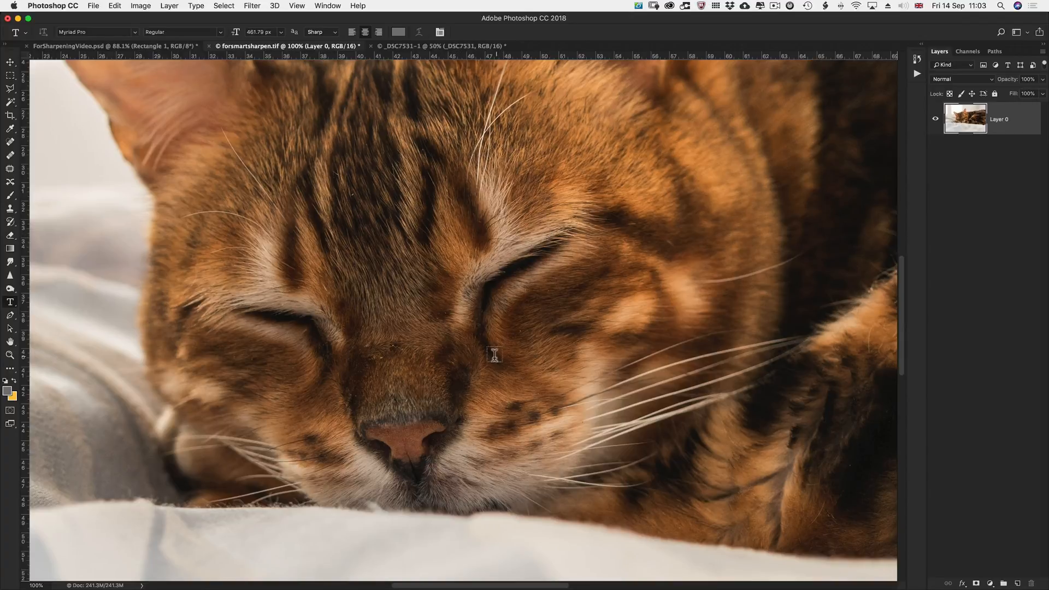
mouse_move(438, 296)
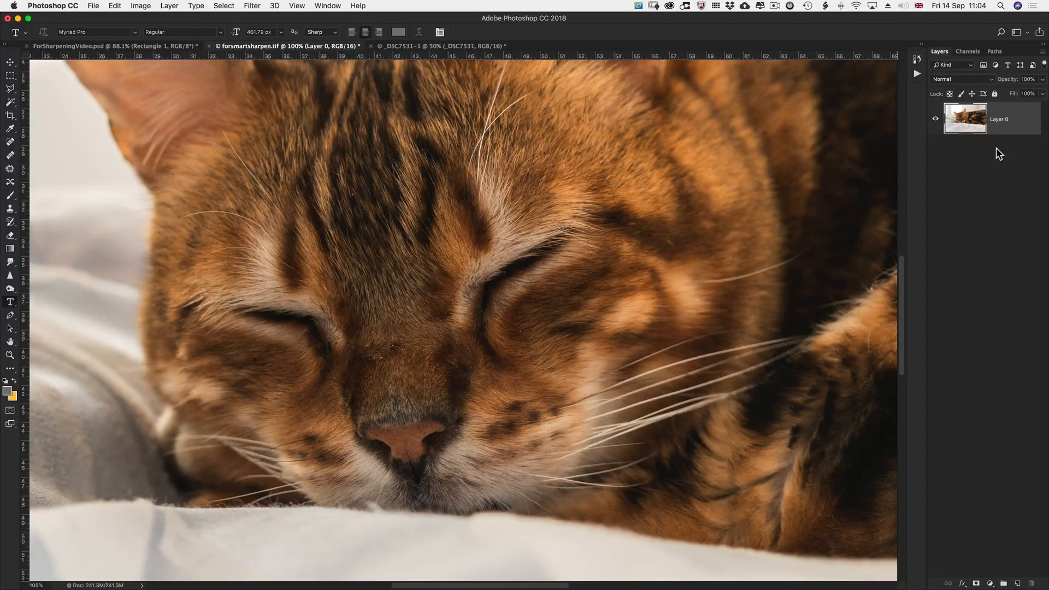
key(cmd)
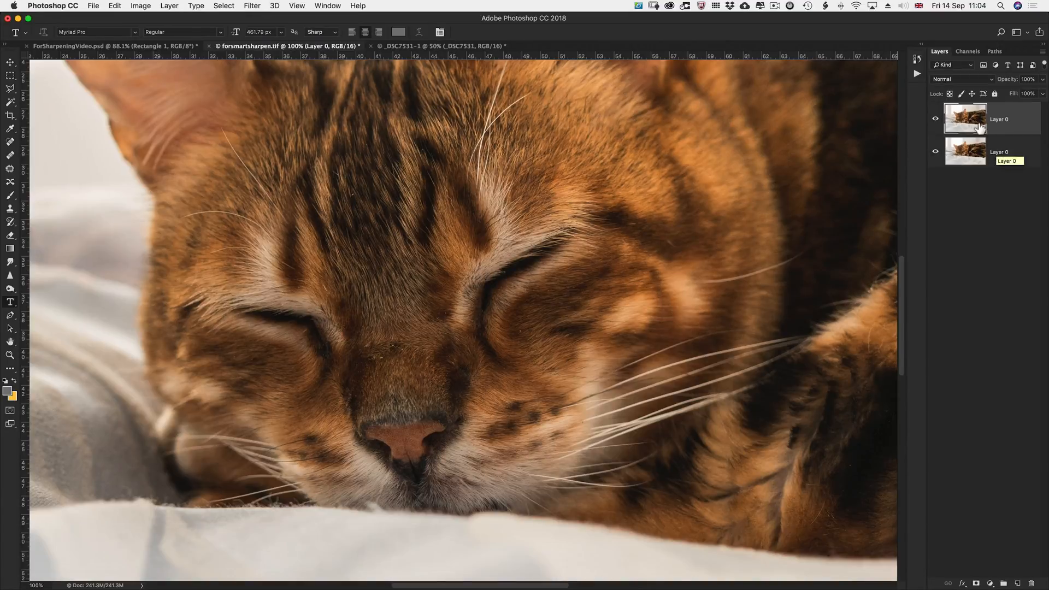
mouse_move(953, 81)
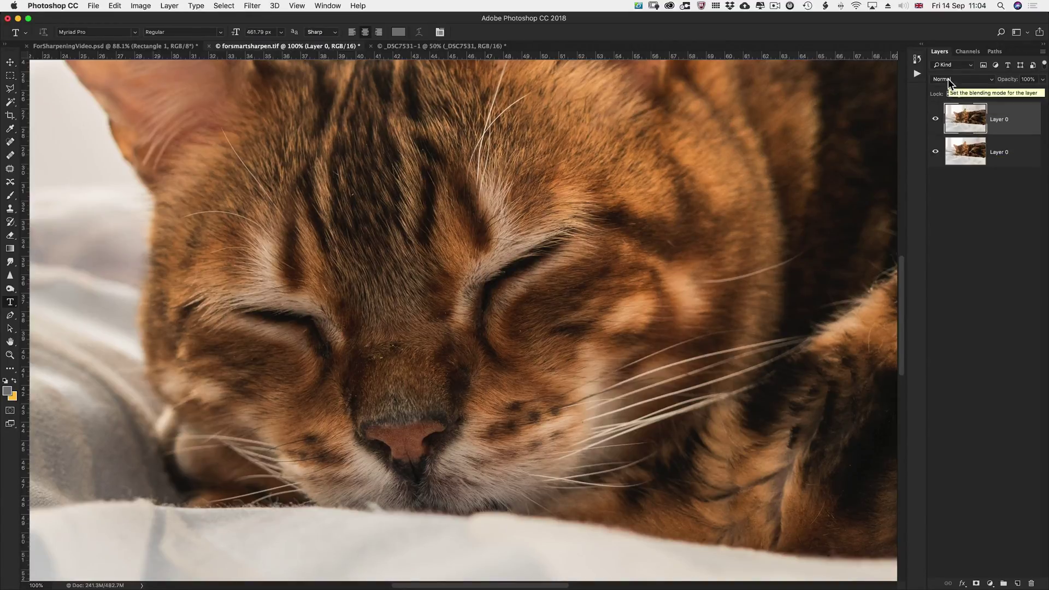
click(963, 79)
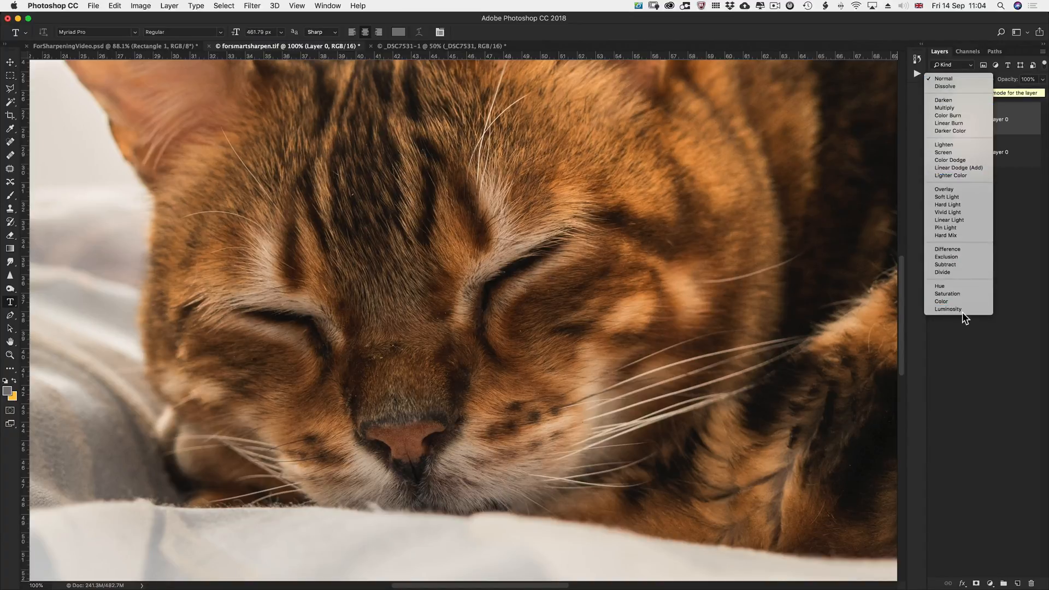
click(948, 309)
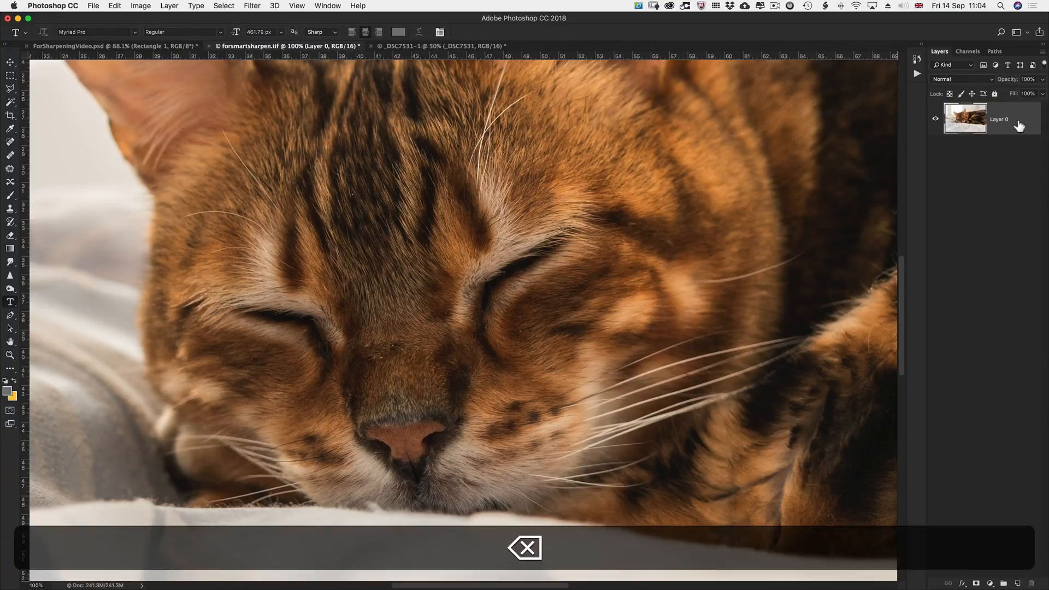
Convert the cat photo's Layer 0 into a smart object from its layer context menu.
right_click(1013, 121)
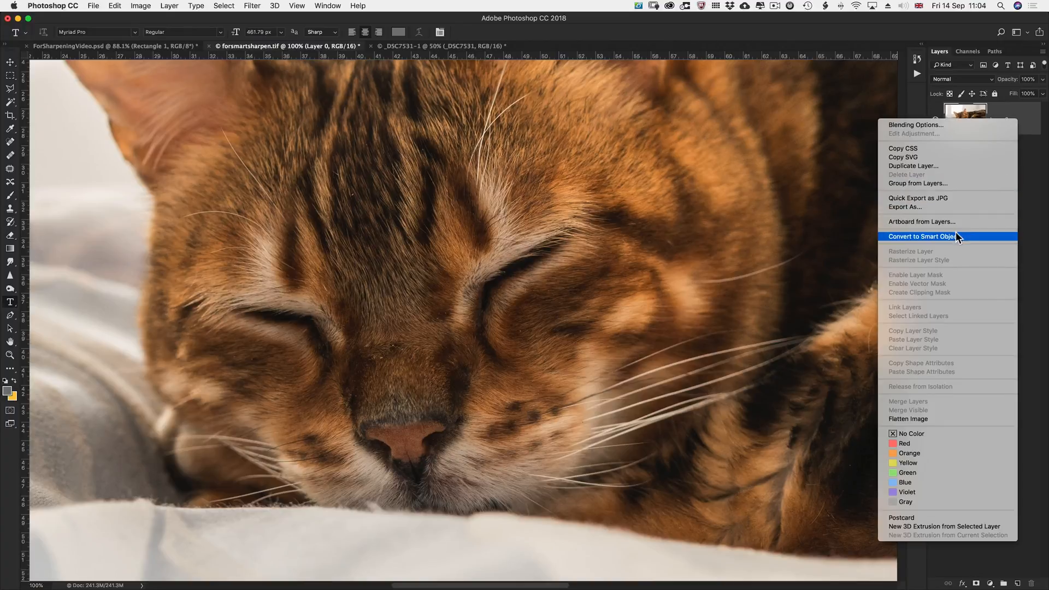
click(922, 236)
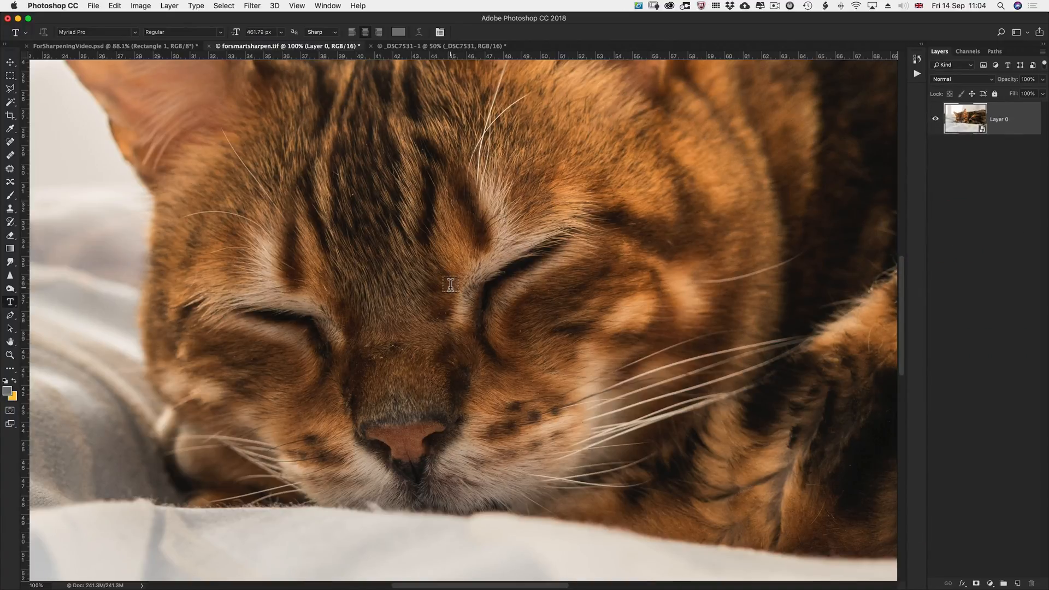
mouse_move(117, 244)
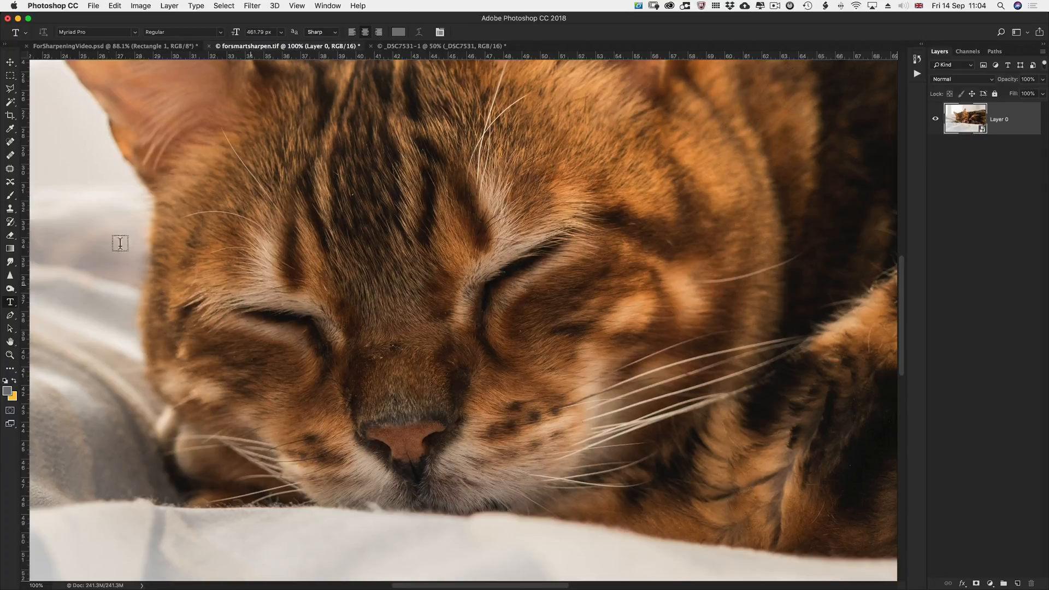
mouse_move(241, 132)
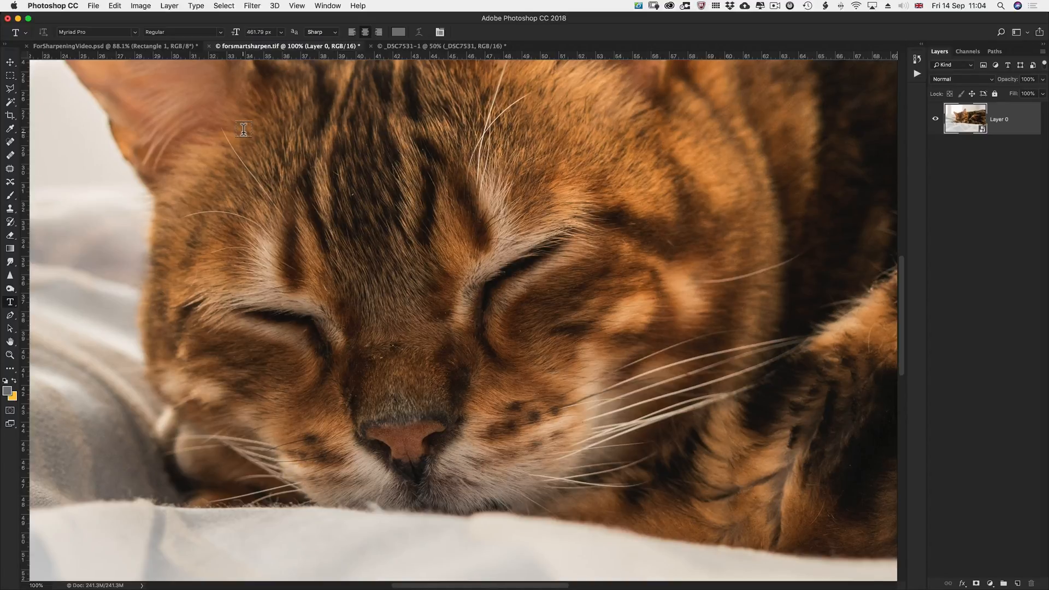
mouse_move(273, 149)
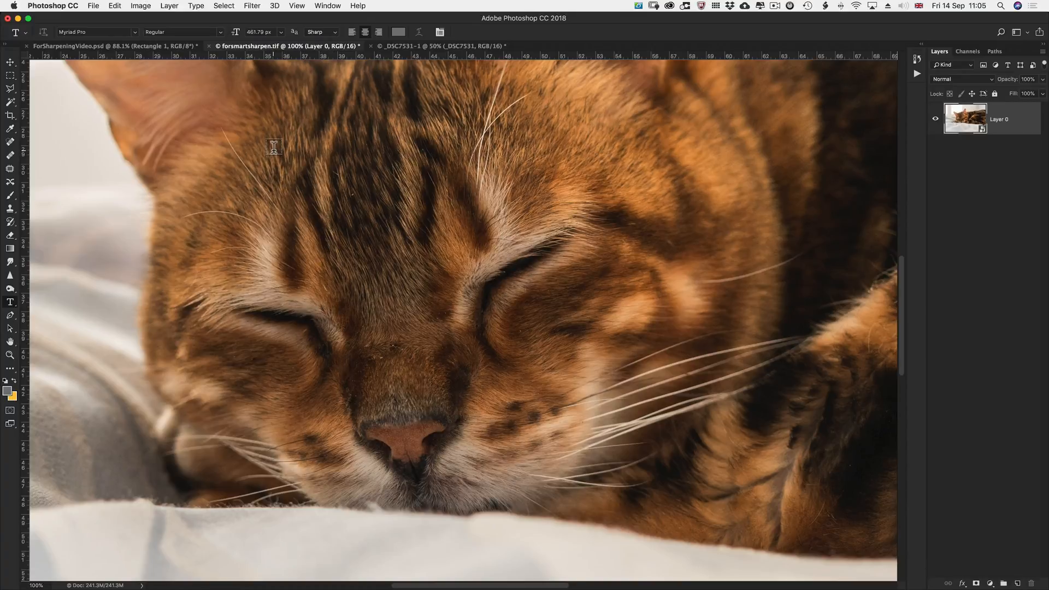
Open Filter > Sharpen > Smart Sharpen on the cat smart object.
click(251, 5)
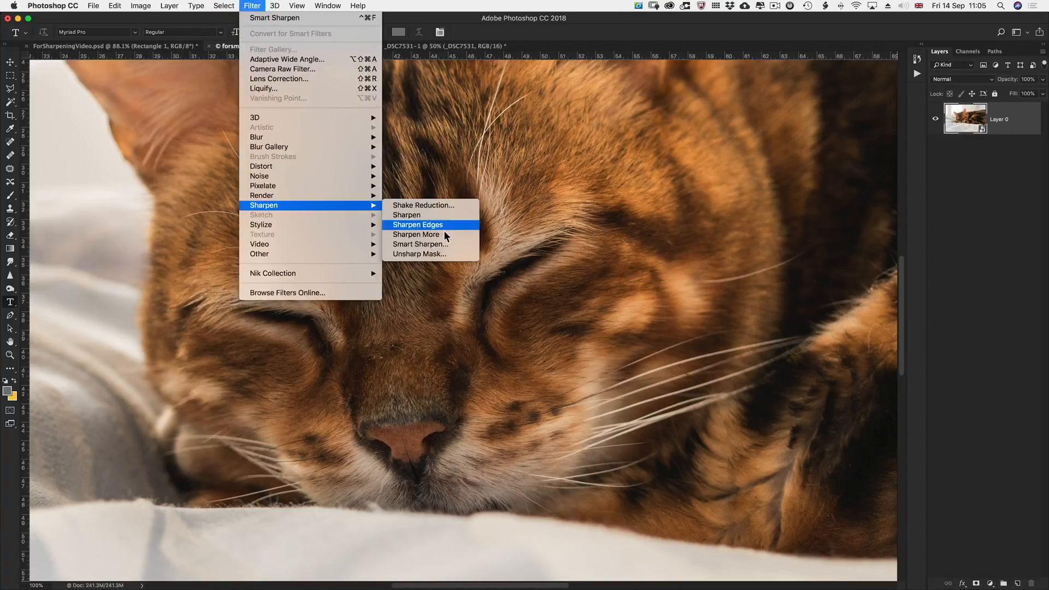
click(417, 225)
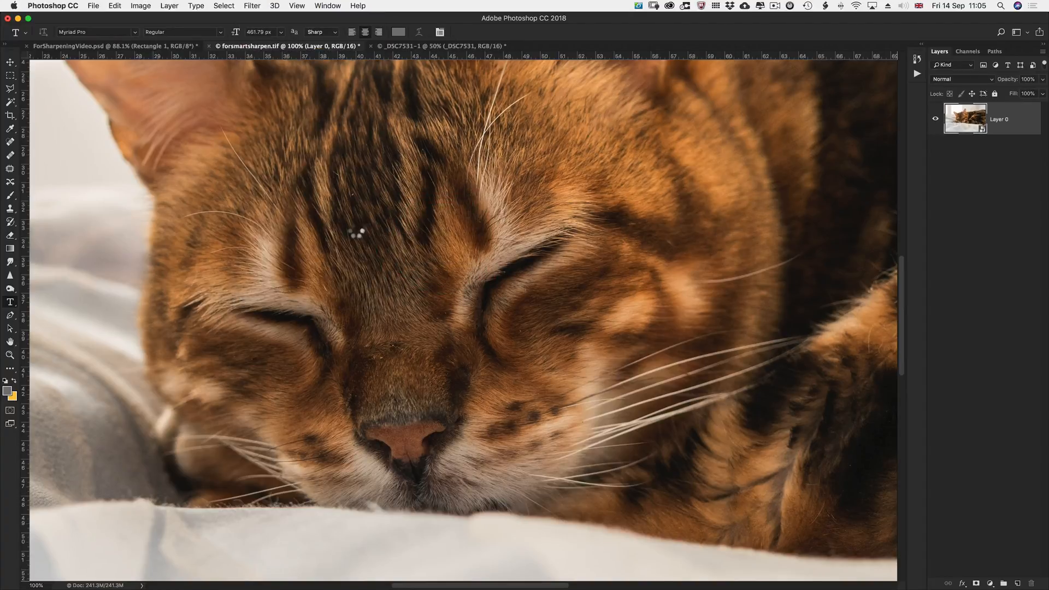
click(252, 6)
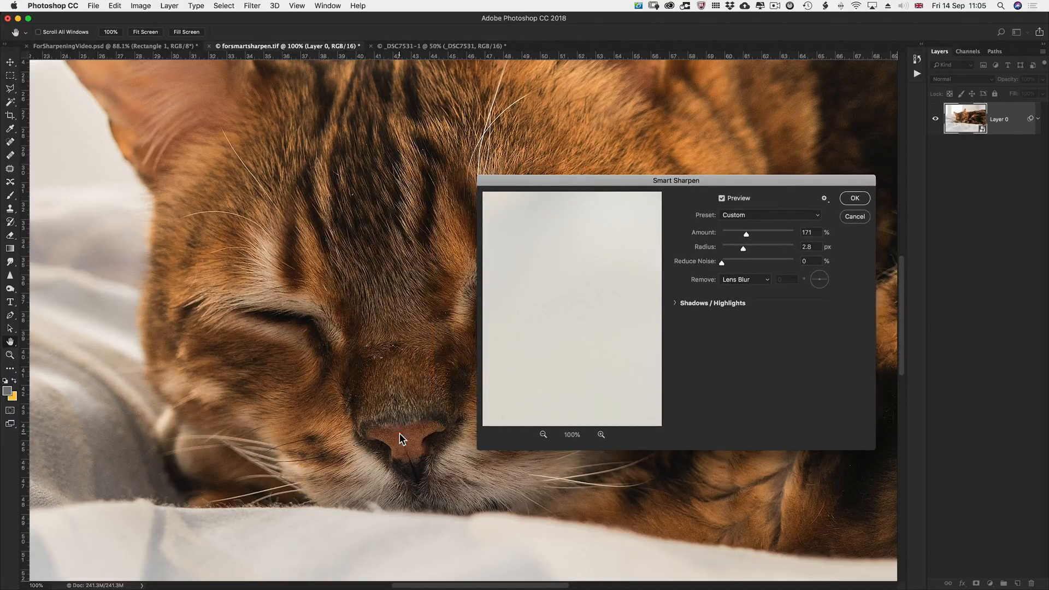
Move the Smart Sharpen dialog to the top-left and zoom the canvas to 300%.
drag(676, 180, 472, 148)
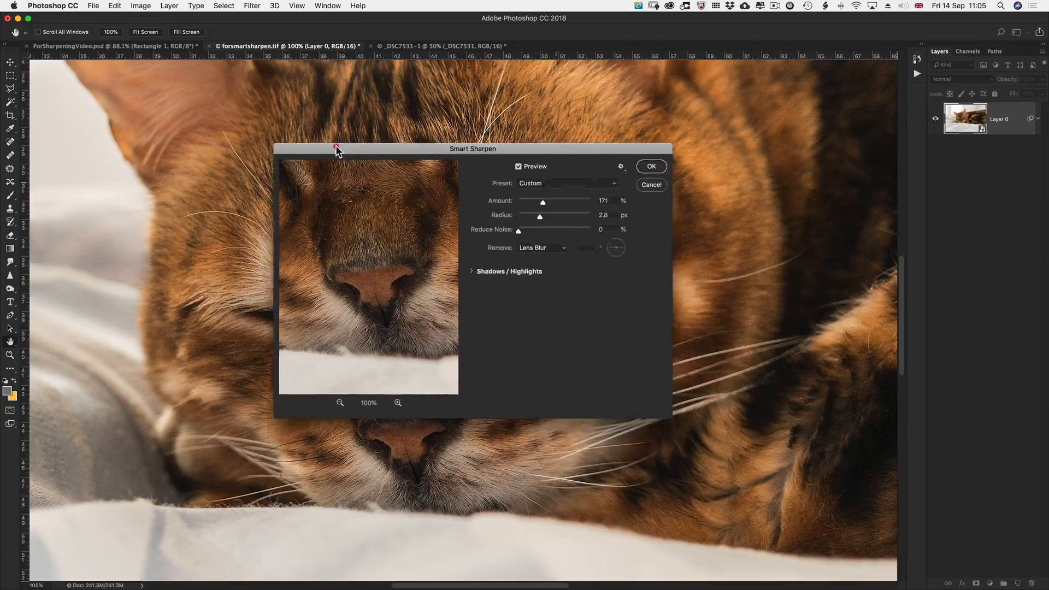
drag(471, 149, 292, 56)
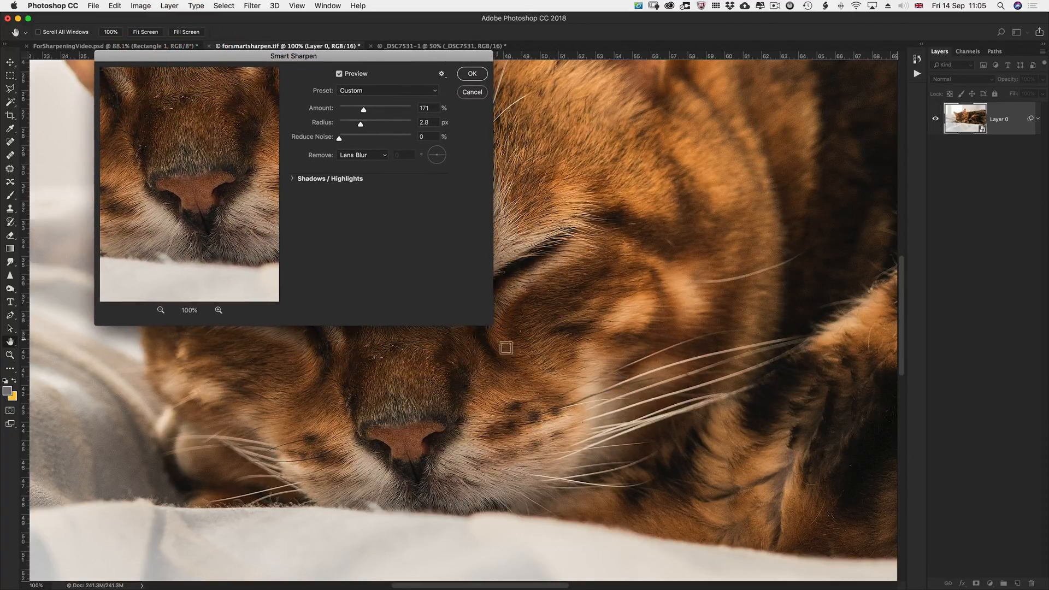
key(cmd)
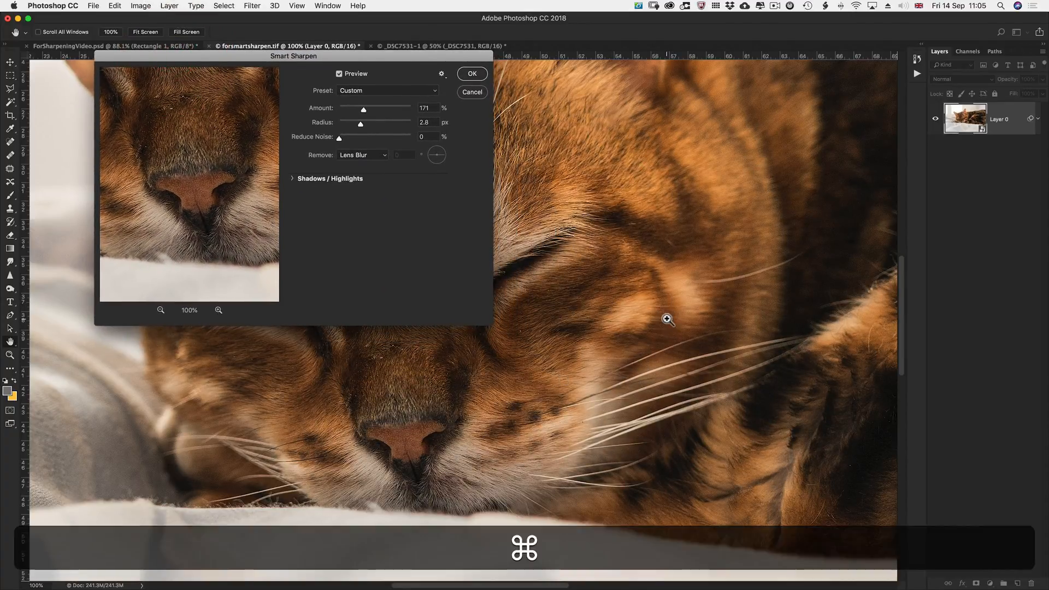
key(cmd+=)
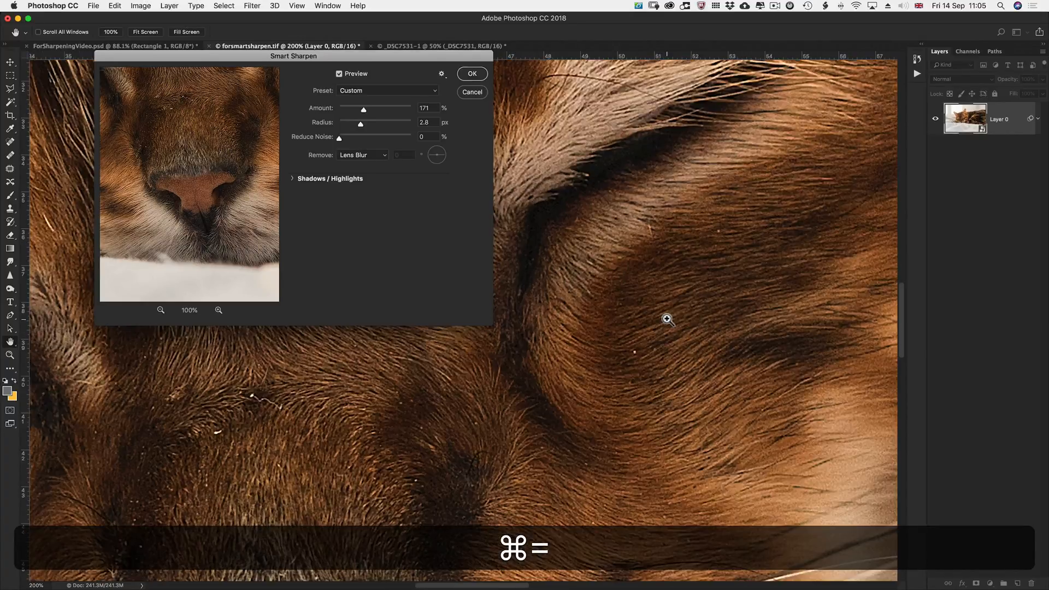
key(cmd+=)
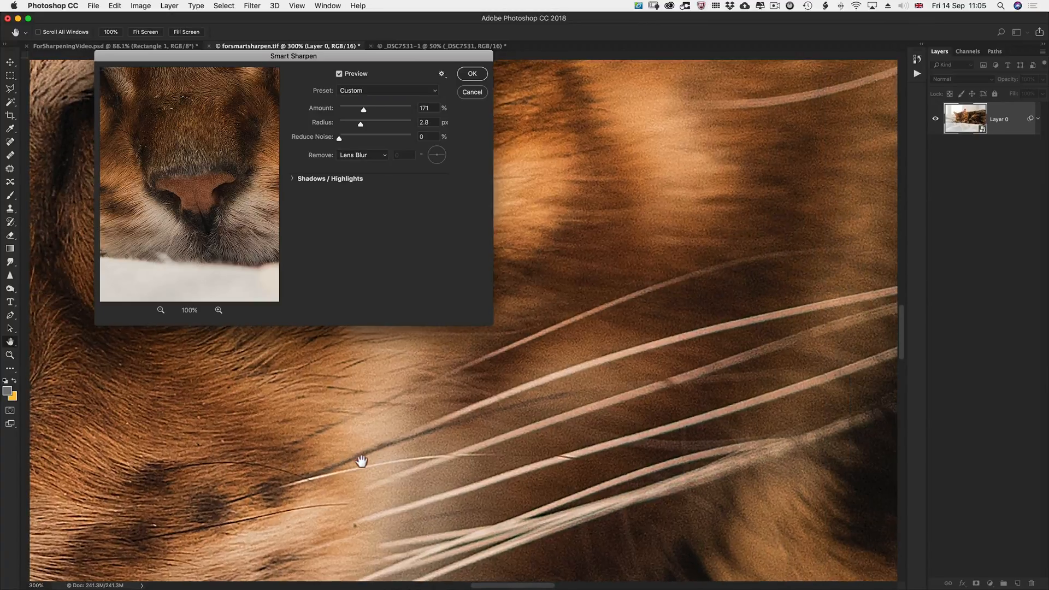
Choose the Default Smart Sharpen preset: 200% amount, 1.0 px radius, 10% noise reduction.
click(388, 91)
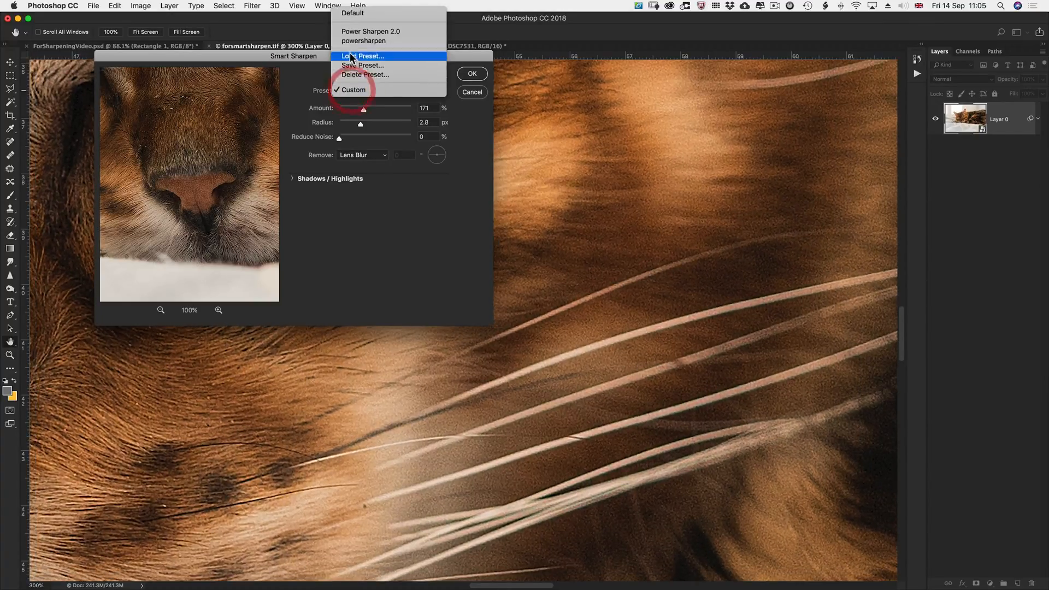
click(356, 13)
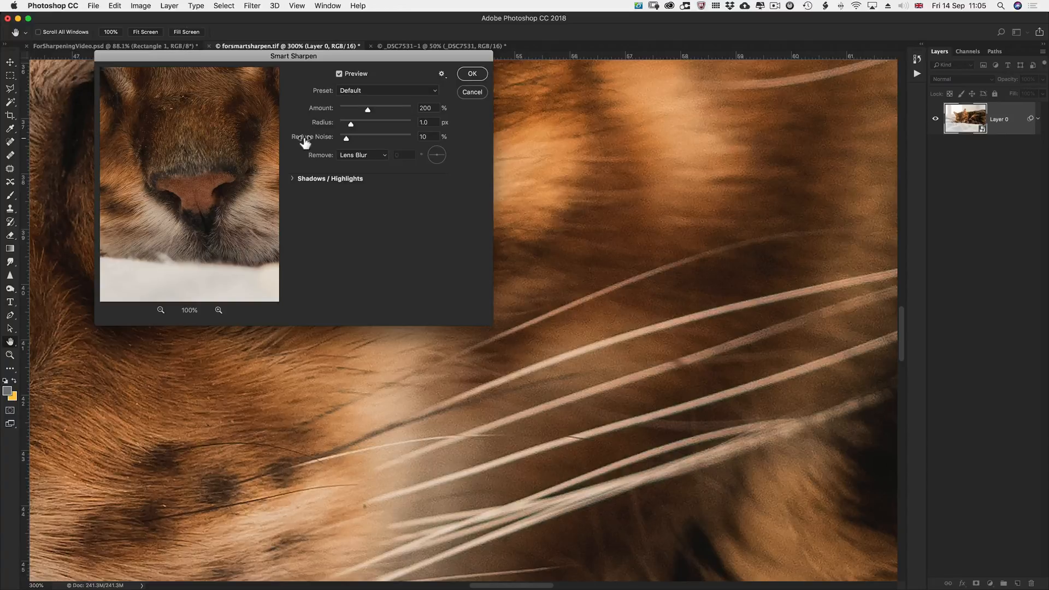
mouse_move(323, 141)
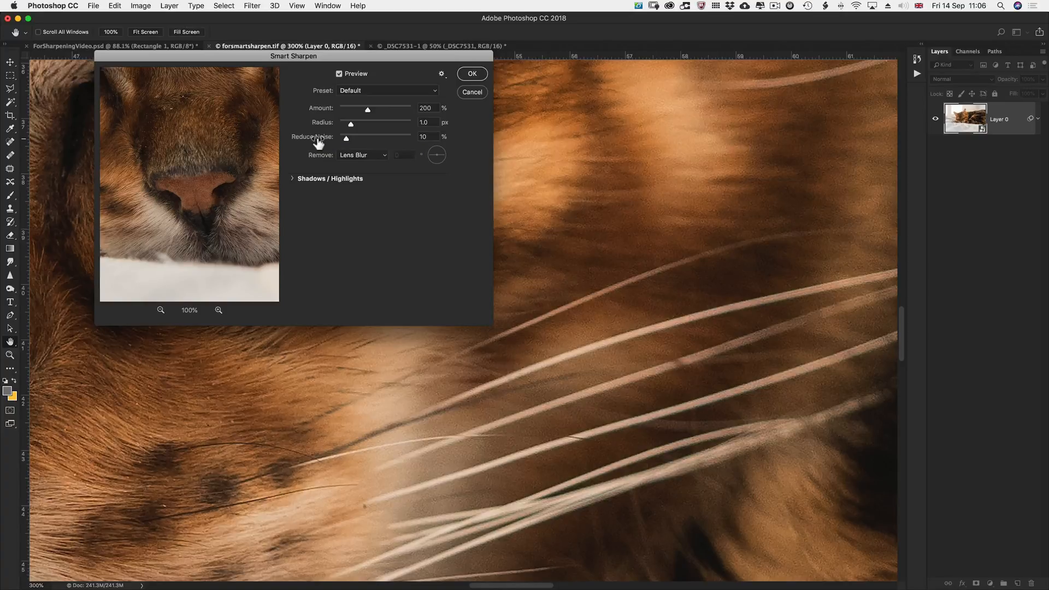
mouse_move(319, 149)
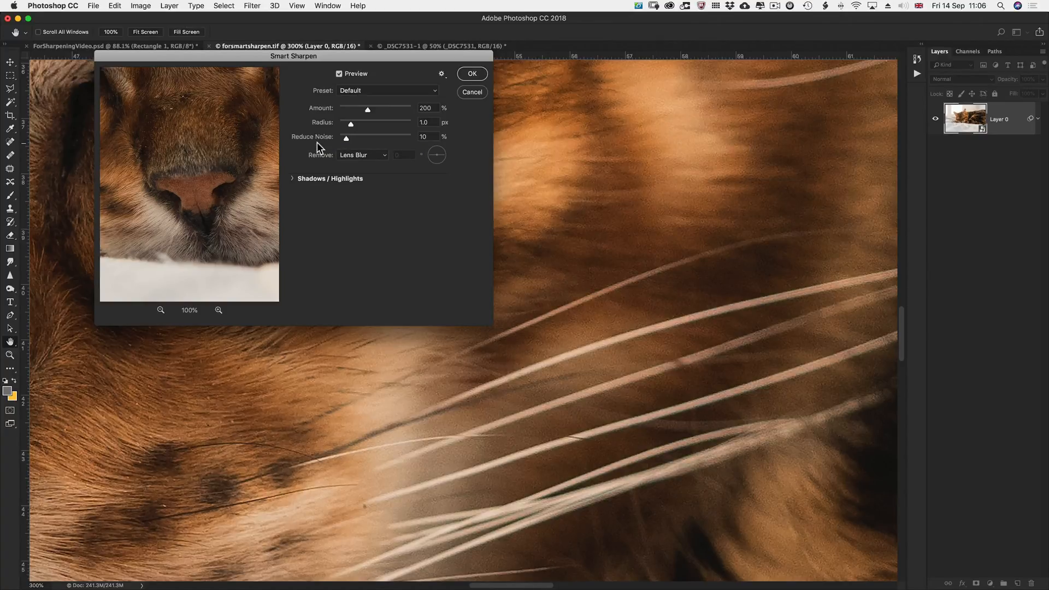
Experiment with radius between 2.6 and 11.4 px and amount between 213% and 230%.
drag(351, 124, 361, 125)
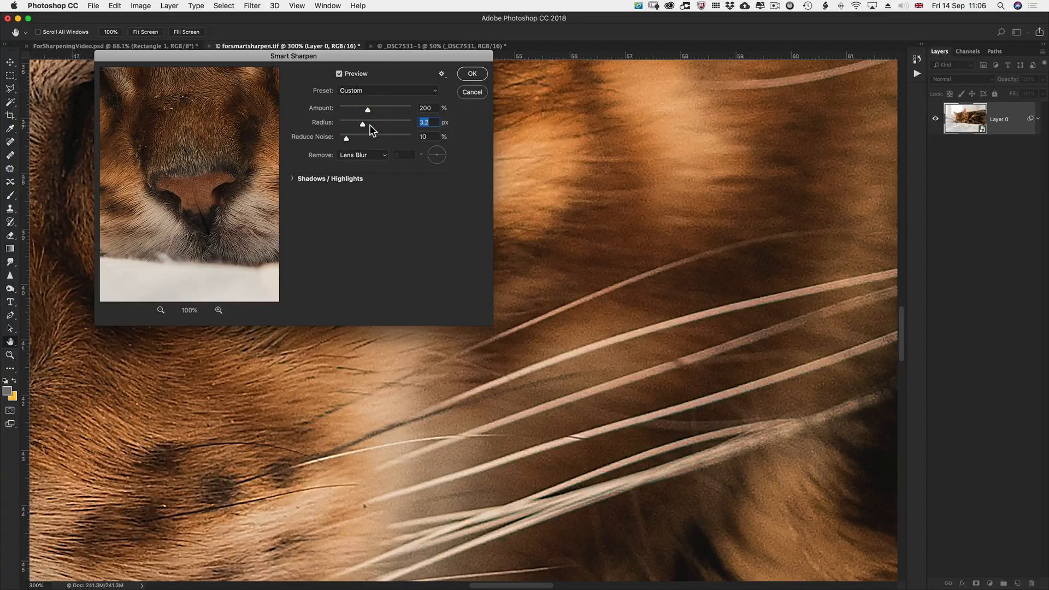
drag(364, 124, 381, 124)
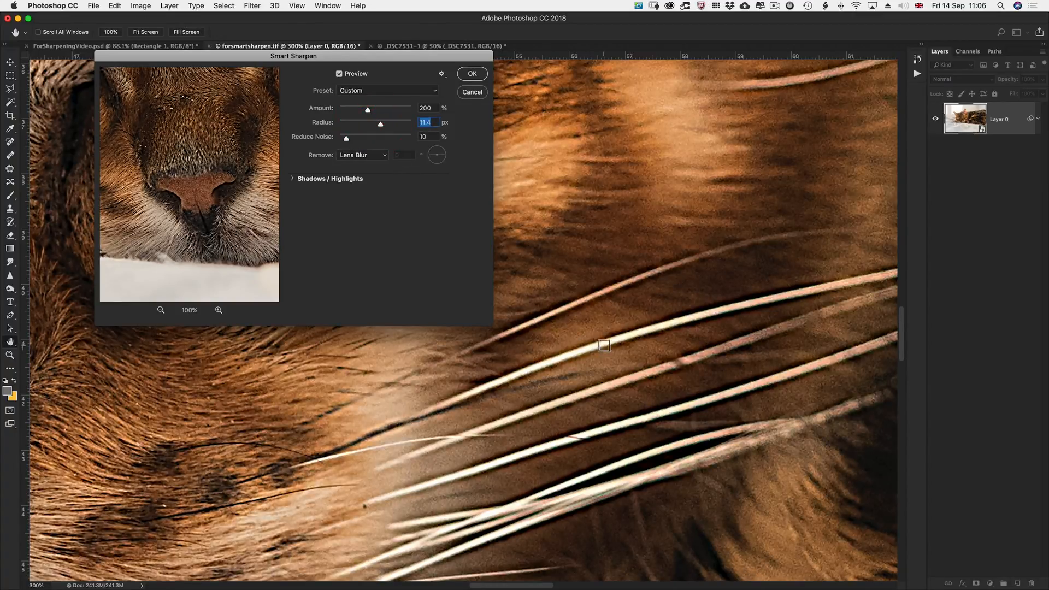
mouse_move(629, 343)
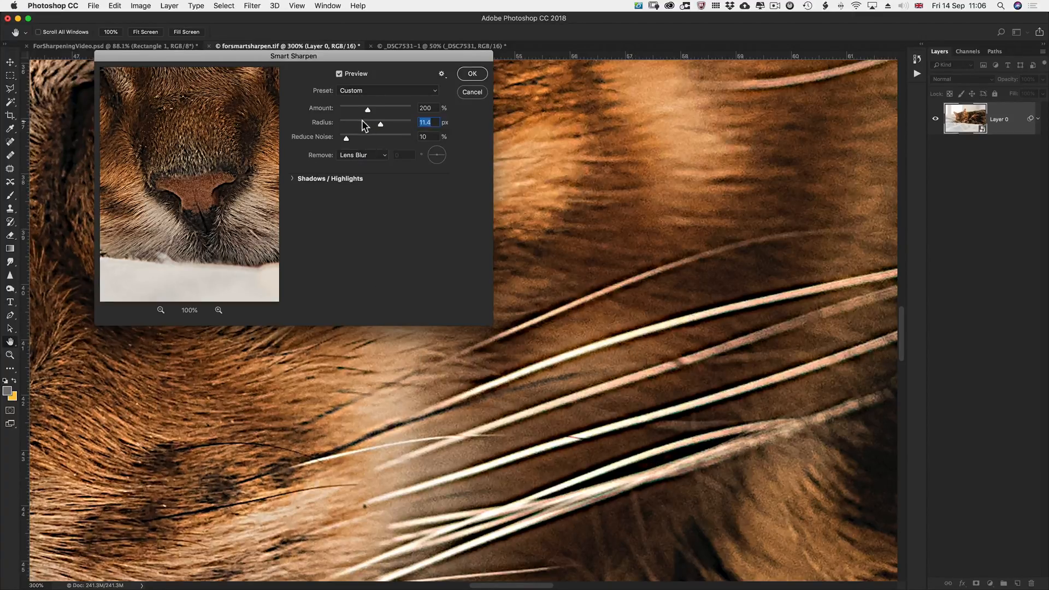
drag(380, 124, 361, 124)
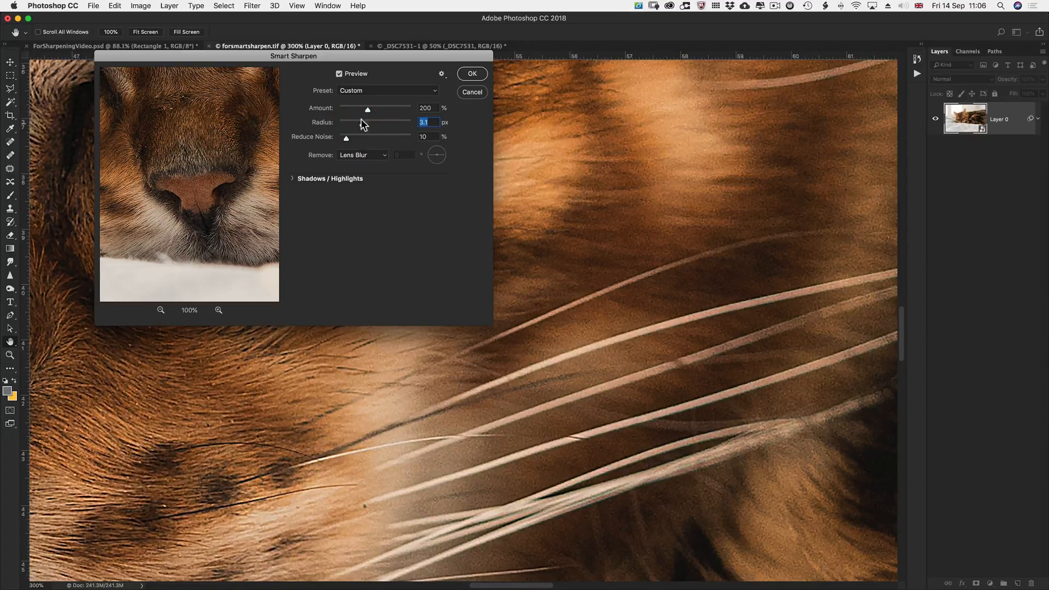
drag(367, 109, 372, 108)
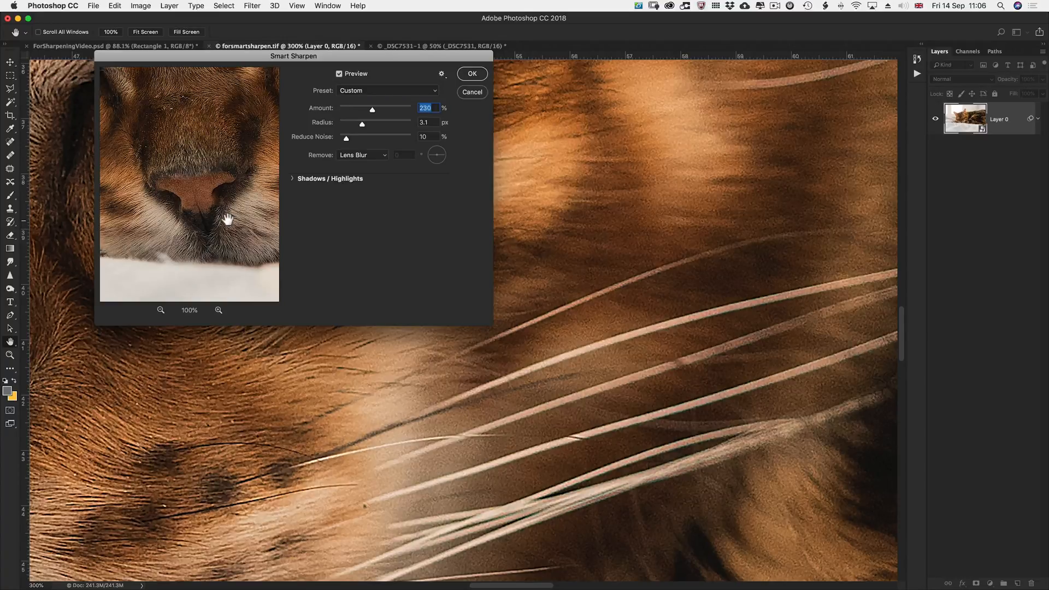
mouse_move(195, 207)
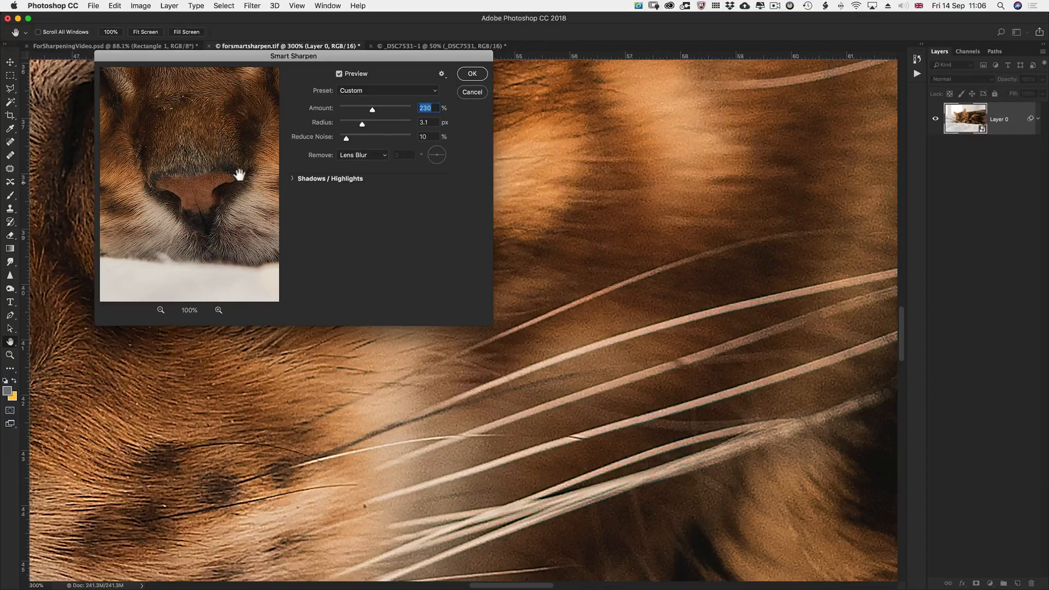
drag(362, 125, 360, 126)
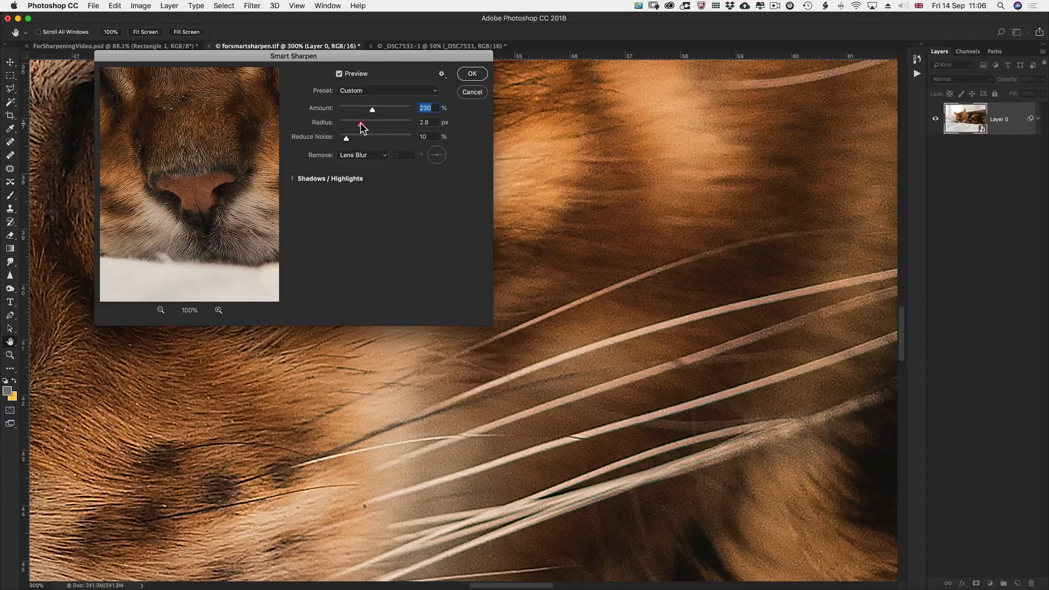
drag(361, 123, 359, 125)
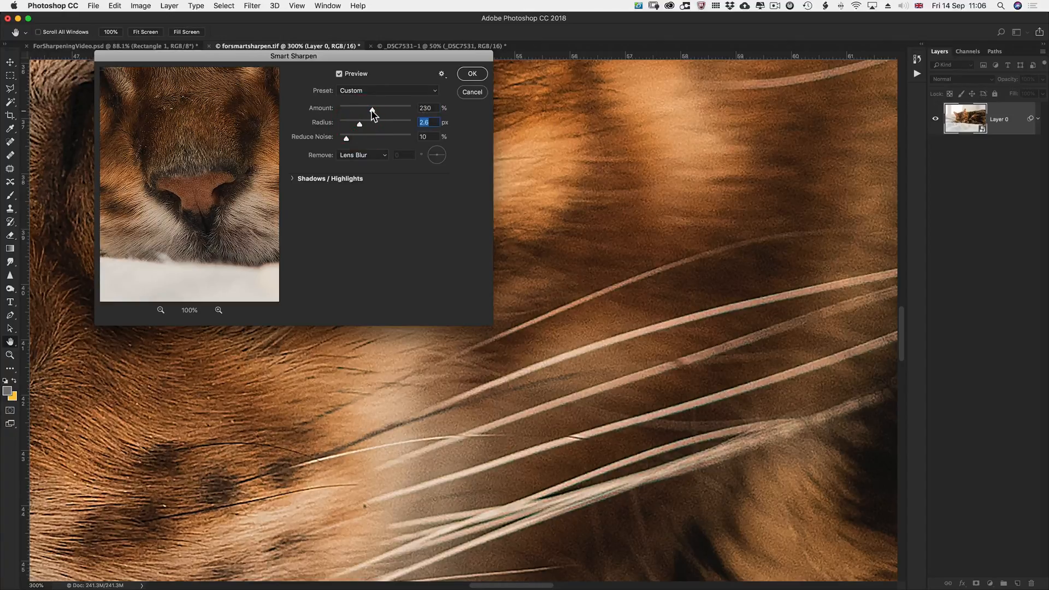
drag(373, 107, 369, 108)
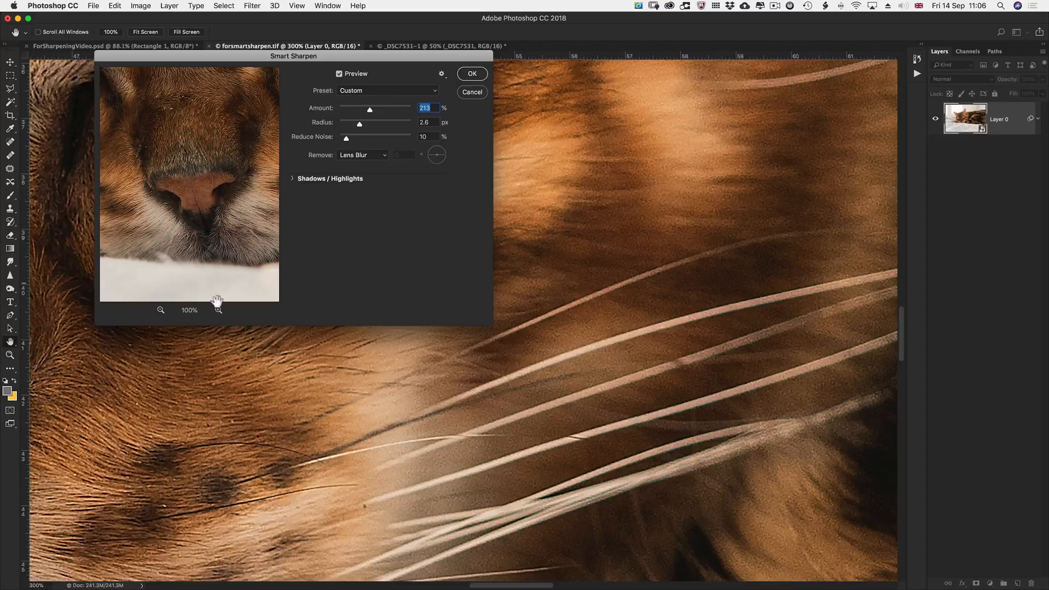
Zoom the preview to 200% and settle on 223% amount and 2.3 px radius.
click(218, 310)
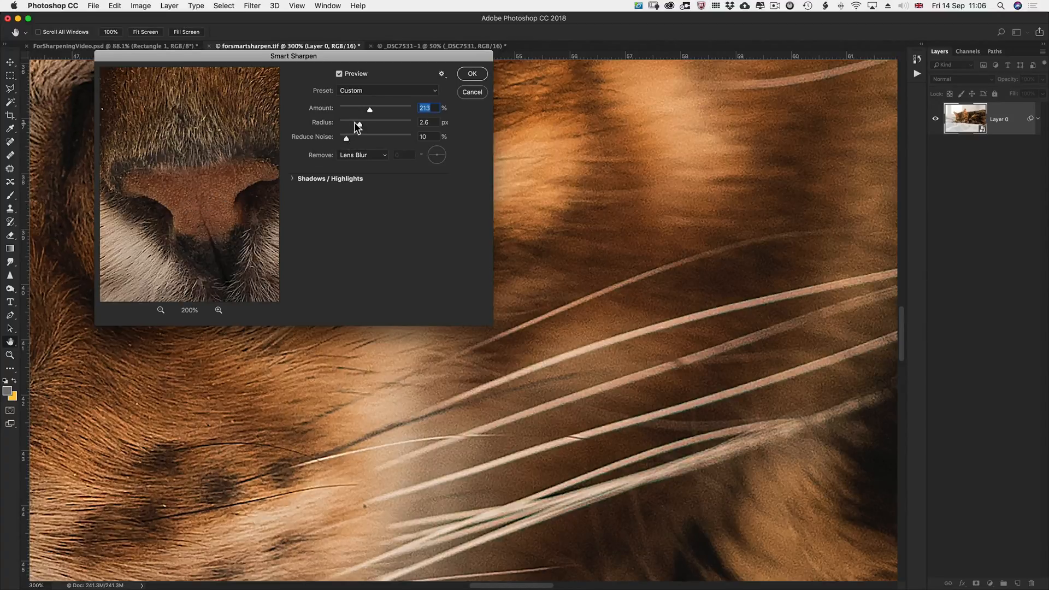
drag(370, 128, 360, 127)
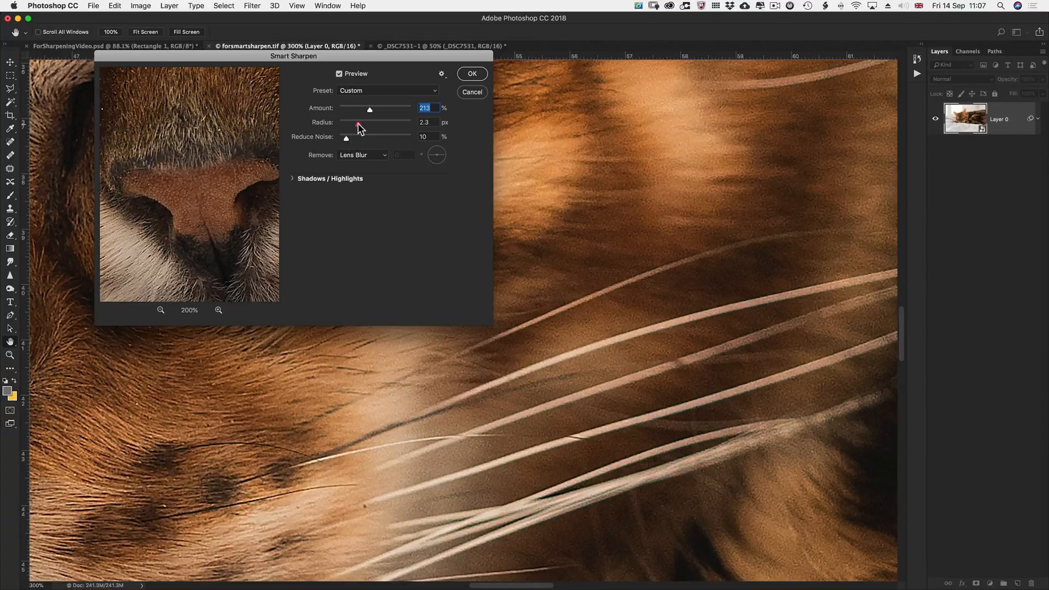
drag(370, 110, 367, 110)
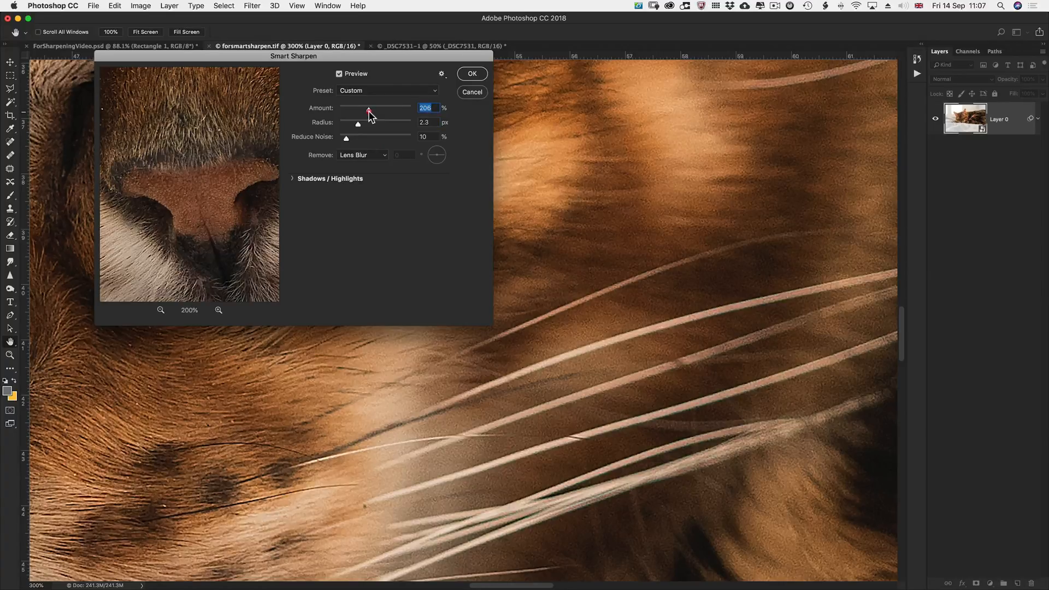
drag(368, 109, 372, 108)
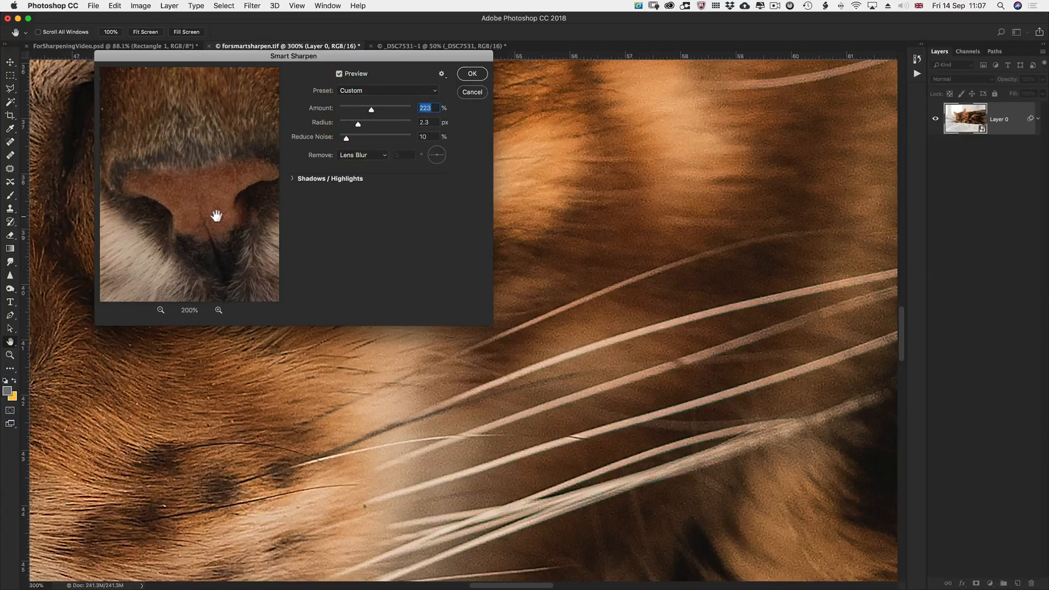
Toggle the Smart Sharpen preview off and on three times to compare before and after.
click(339, 74)
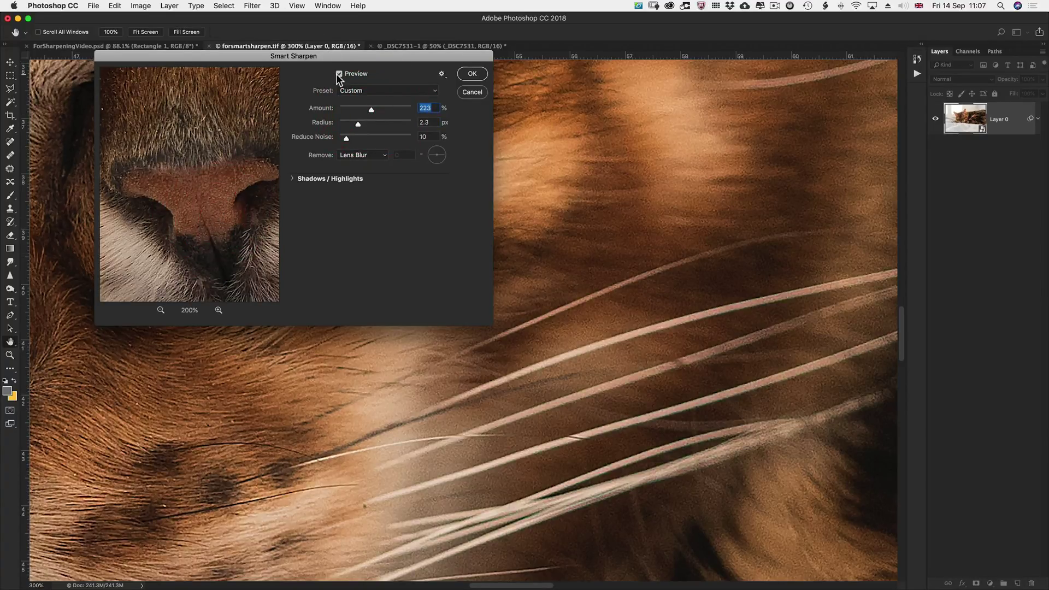
click(340, 74)
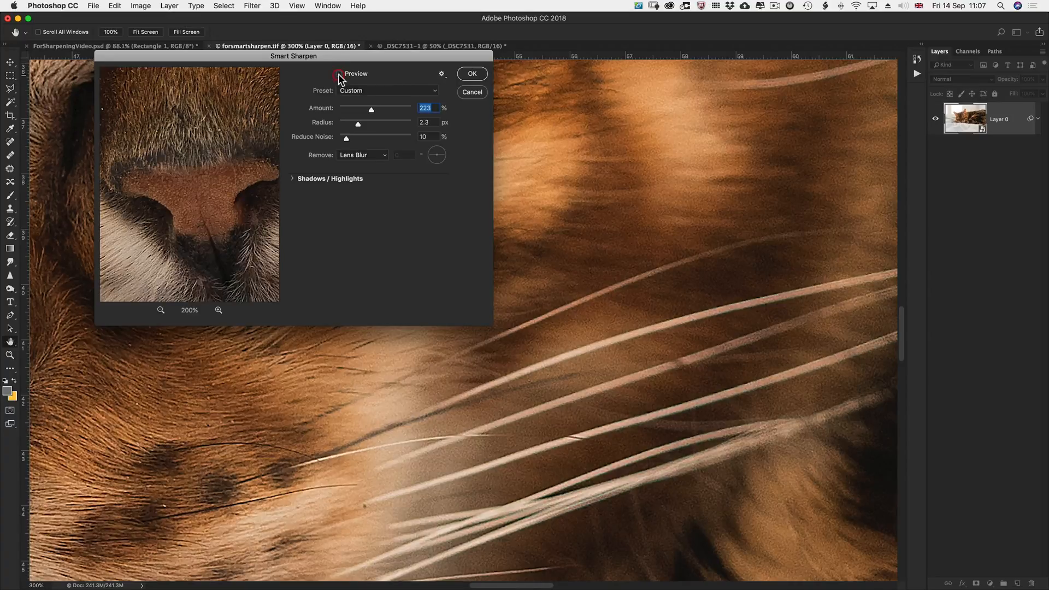
click(338, 73)
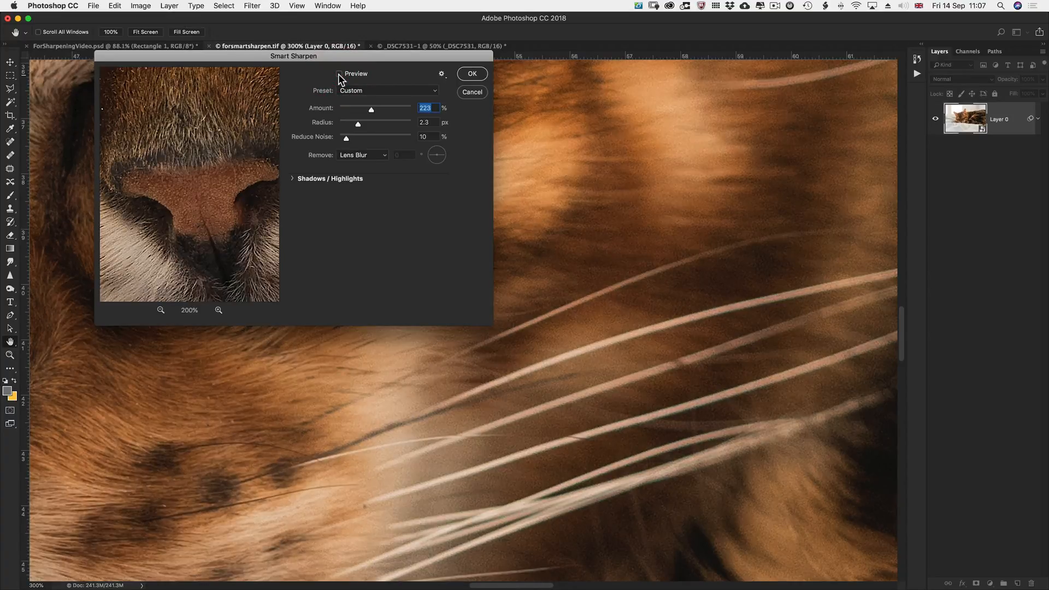
click(339, 73)
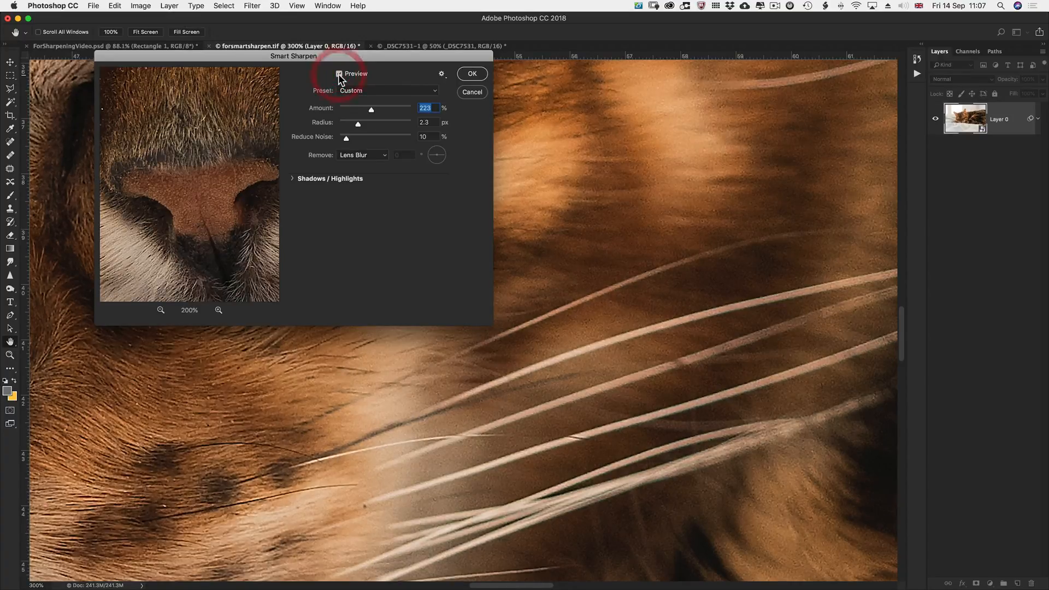
click(337, 73)
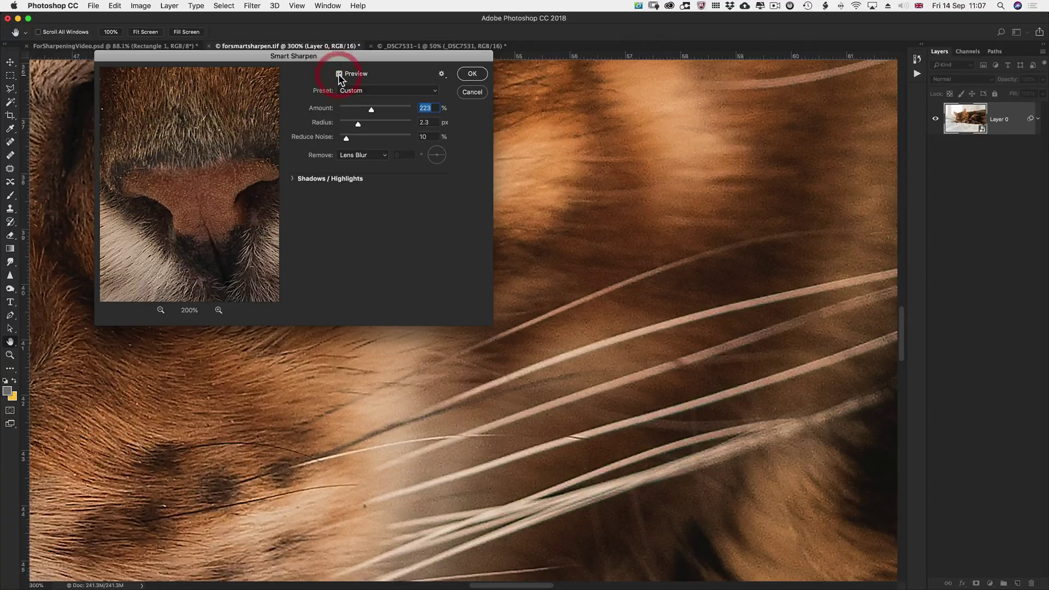
click(339, 73)
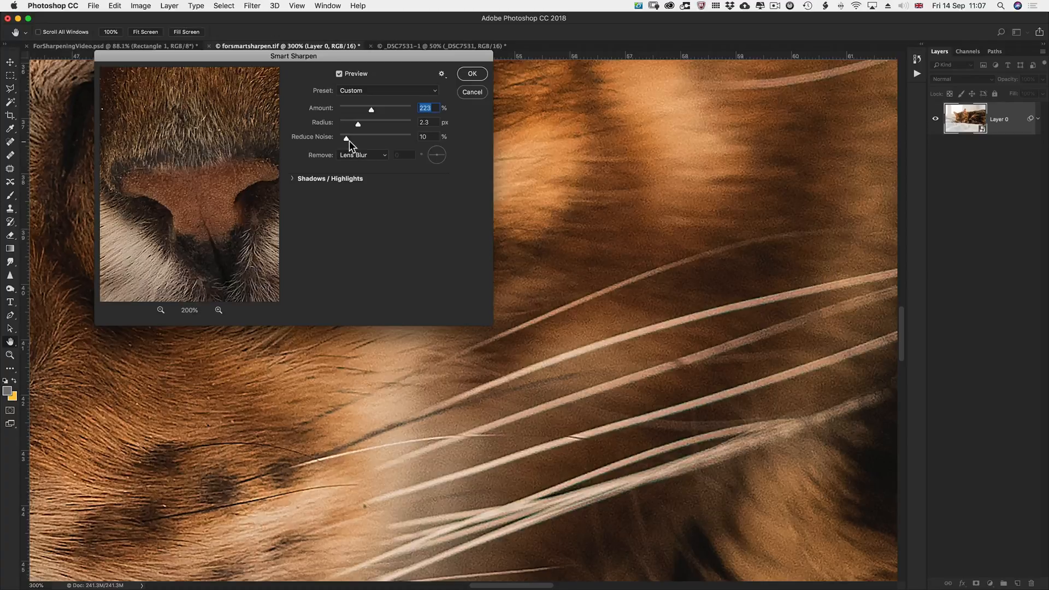
Compare noise reduction at 20% and 0% on the magnified fur, ending at 18%.
drag(346, 140, 351, 140)
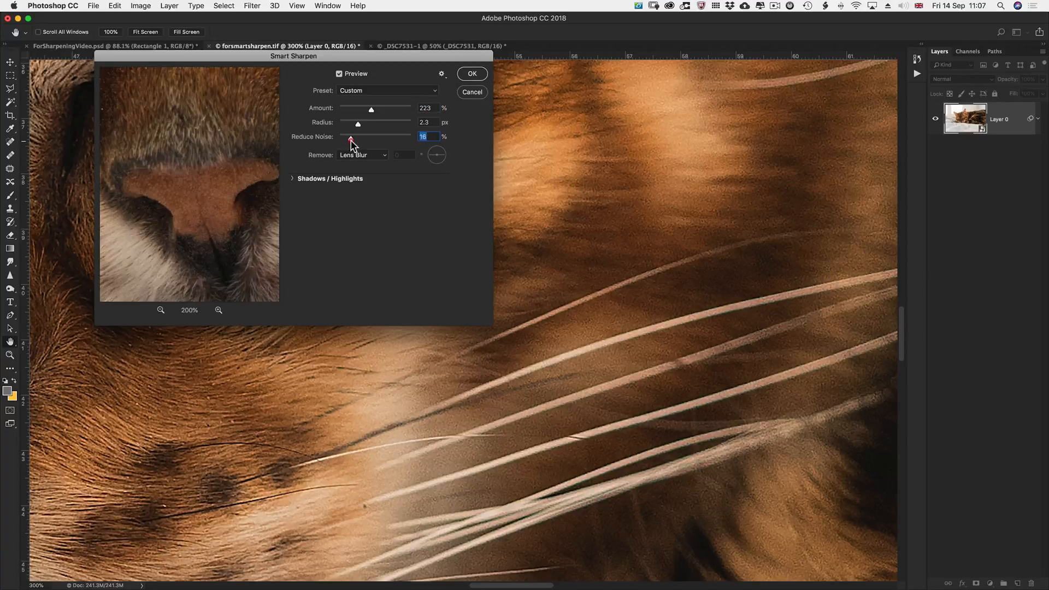
drag(351, 138, 353, 139)
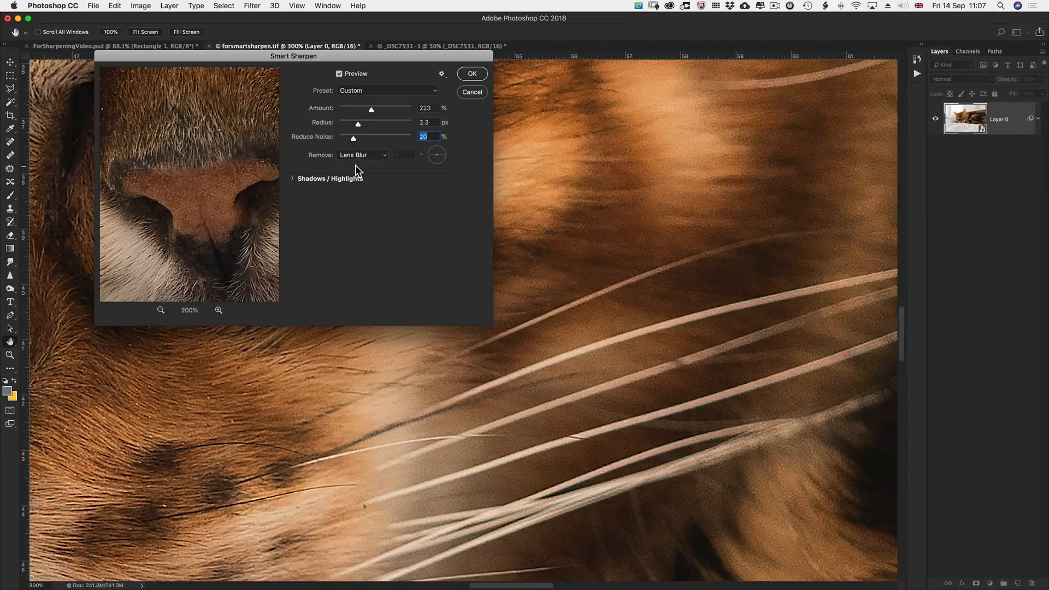
mouse_move(372, 181)
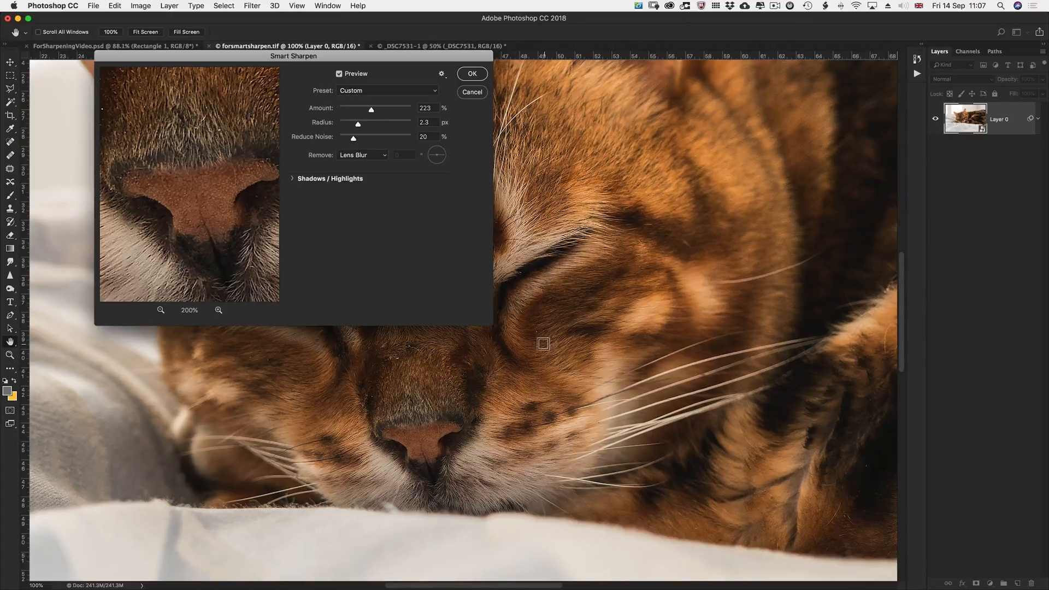
mouse_move(587, 347)
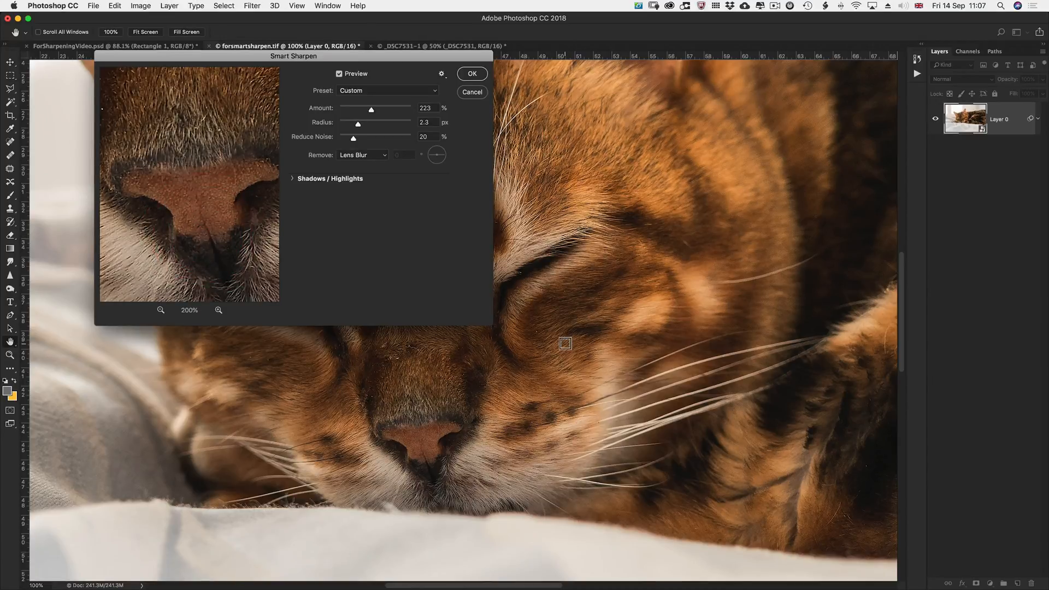
click(566, 344)
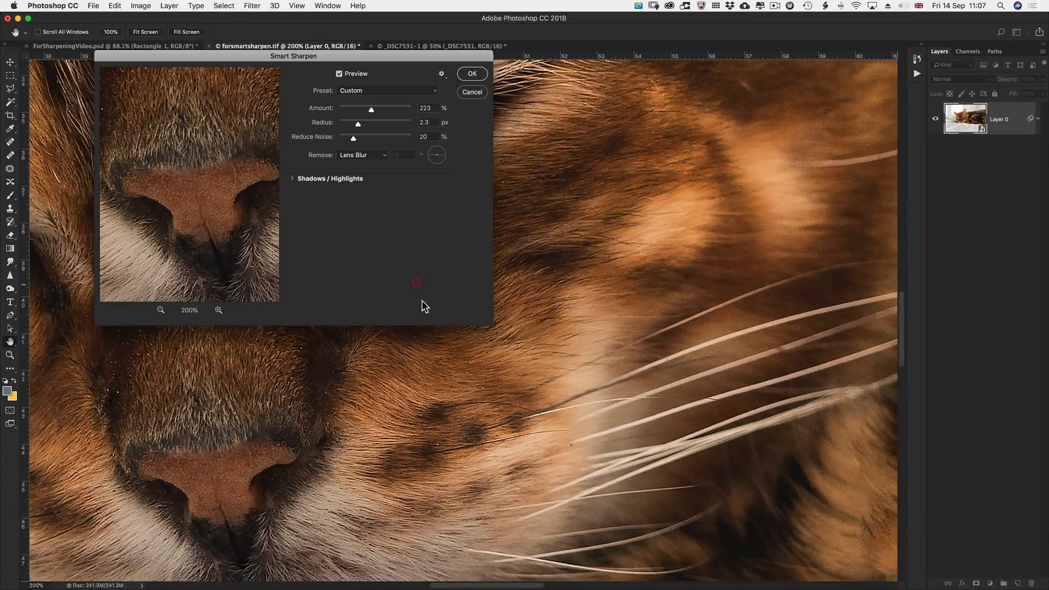
mouse_move(356, 141)
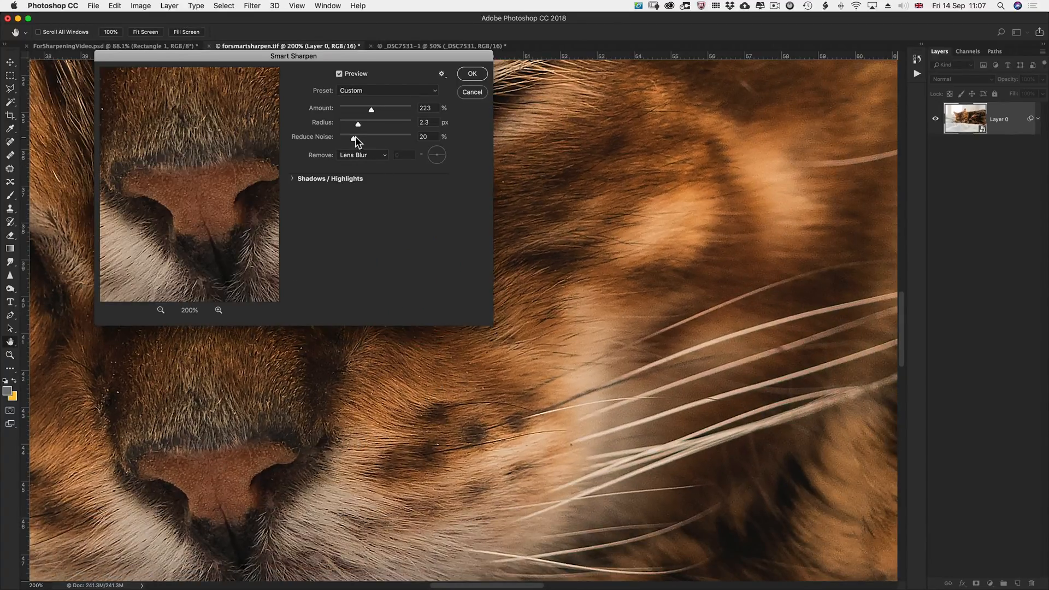
drag(354, 137, 340, 137)
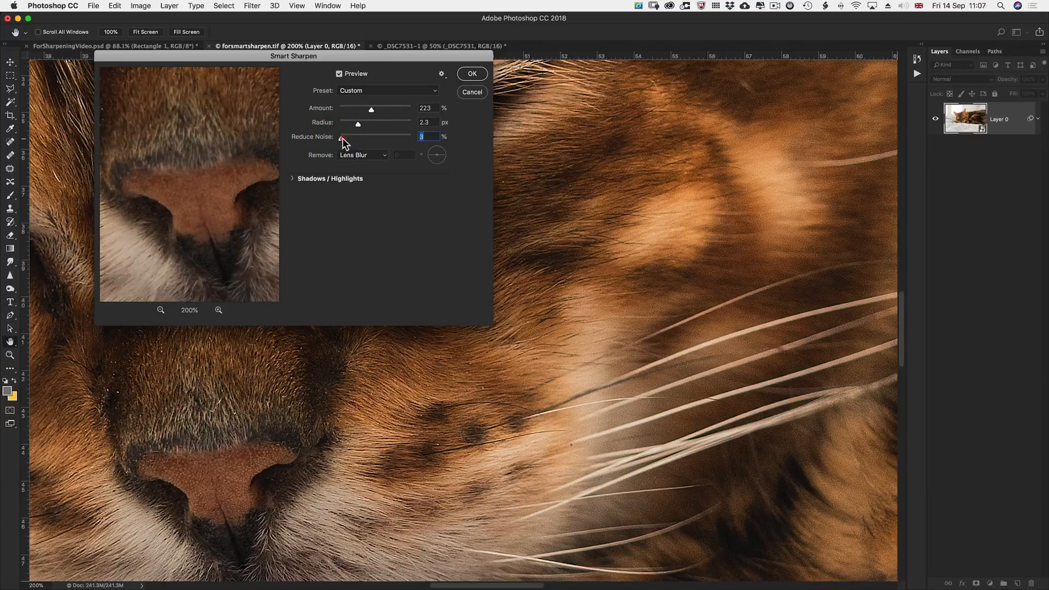
drag(342, 140, 351, 139)
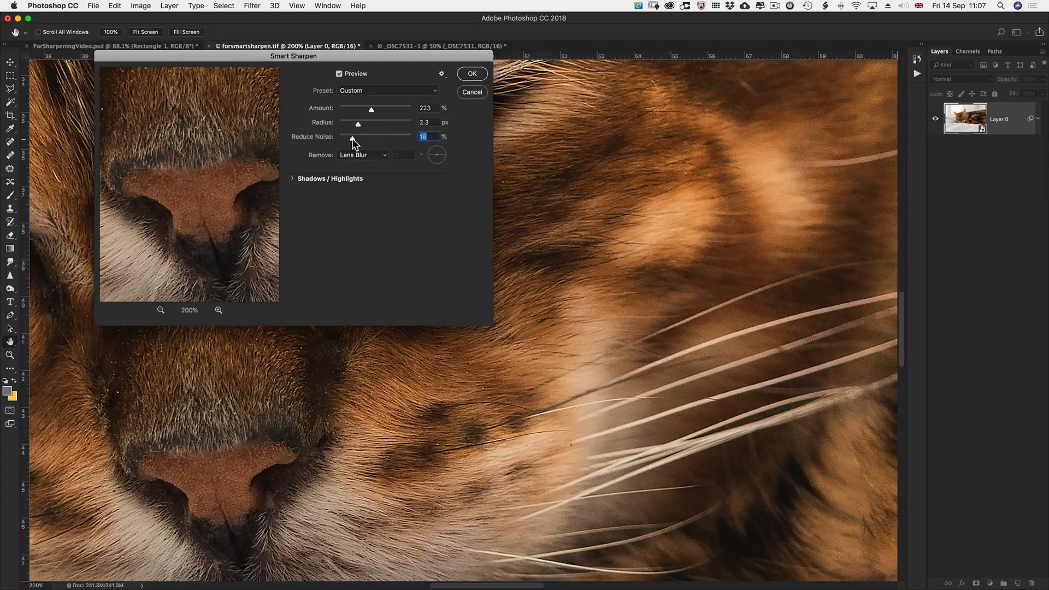
mouse_move(408, 118)
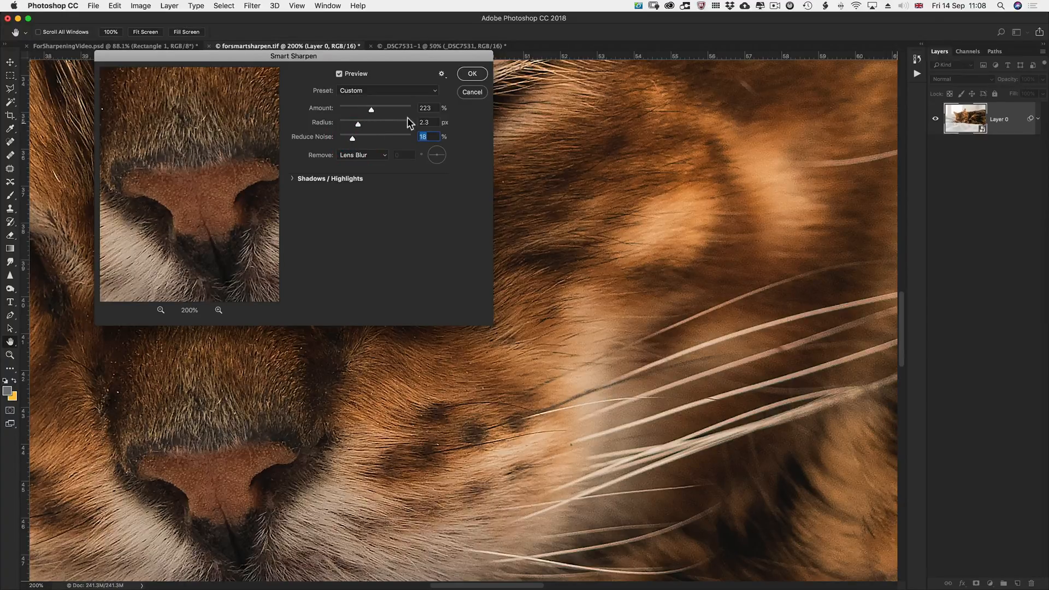
Raise the Smart Sharpen radius from 2.3 px to 2.5 px.
click(428, 122)
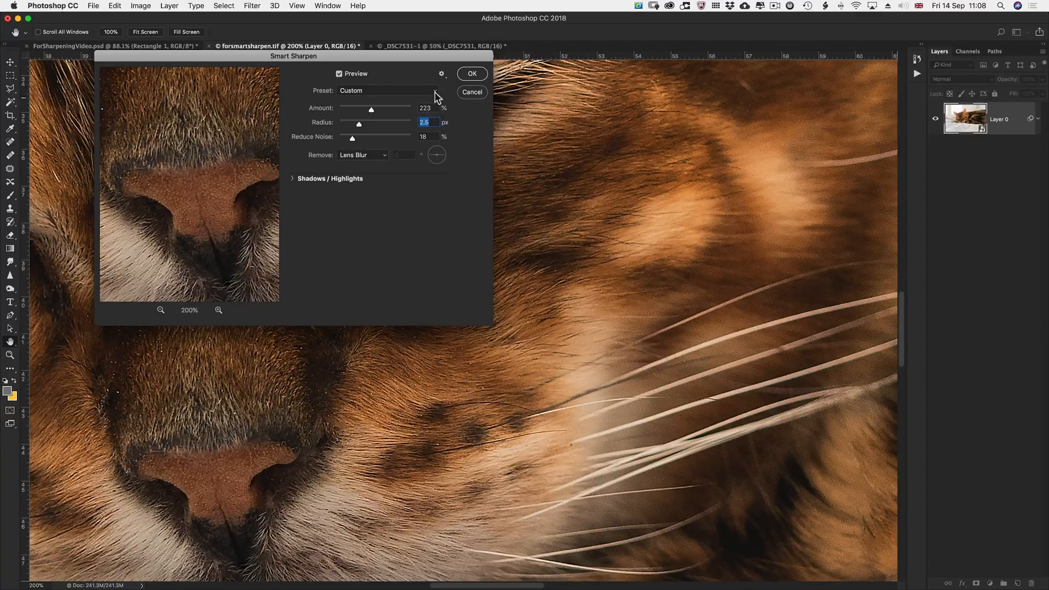
click(441, 74)
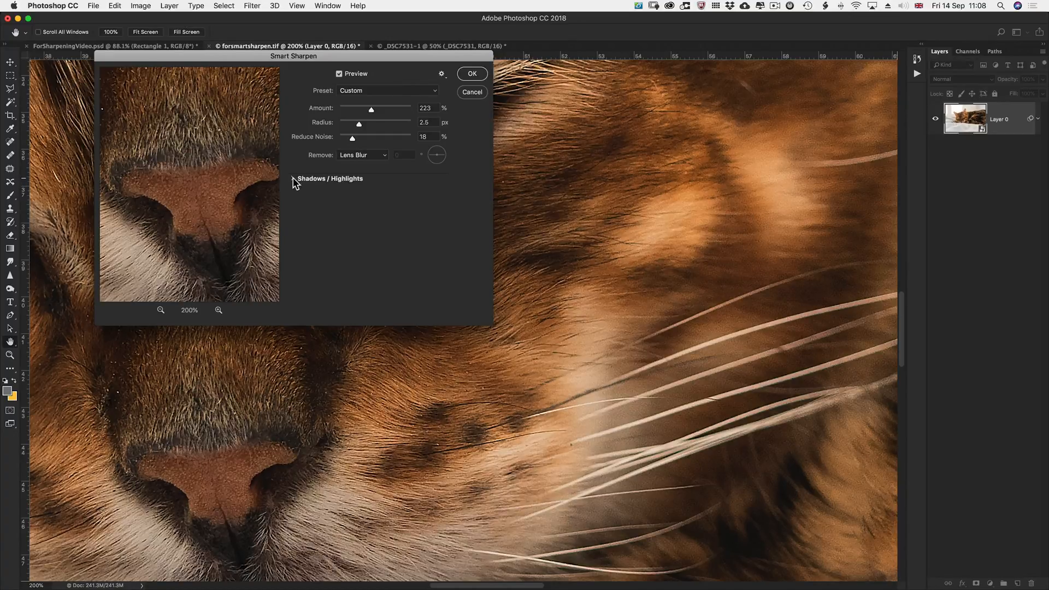
click(298, 179)
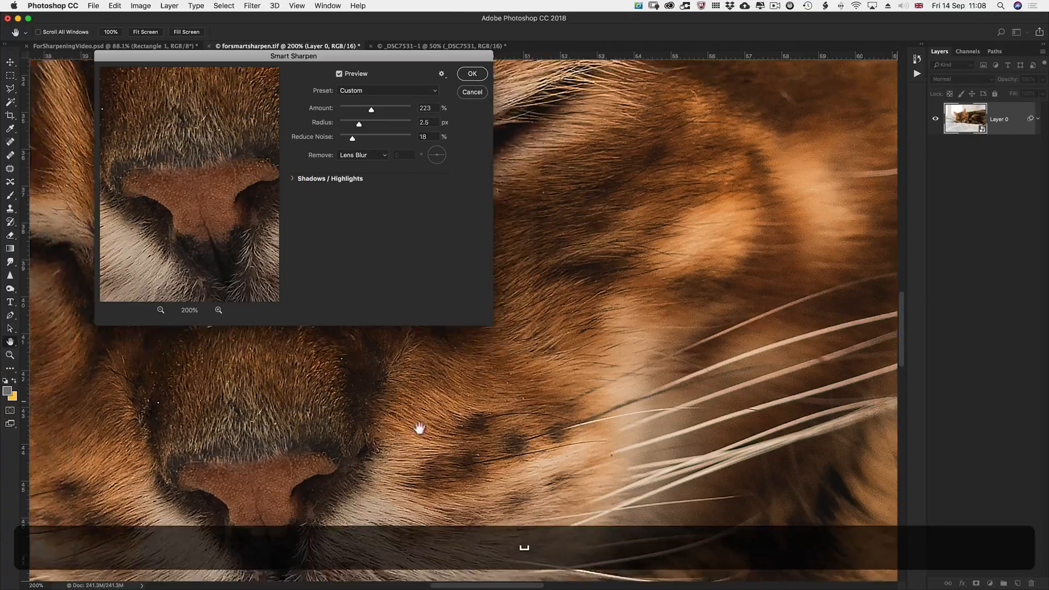
Check the blanket background for noise at 600% preview, then confirm Smart Sharpen with OK.
drag(418, 428, 595, 444)
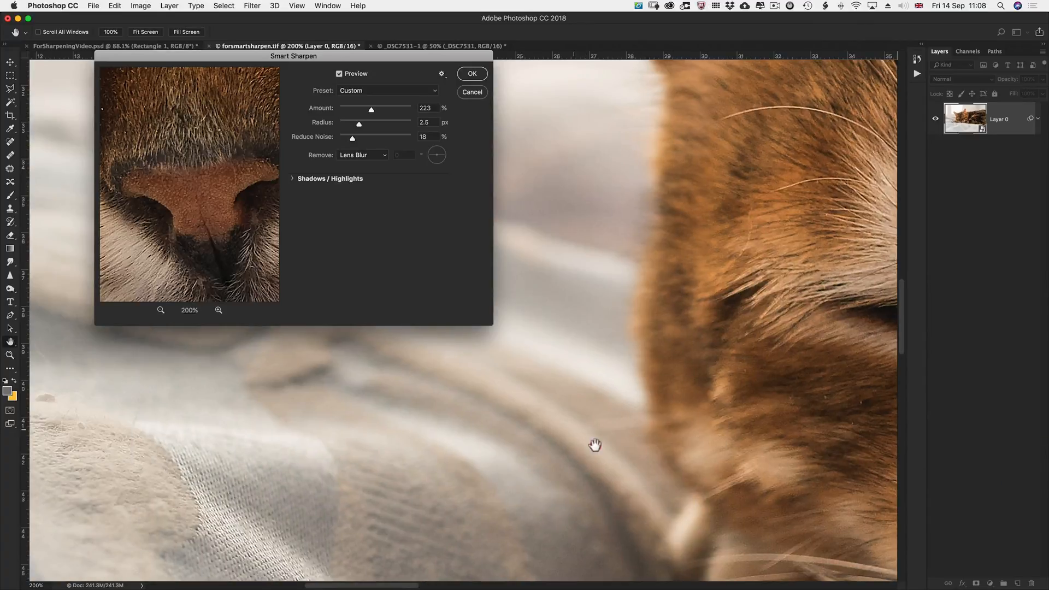
drag(594, 445, 644, 489)
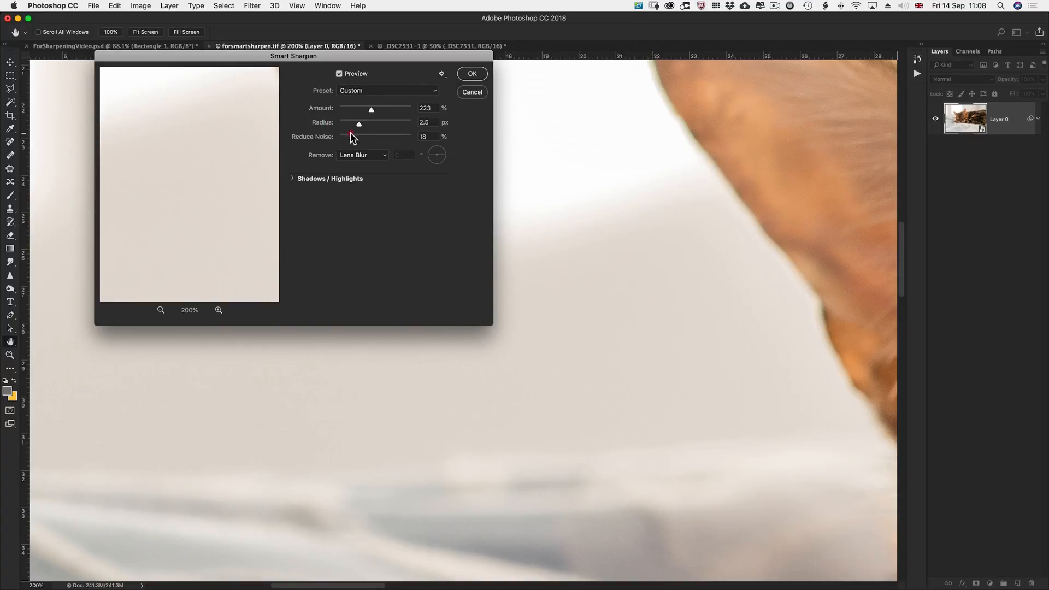
click(218, 310)
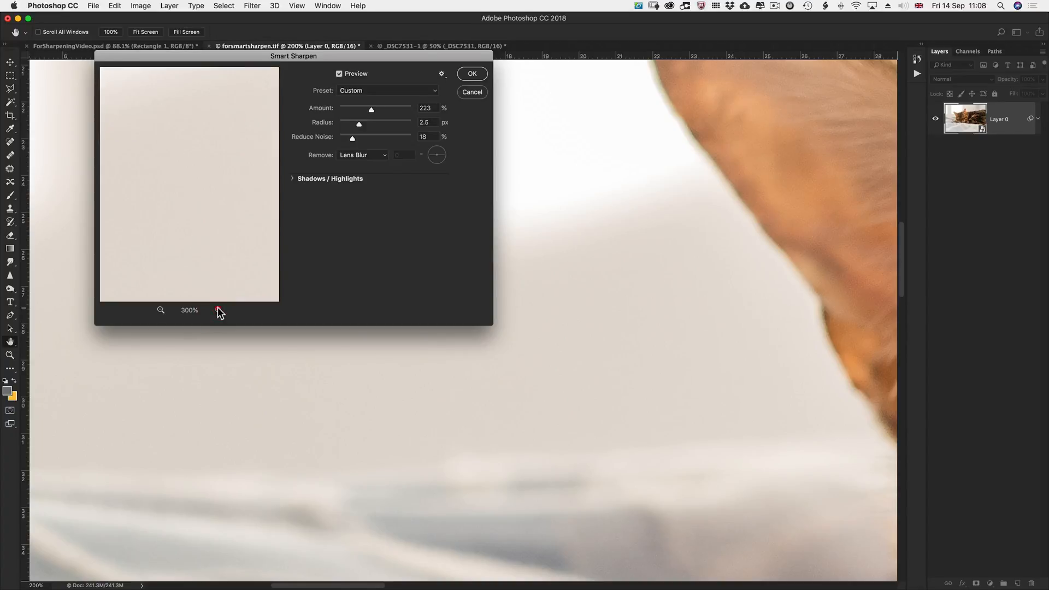
click(218, 311)
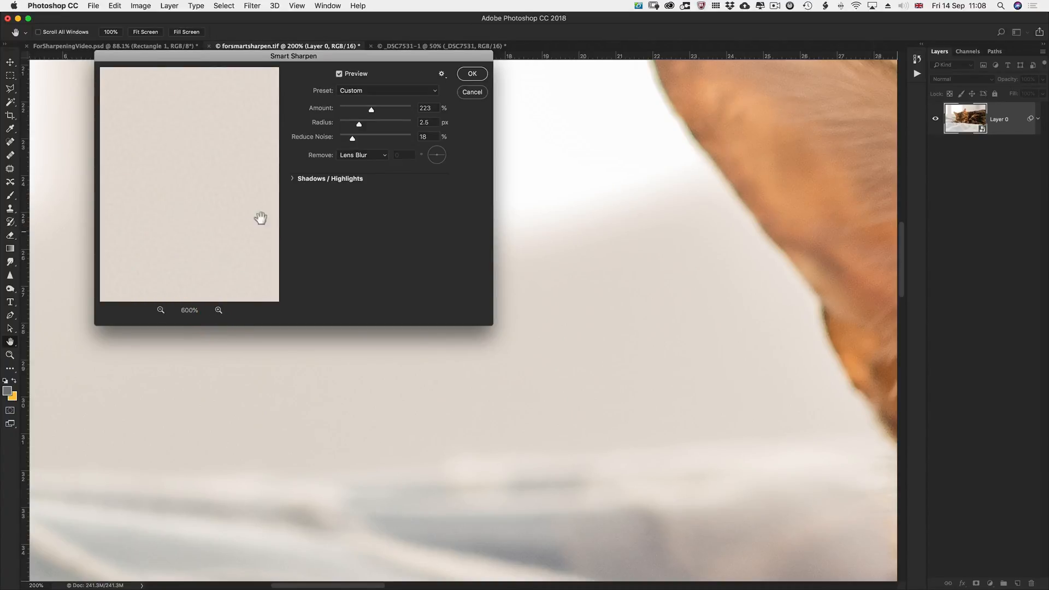
click(472, 74)
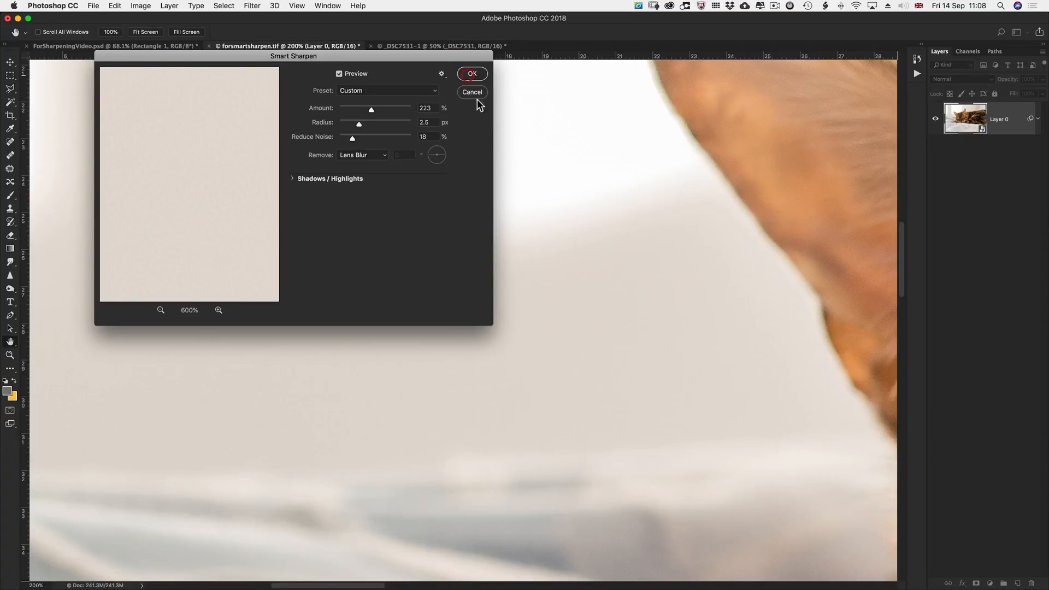
click(473, 73)
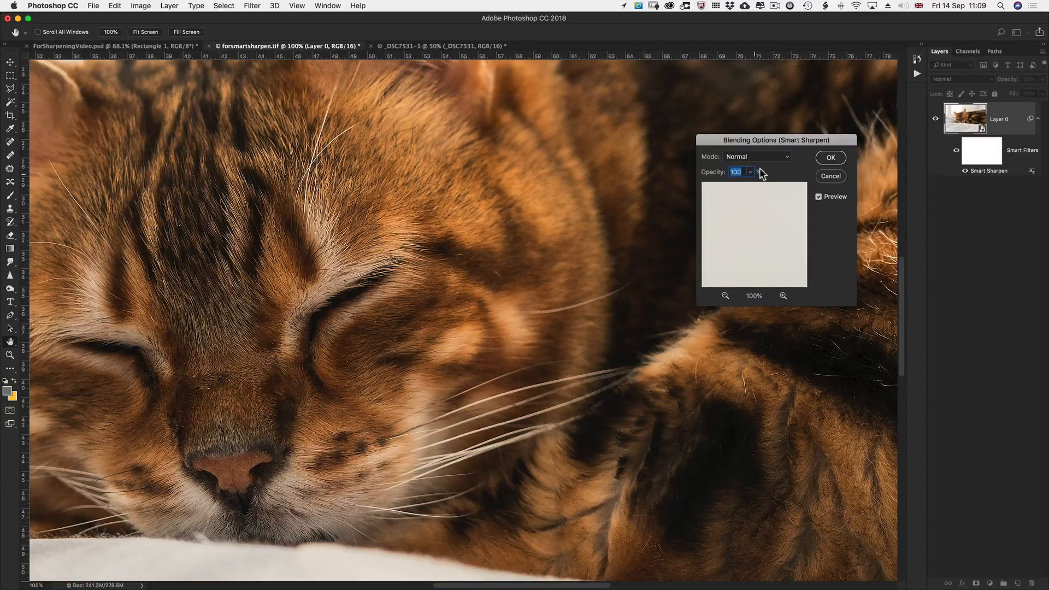
mouse_move(756, 160)
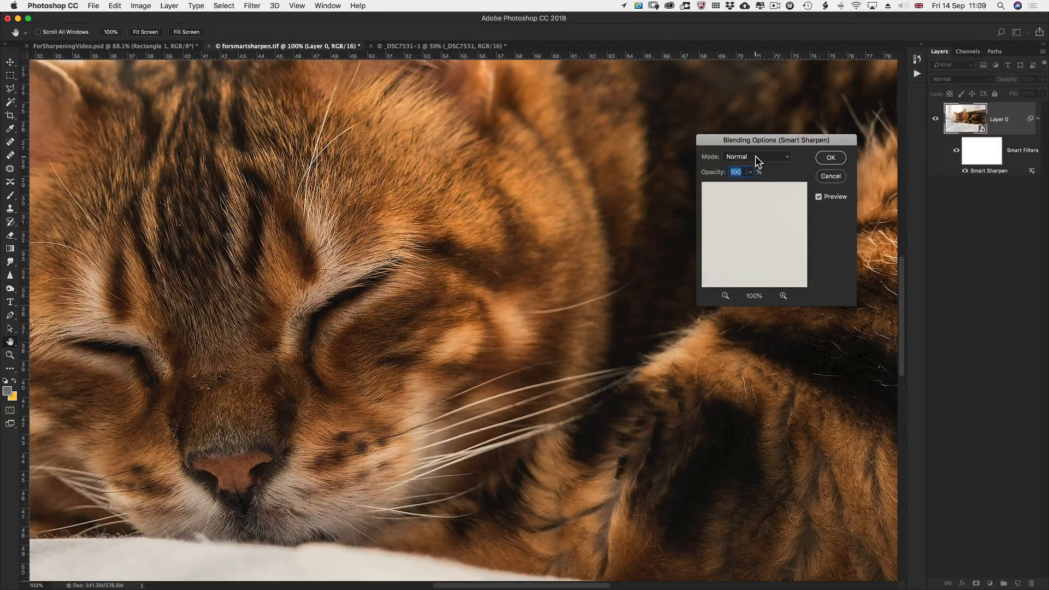
Set the Smart Sharpen blending mode to Luminosity and confirm.
click(757, 156)
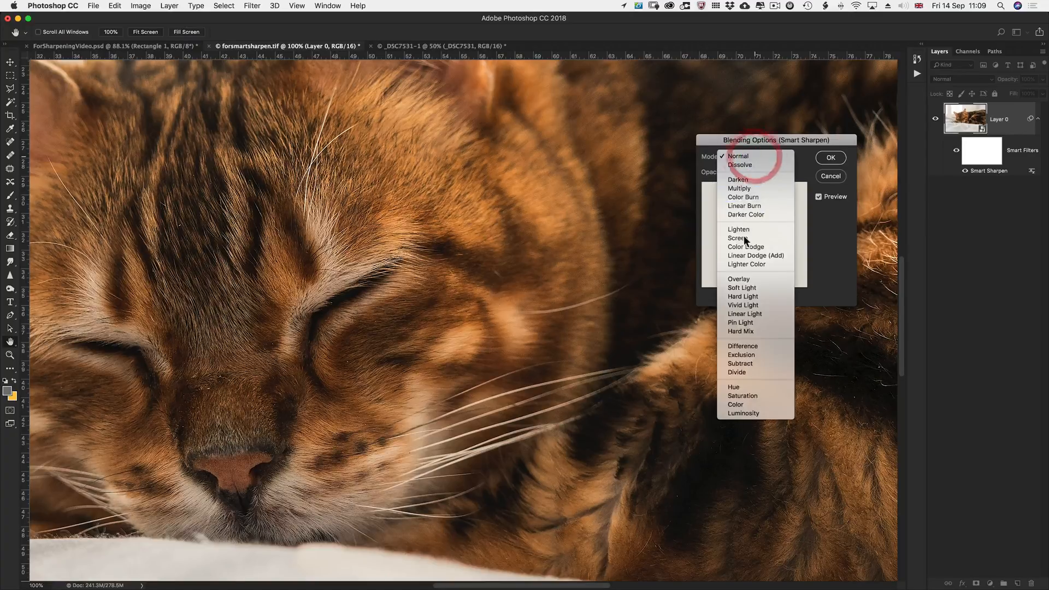
click(743, 413)
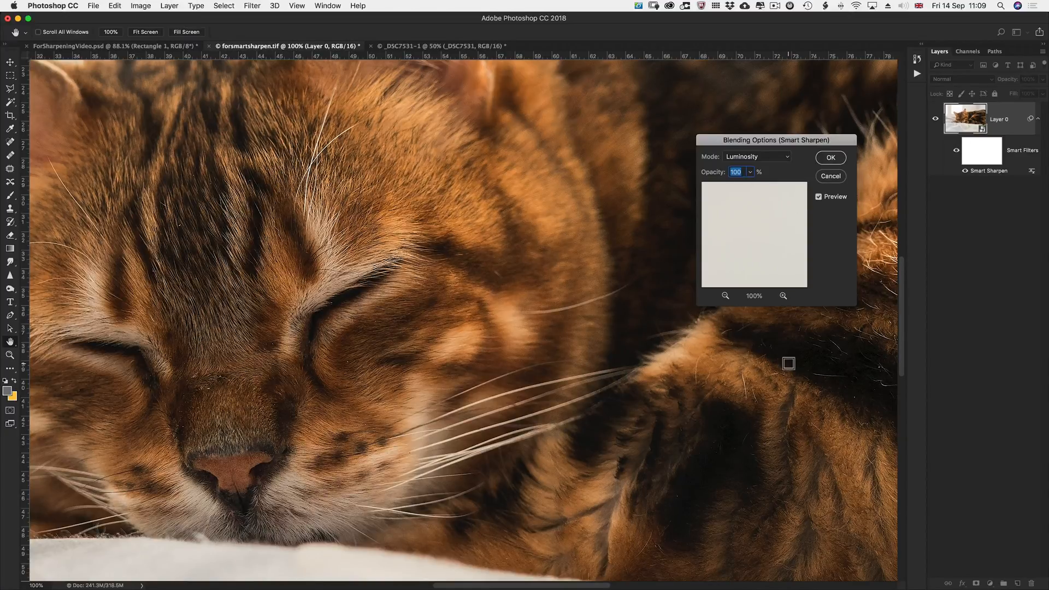
mouse_move(901, 313)
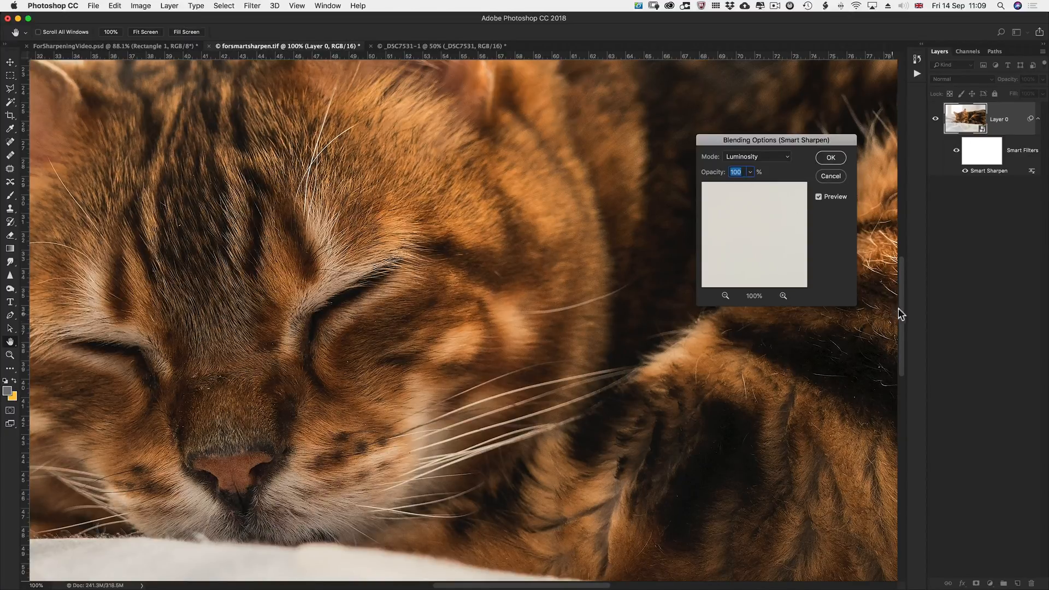
click(831, 158)
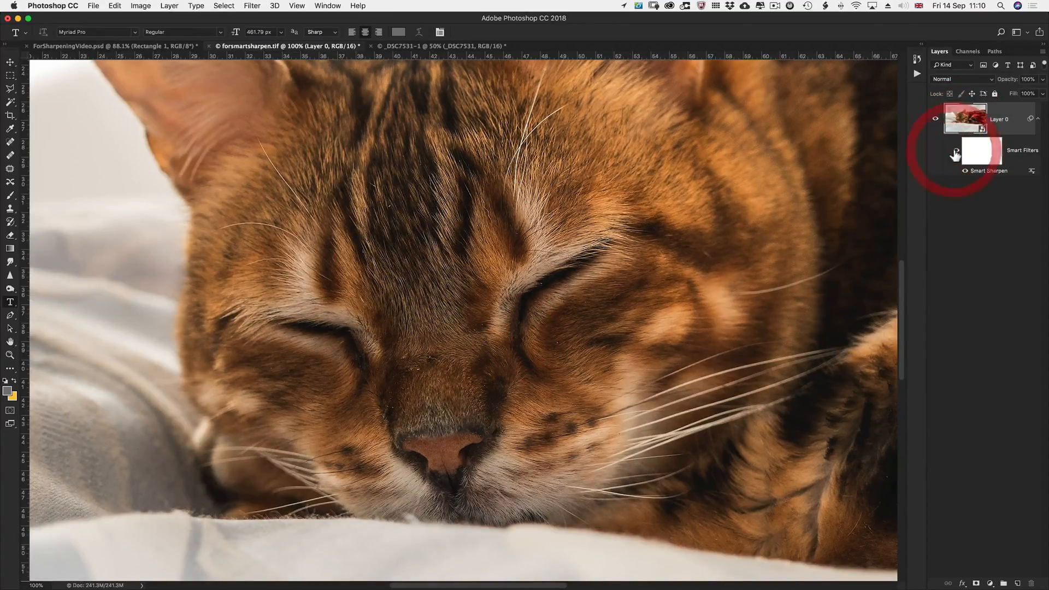
Hide and then show the Smart Filters in the Layers panel to compare.
click(953, 152)
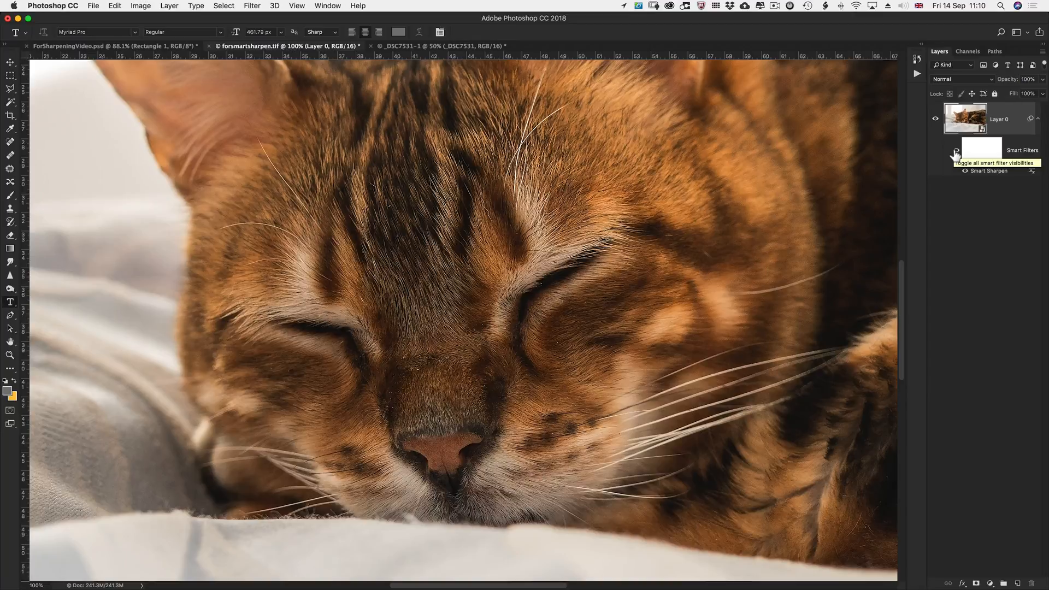
click(954, 171)
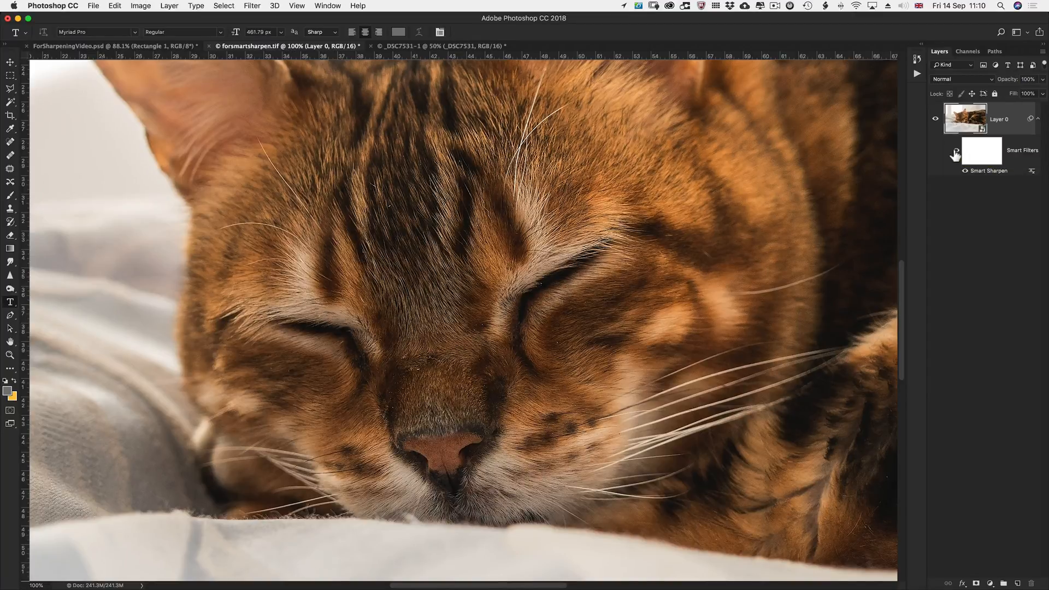